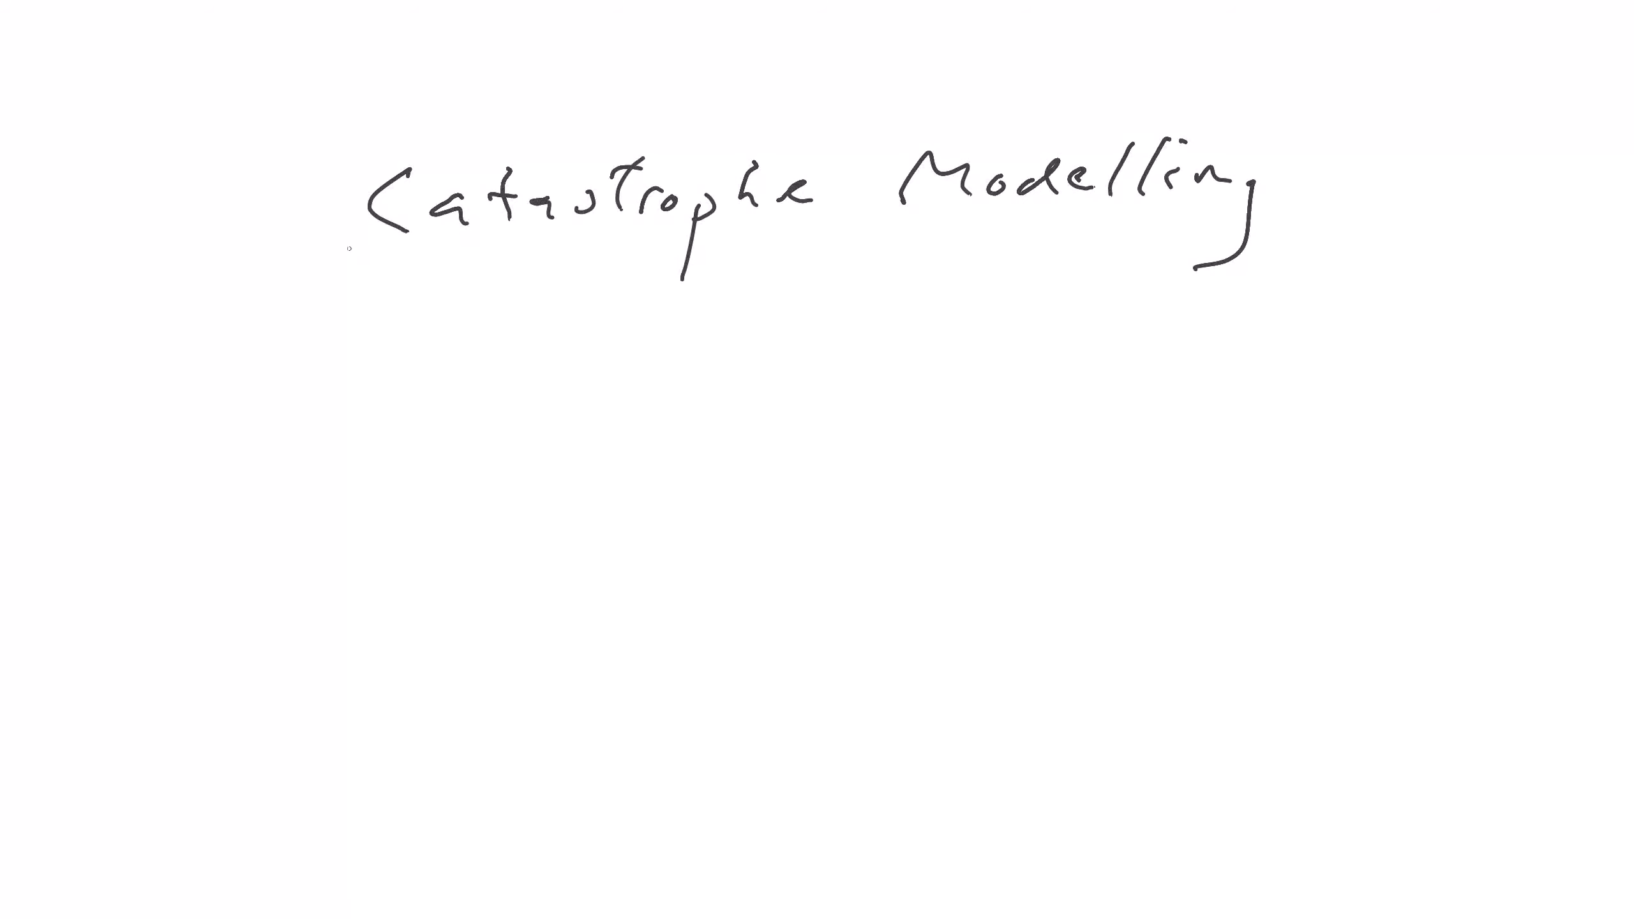
Underline the title and handwrite 'cat. model' inside a circle below it.
left_click_drag(344, 245, 1334, 214)
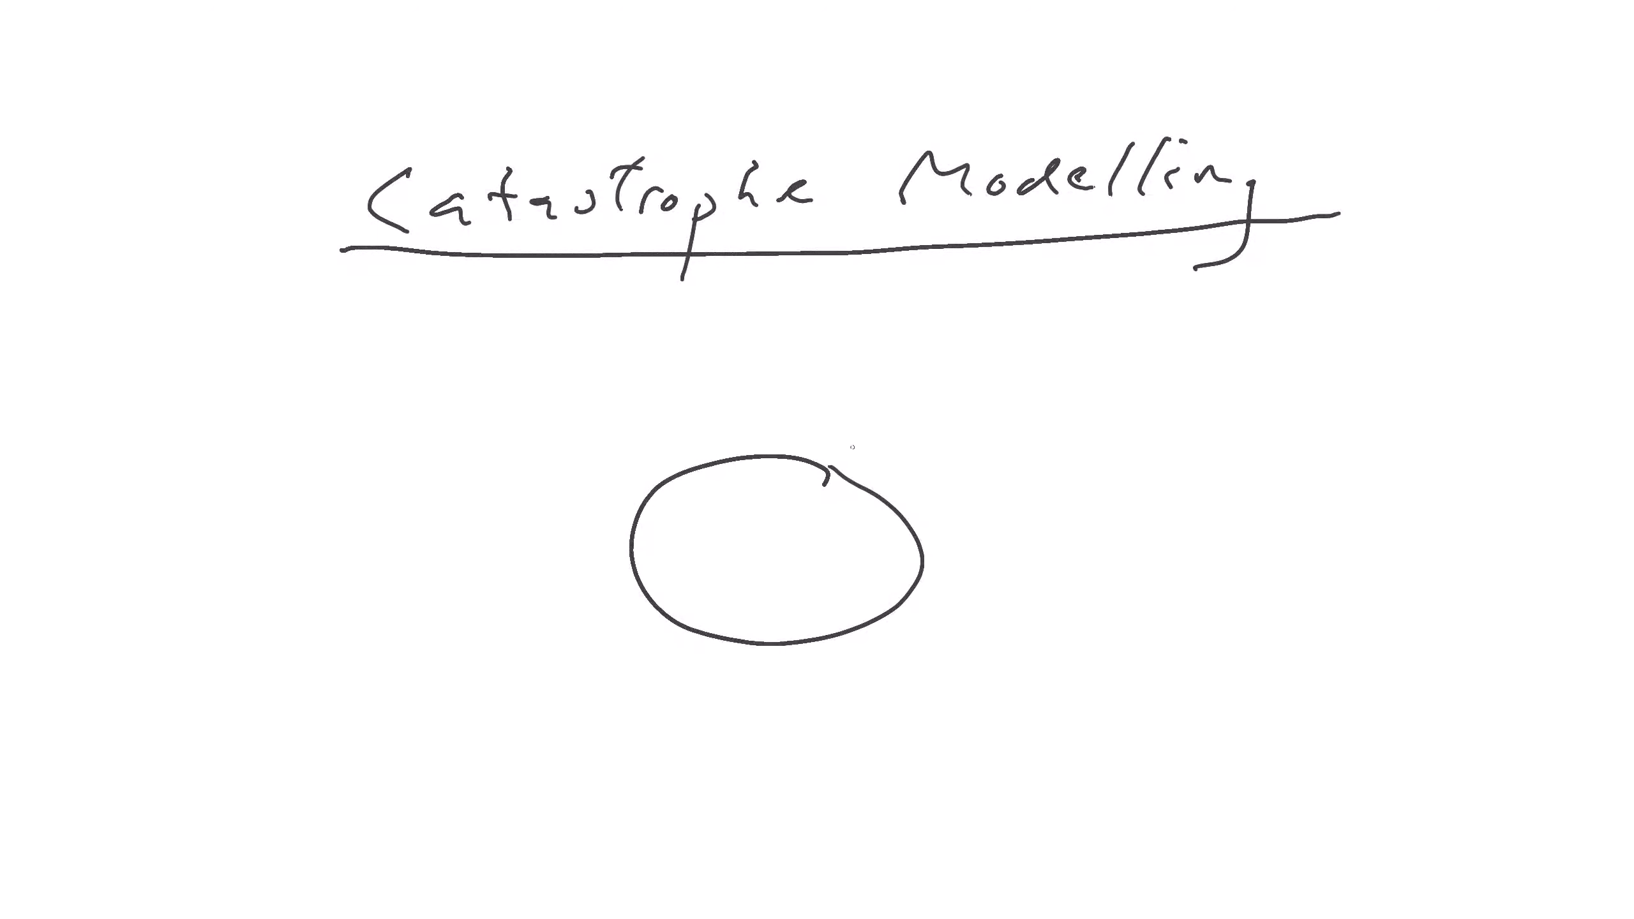
type("Cat")
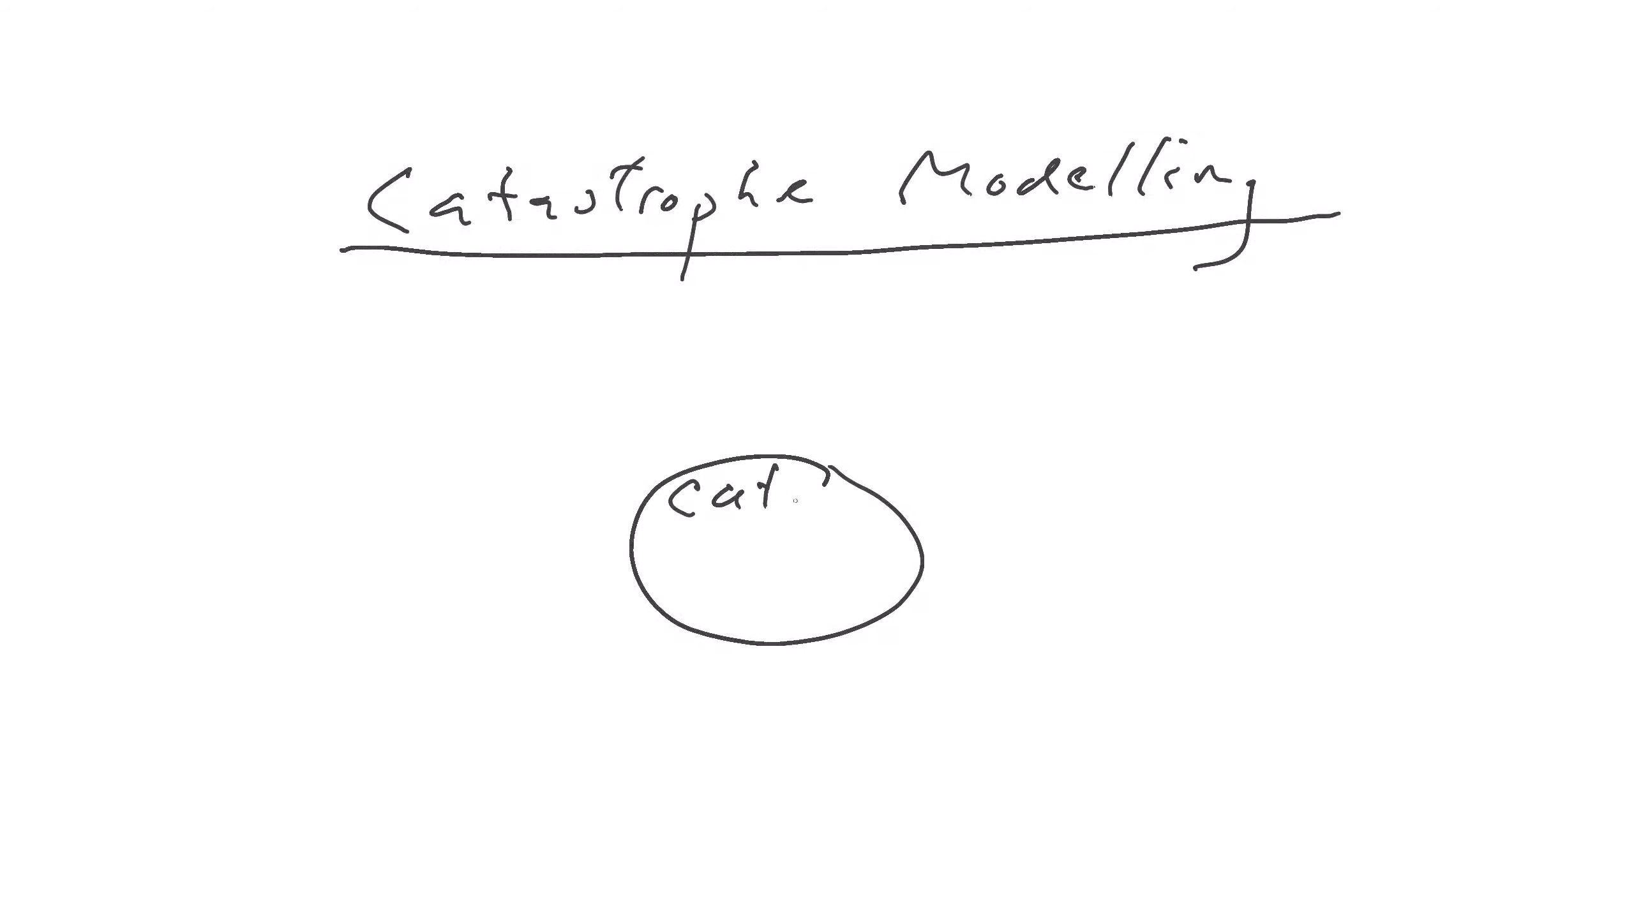
type("model")
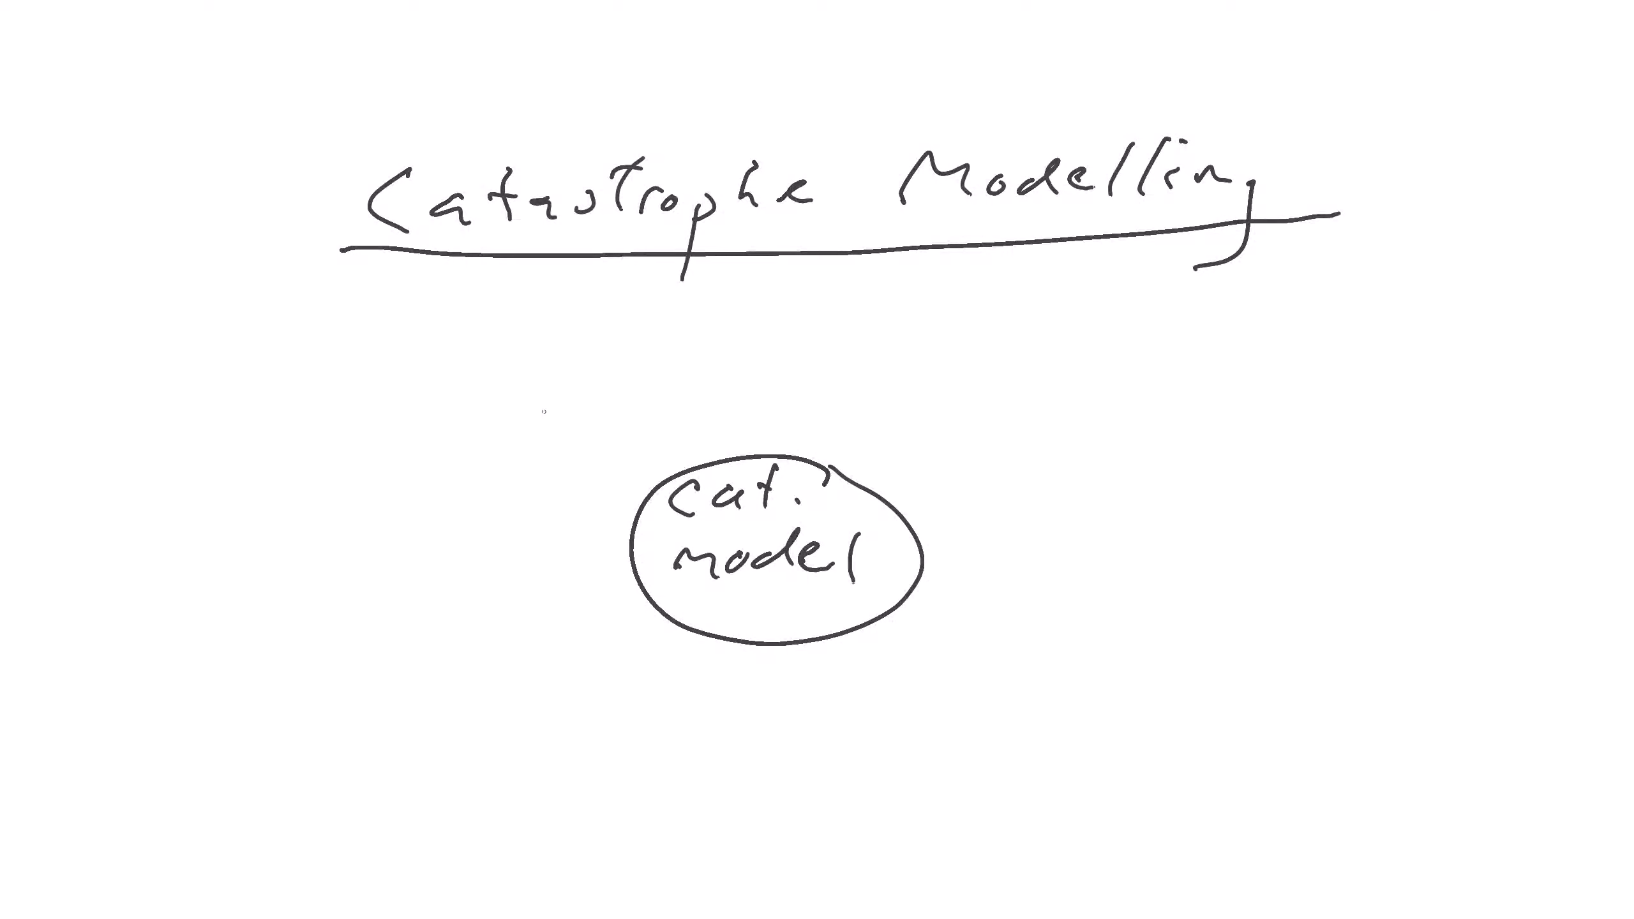
Draw an arrow into the cat model from 'science (EQ, …, Floods…)' on the left.
left_click_drag(355, 418, 600, 490)
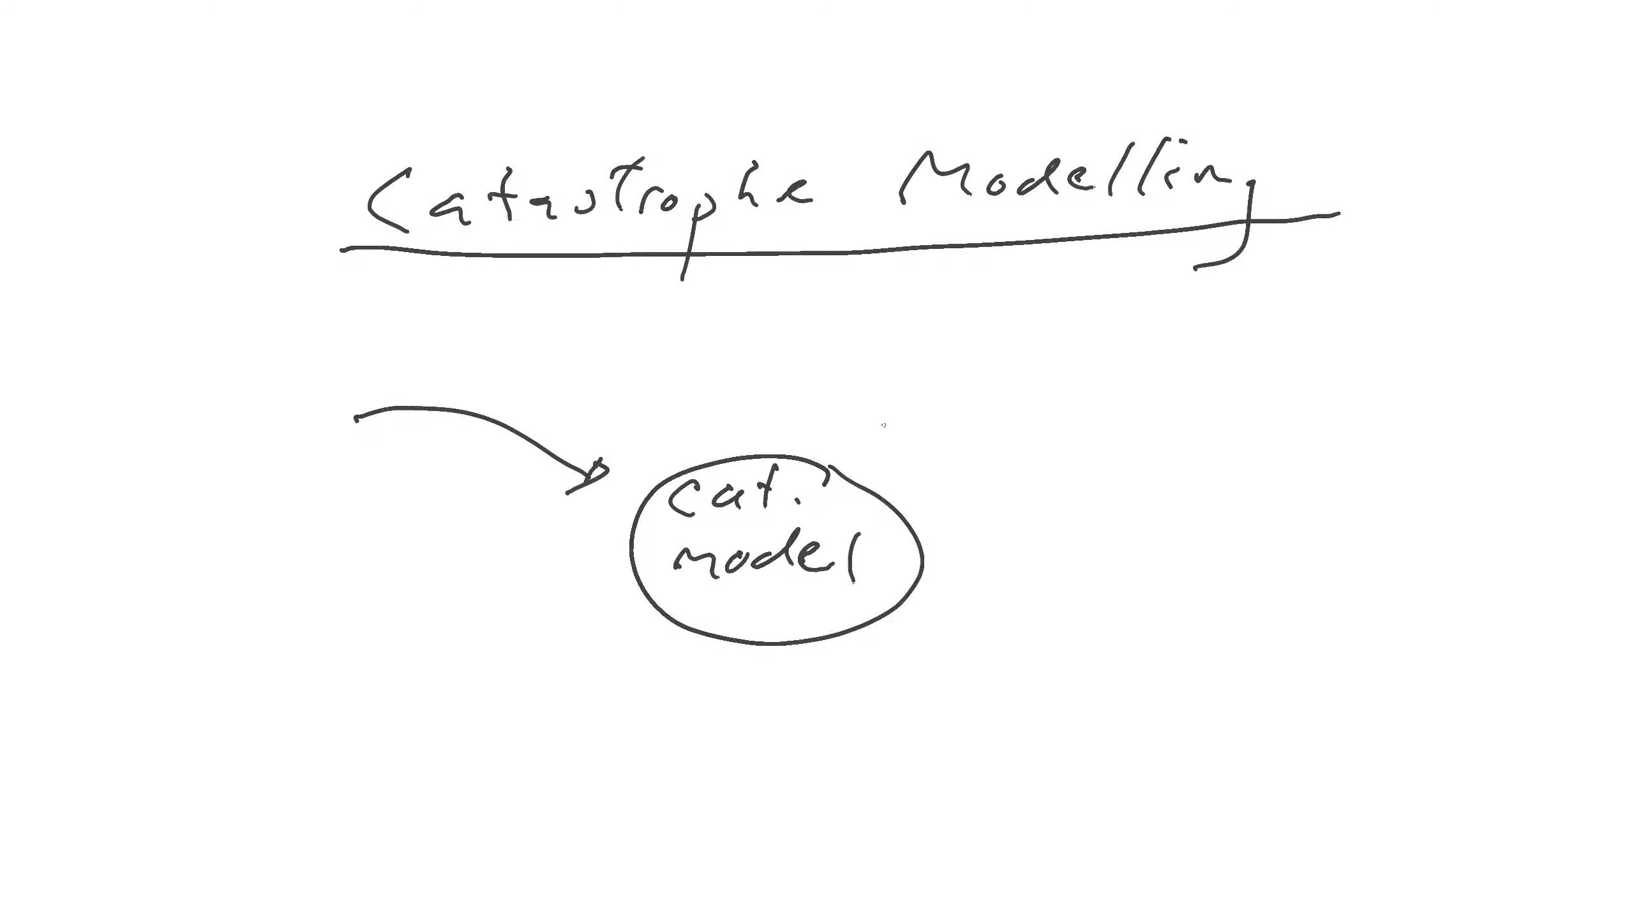
type("Sc.")
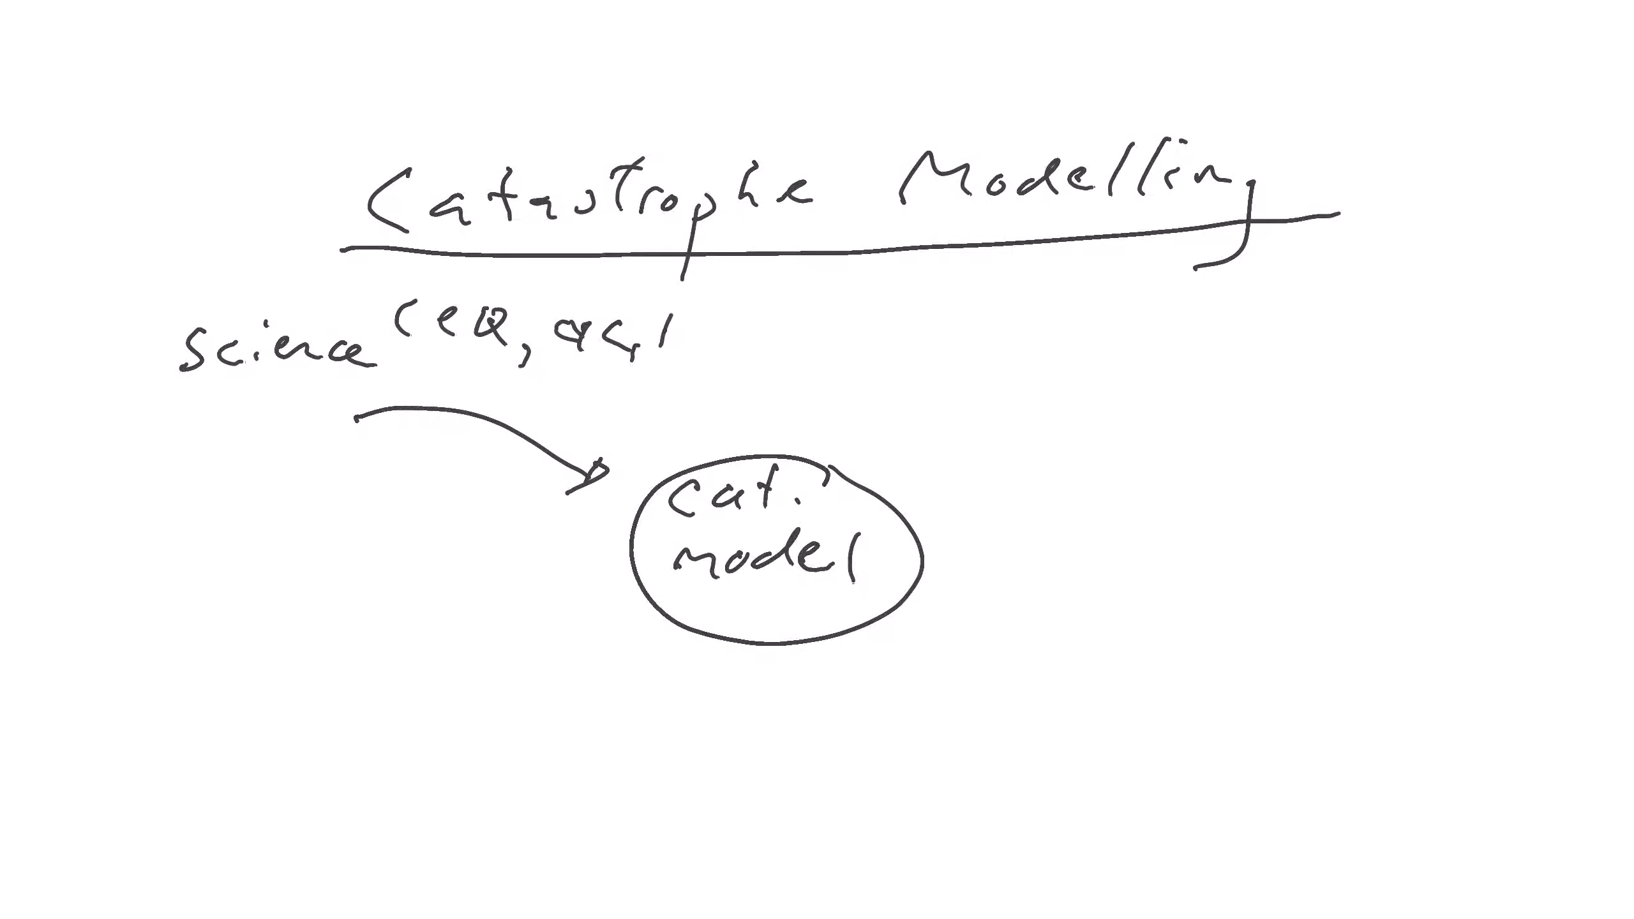
type("Floods")
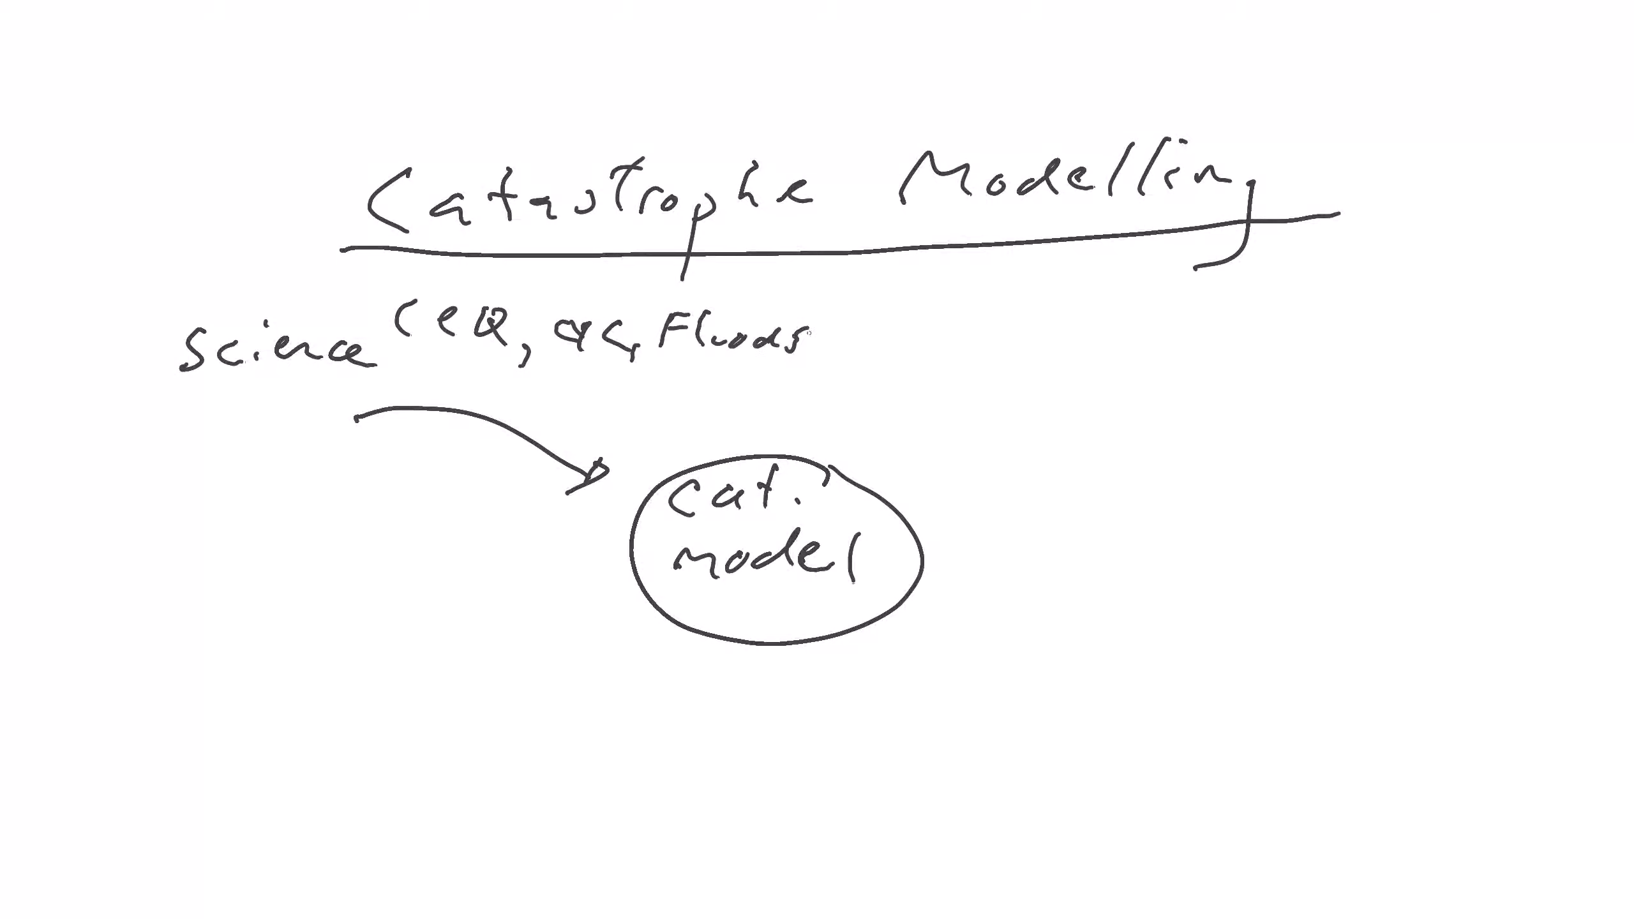
type("...)")
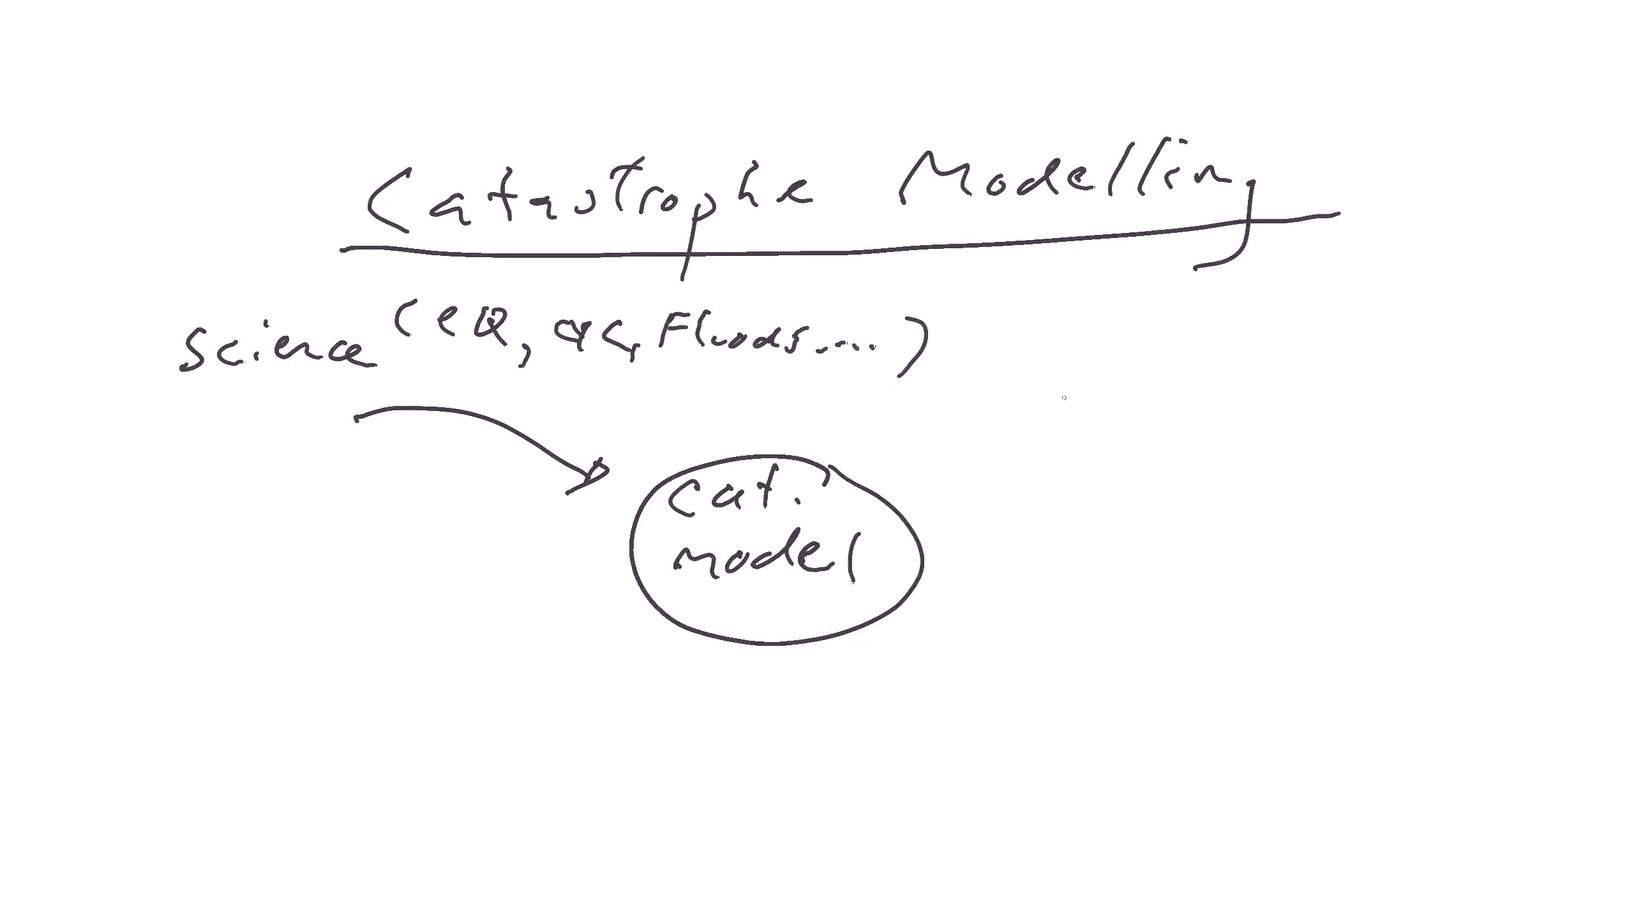
Add a 'data (claims experience, exposures)' arrow from the right and a lower-left arrow.
left_click_drag(1116, 371, 902, 479)
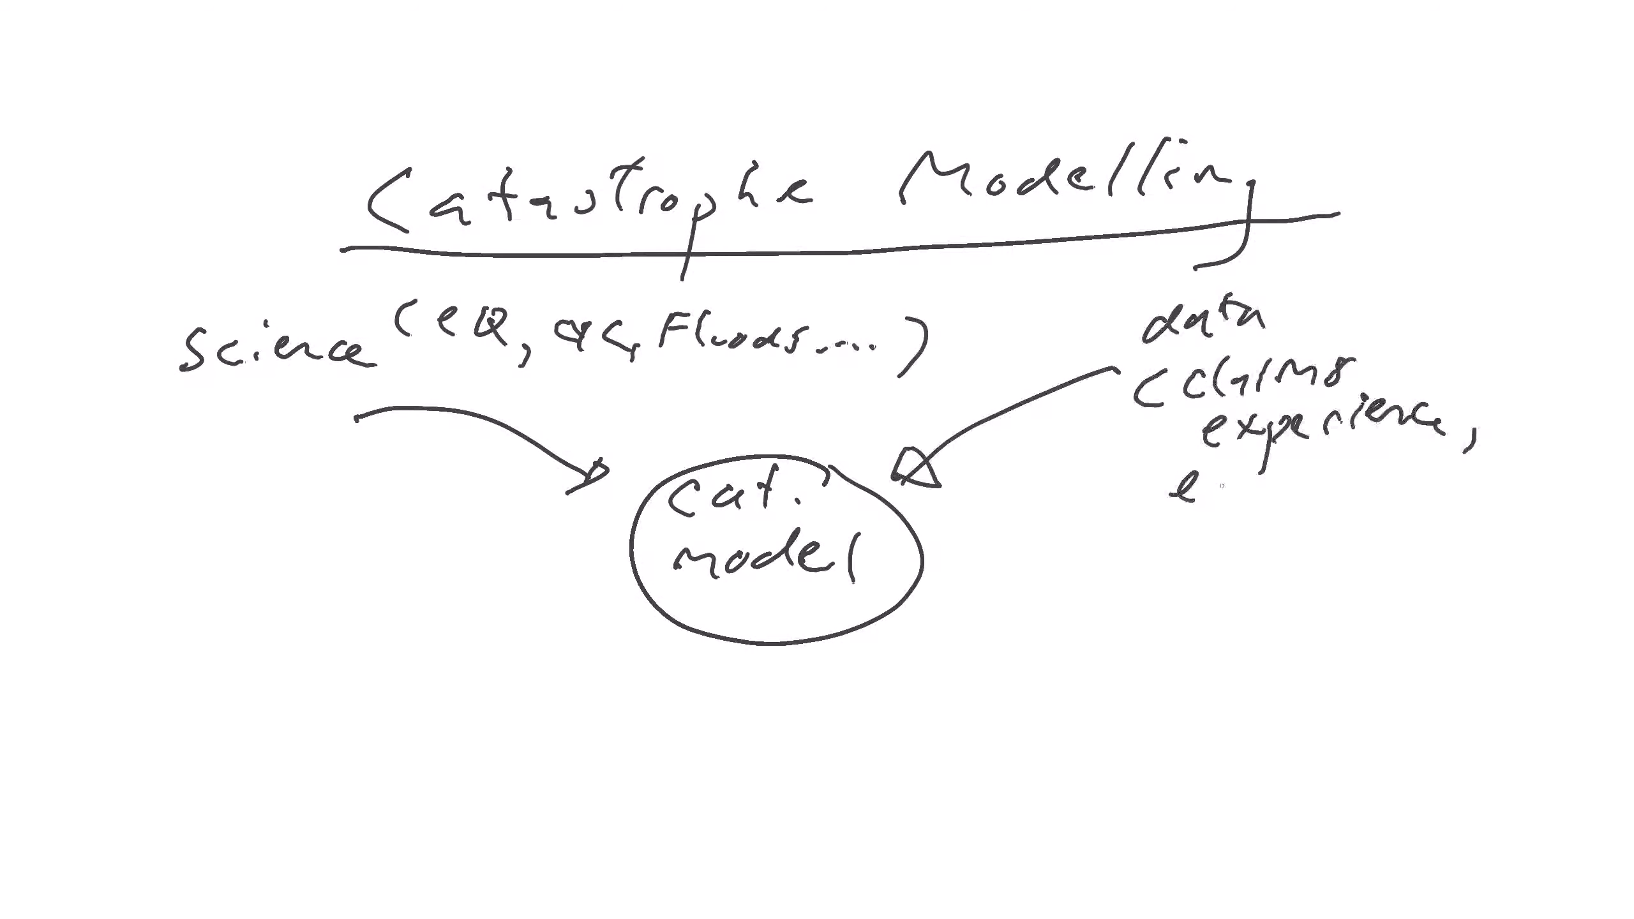
type("exposure")
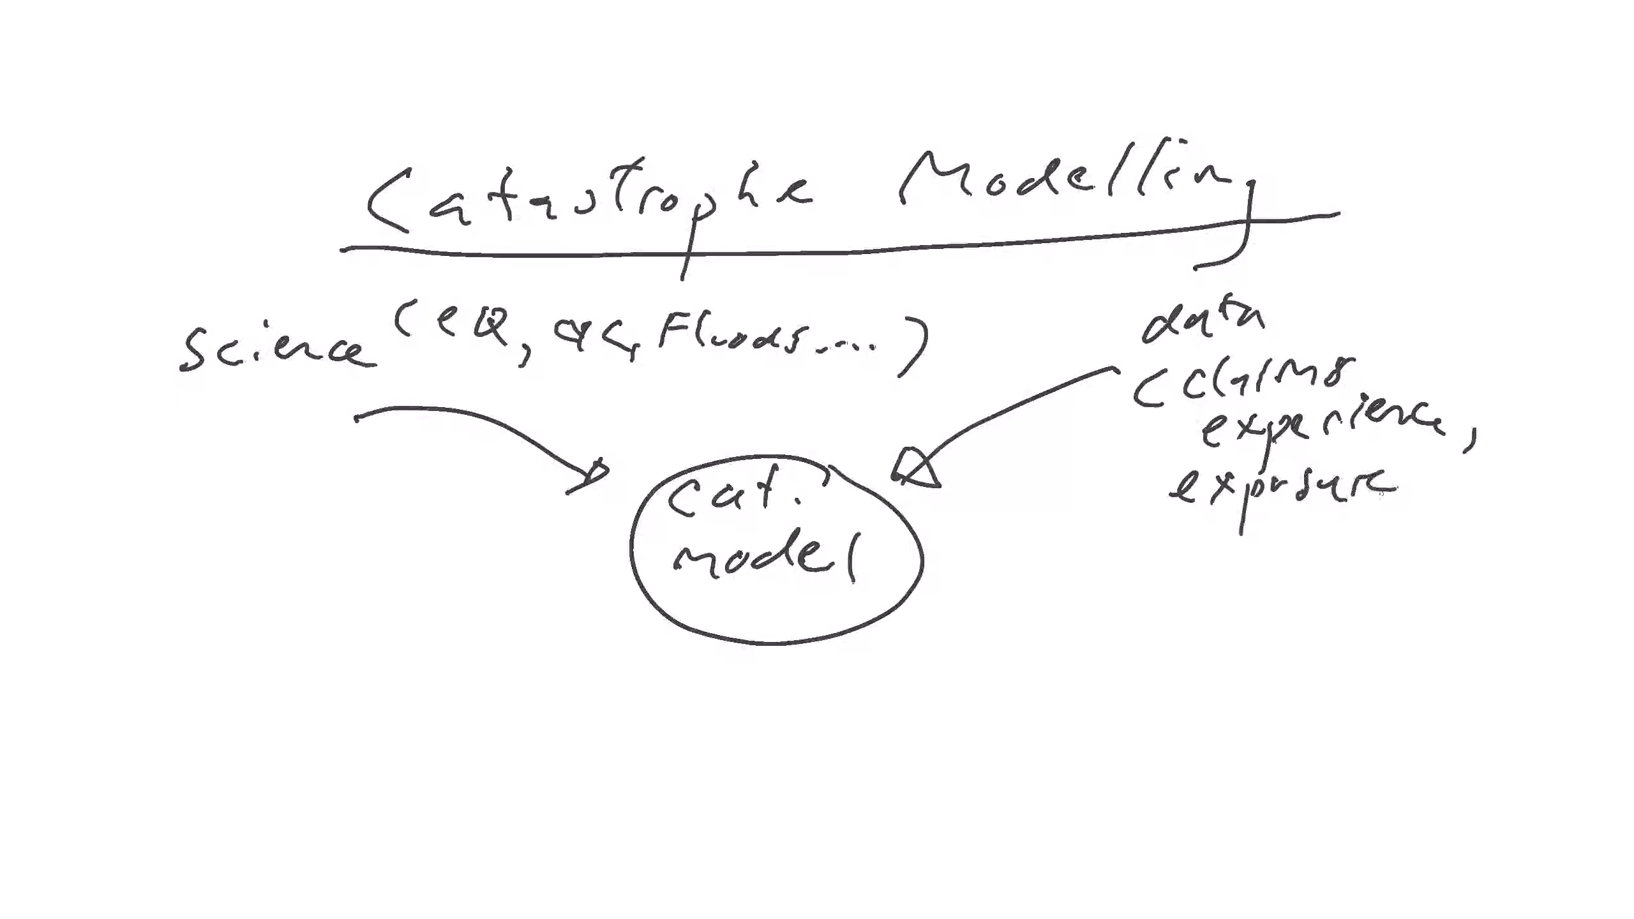
left_click_drag(1178, 516, 1439, 516)
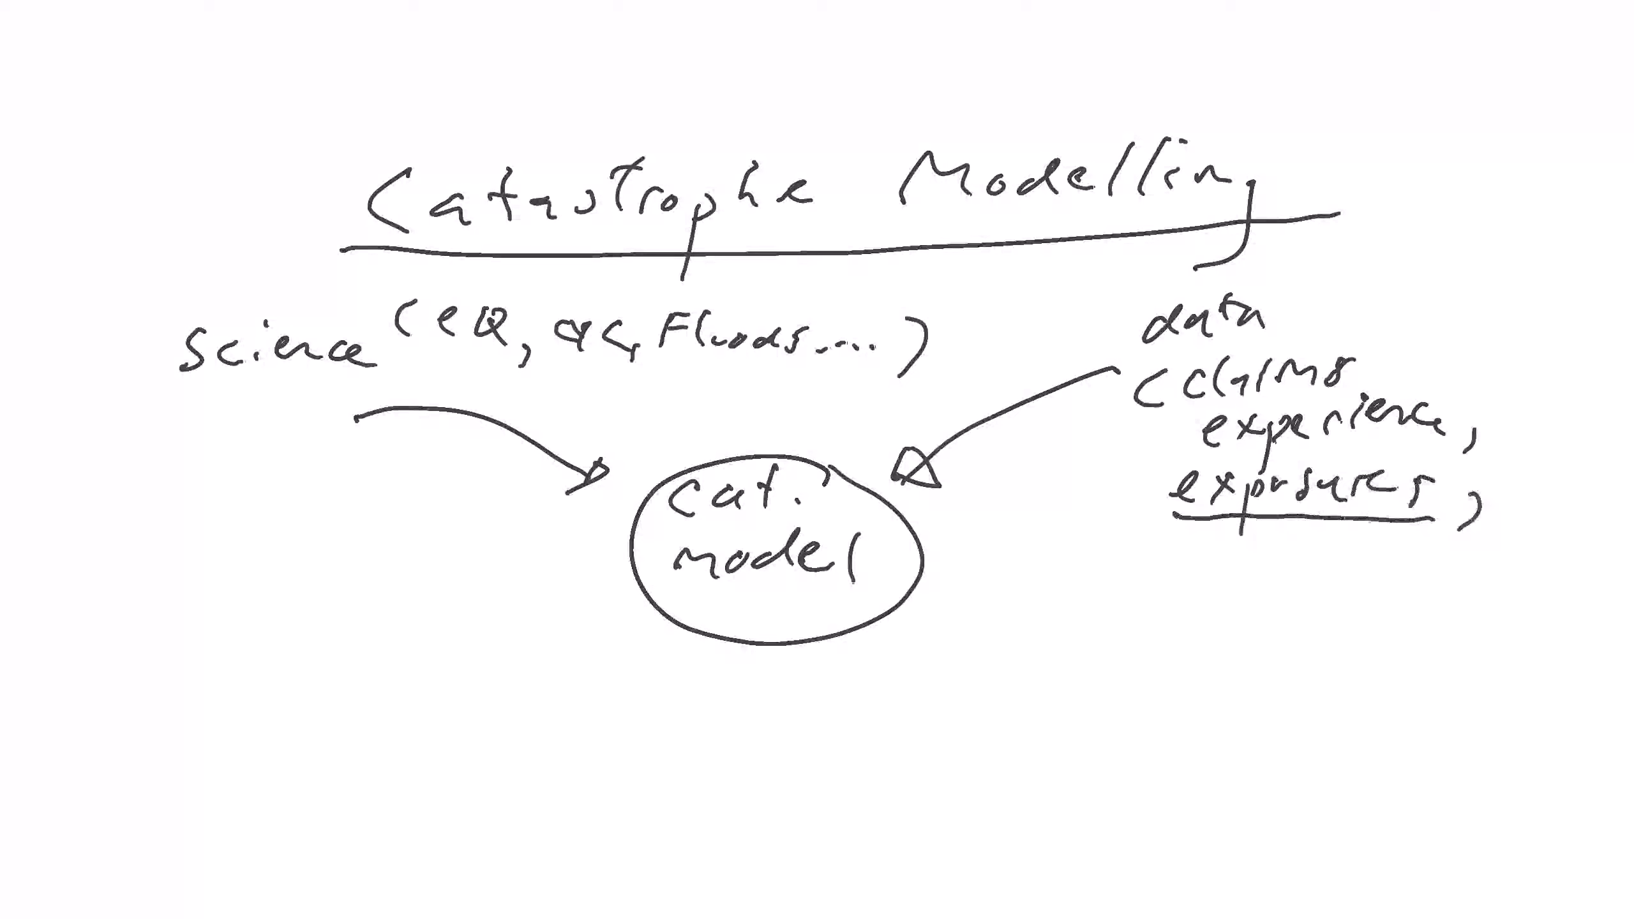
left_click_drag(406, 714, 573, 600)
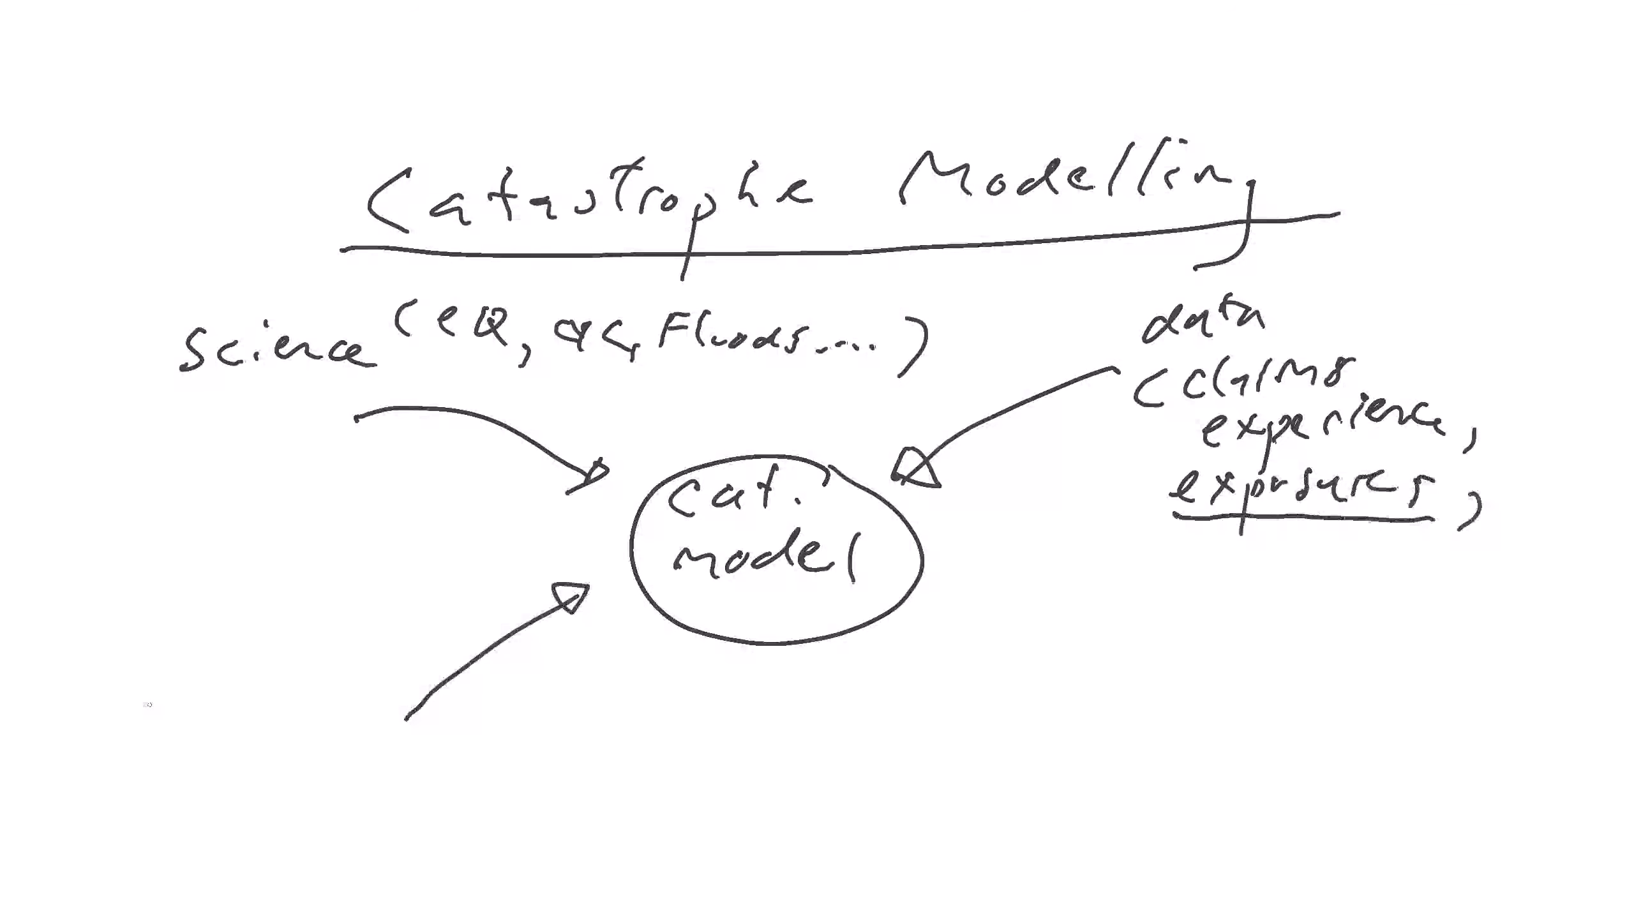
Label the lower-left arrow 'engineering (vulnerability)' and underline the hazard list.
type("engineering")
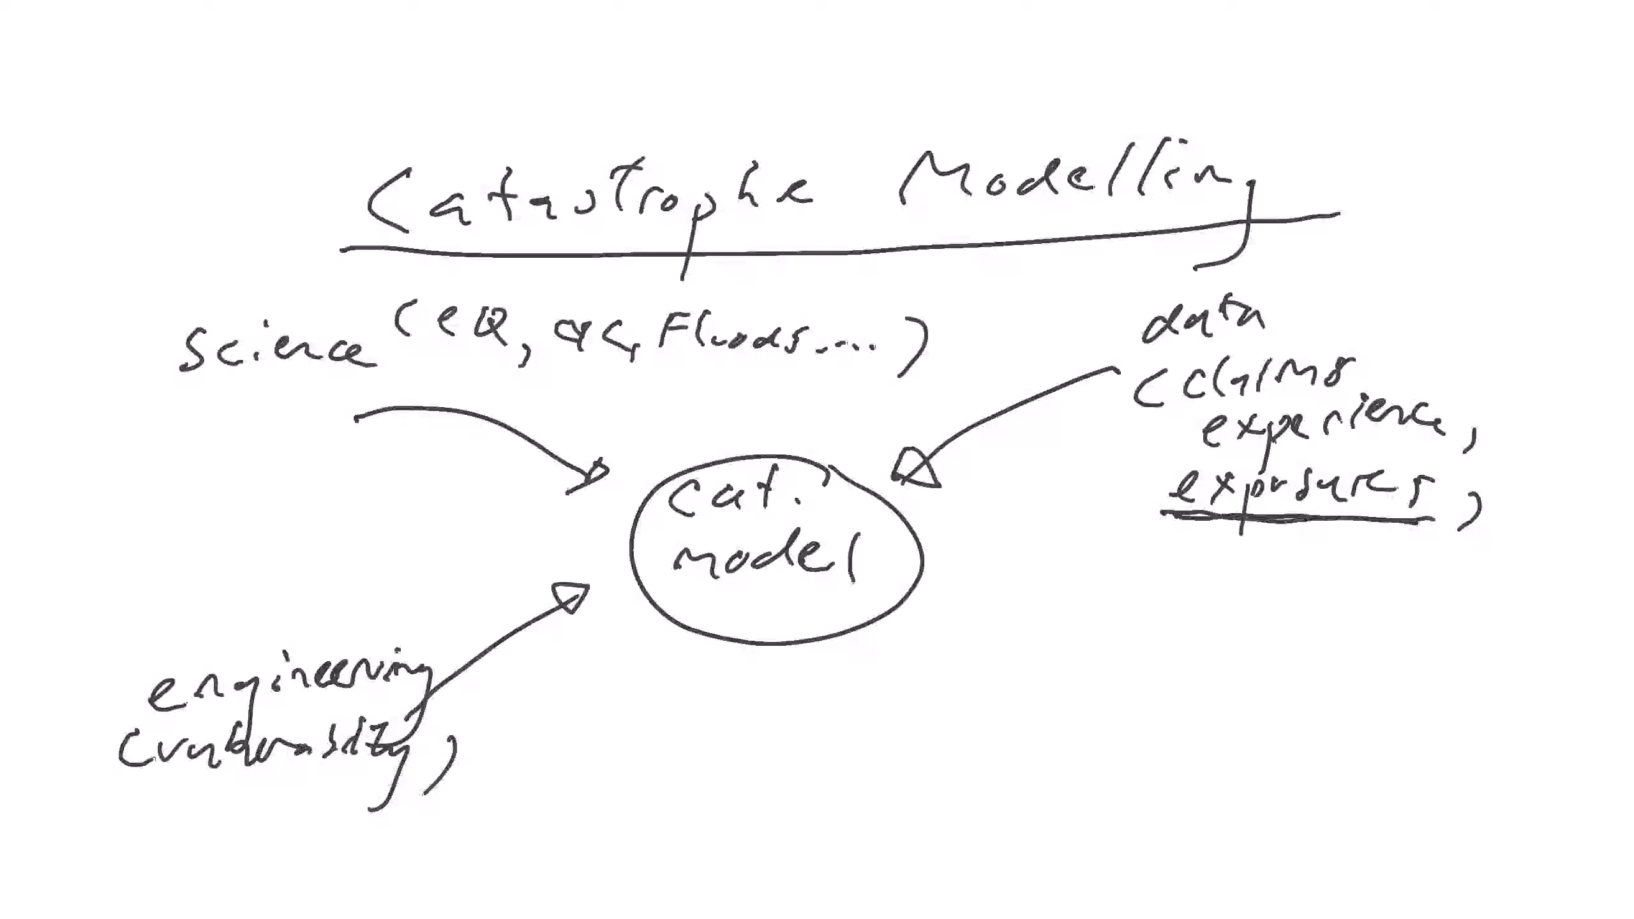
left_click_drag(417, 359, 807, 370)
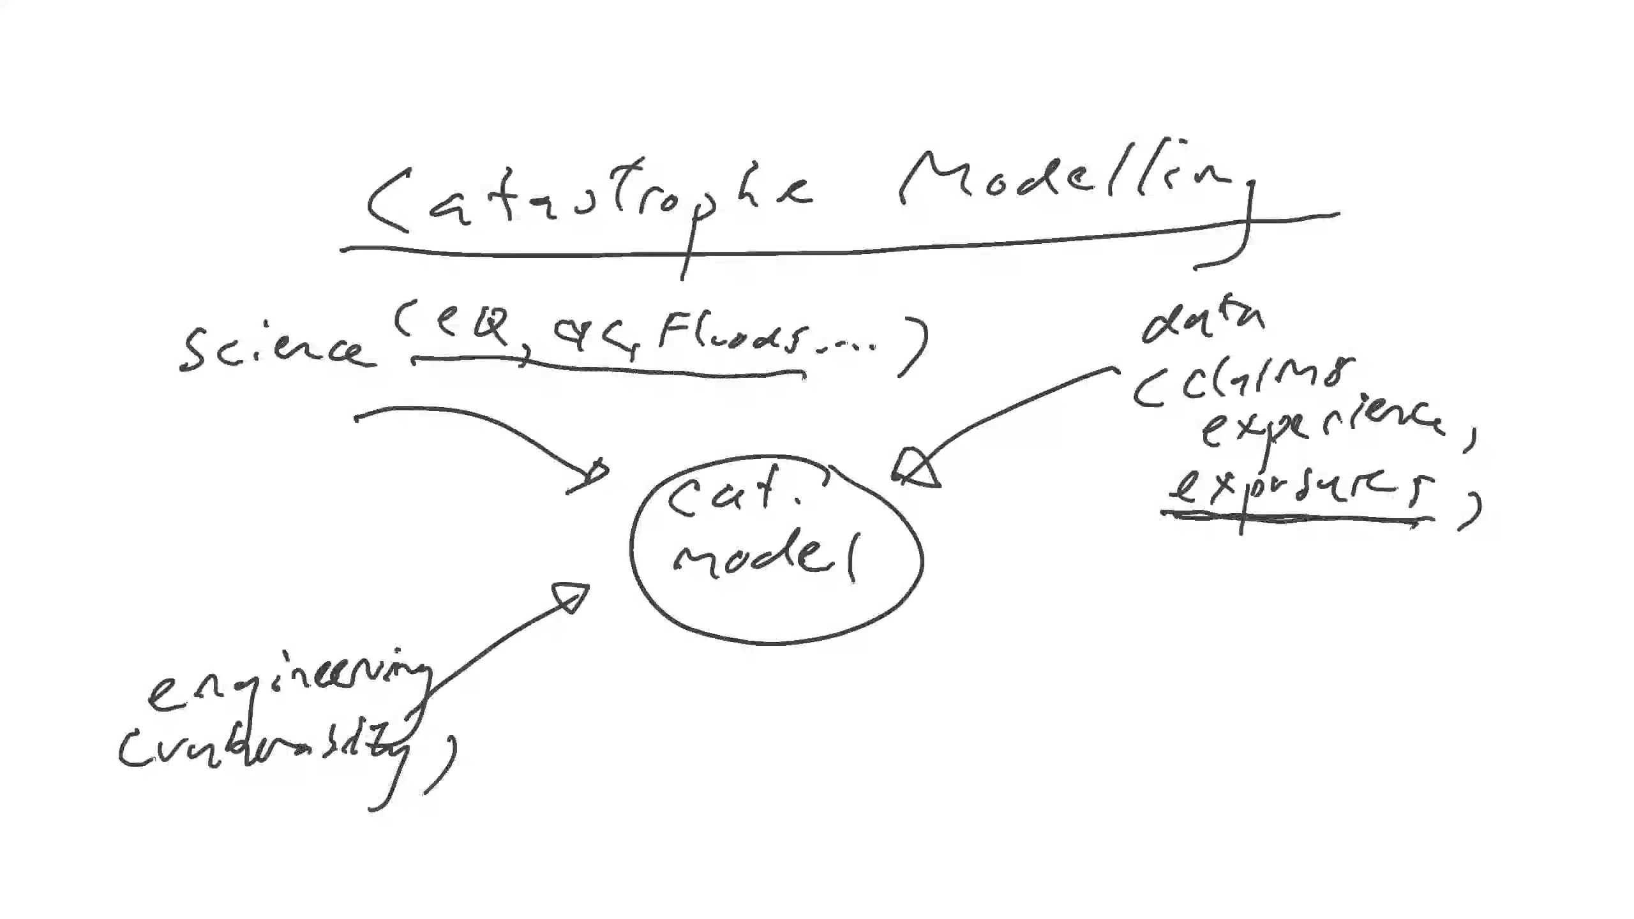
left_click_drag(1021, 646, 870, 657)
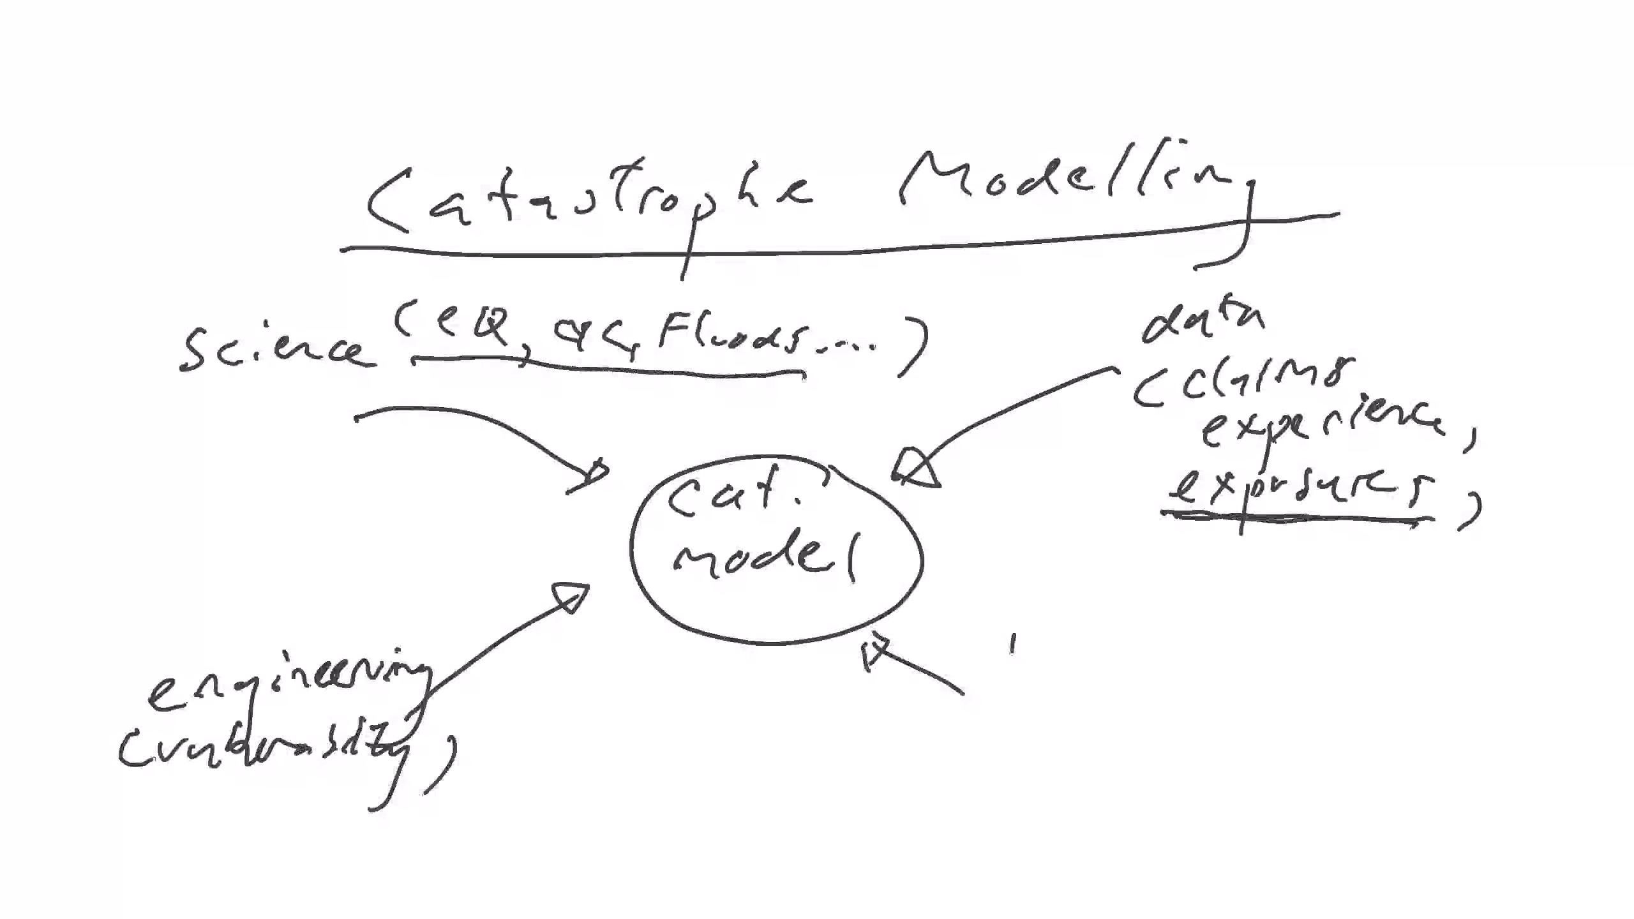
Add a lower-right arrow labelled '$ Financial structures, excess, RI'.
type("$ F.")
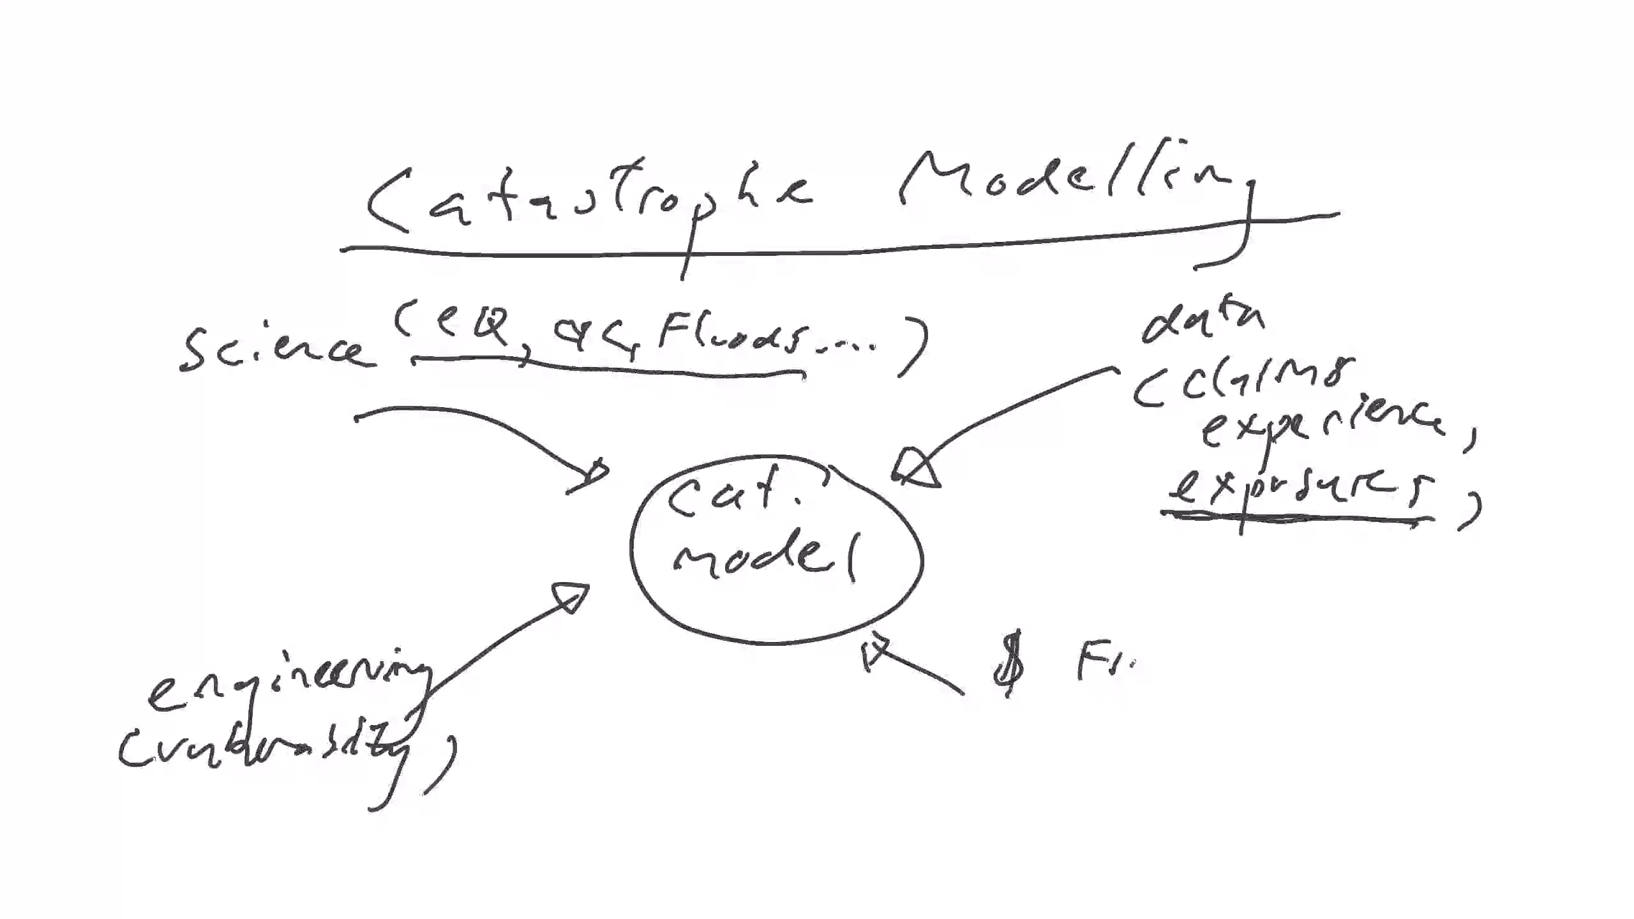
type("Financial")
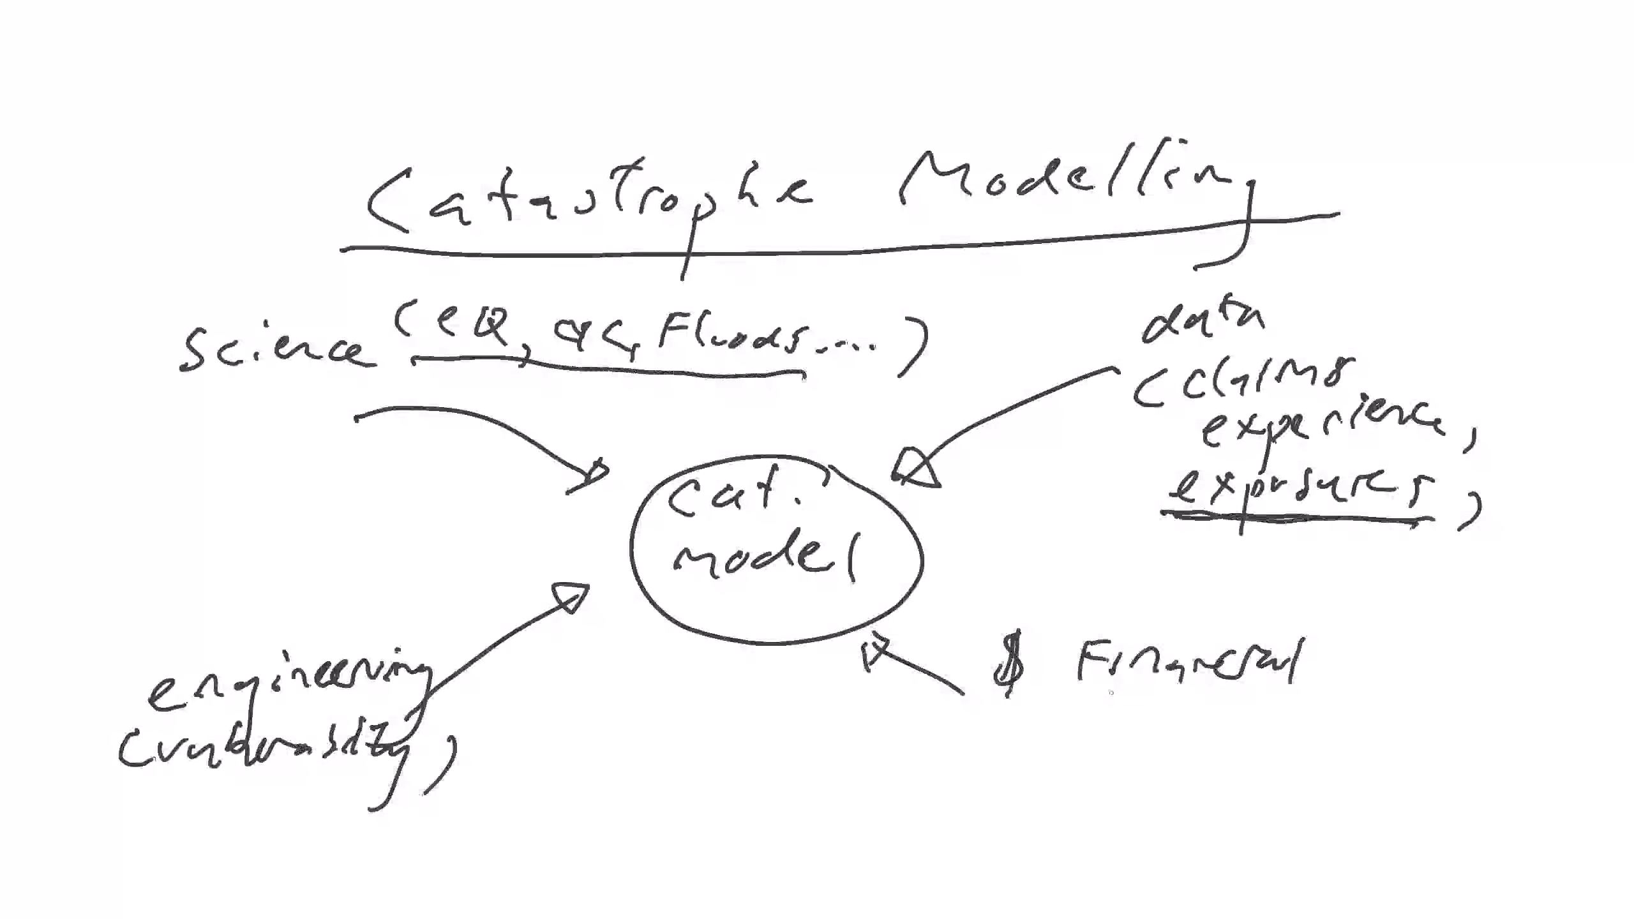
type("structures")
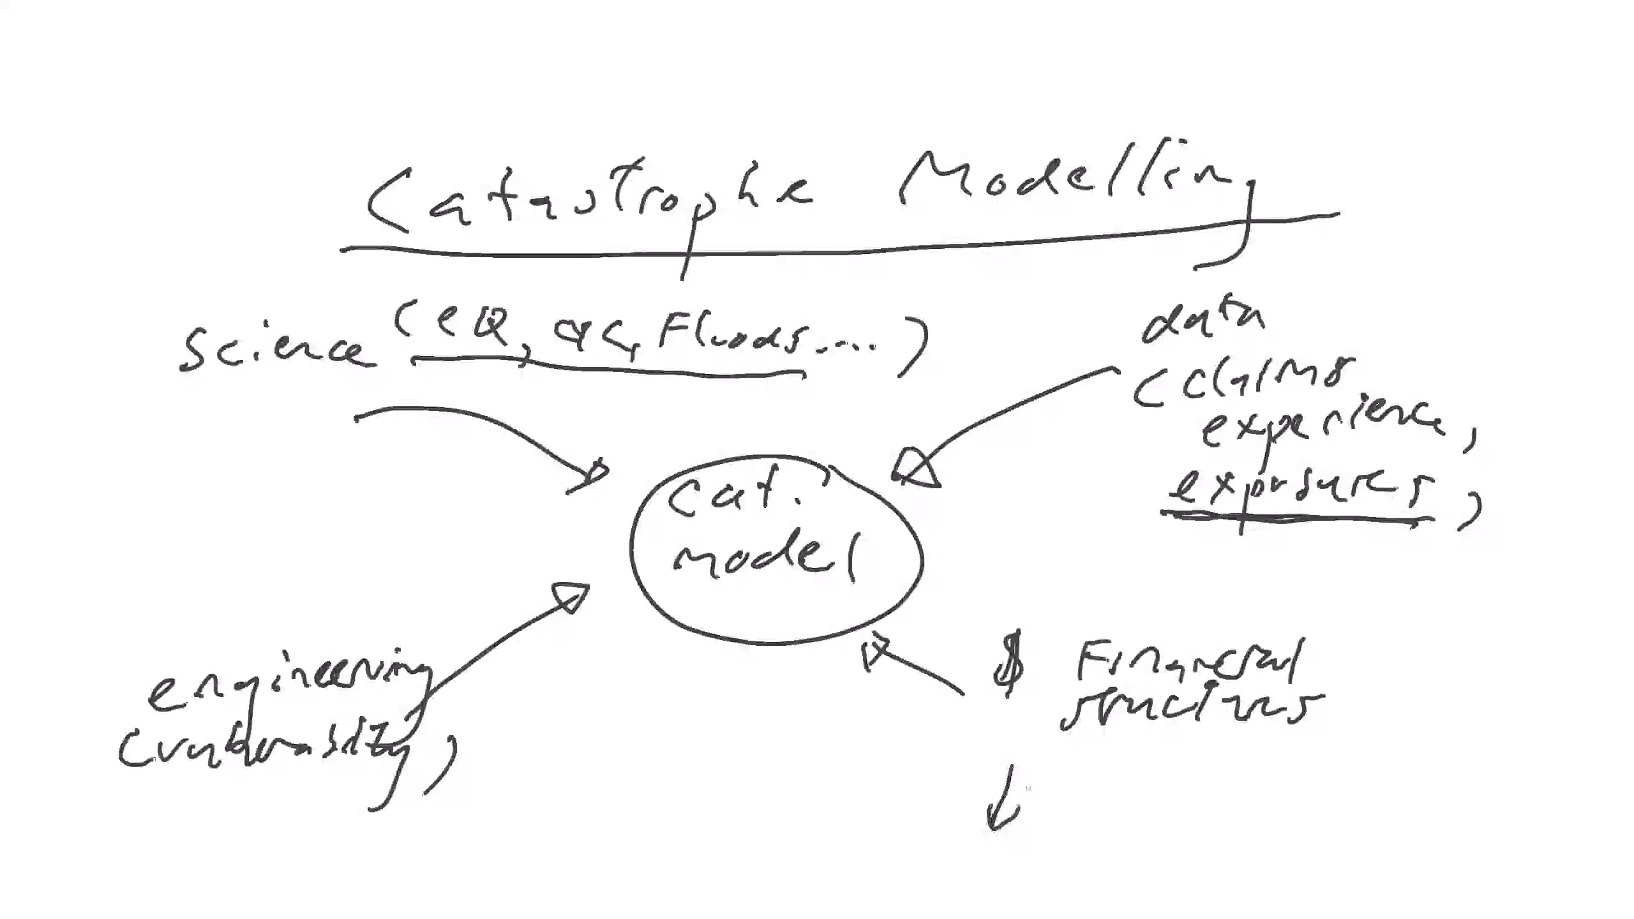
type("e")
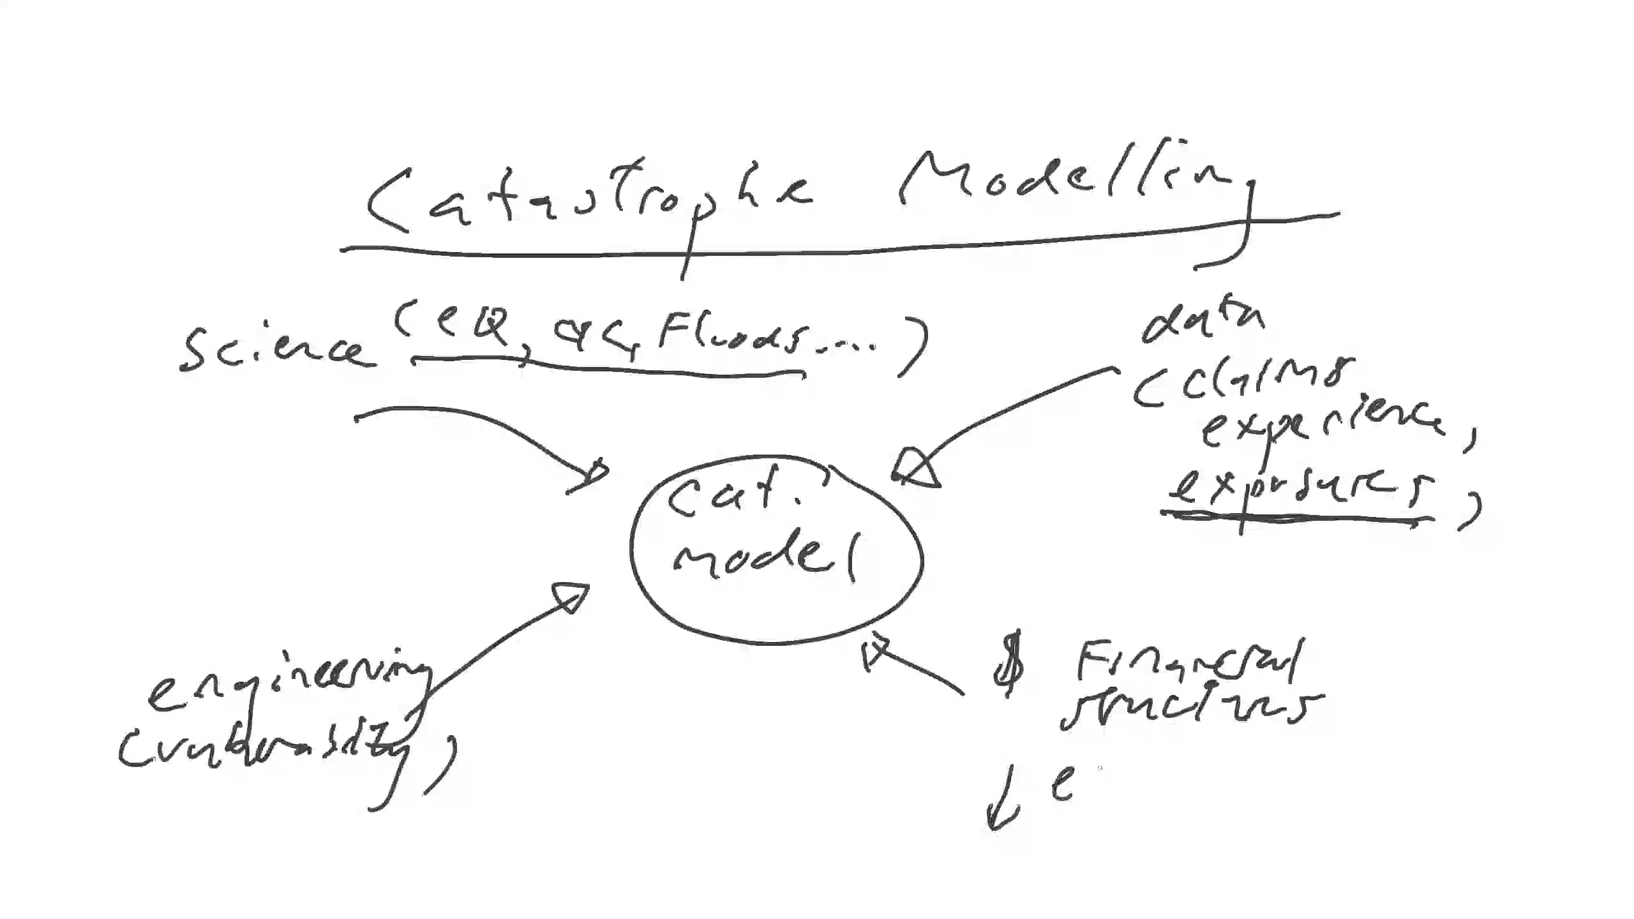
type("excess', ↑")
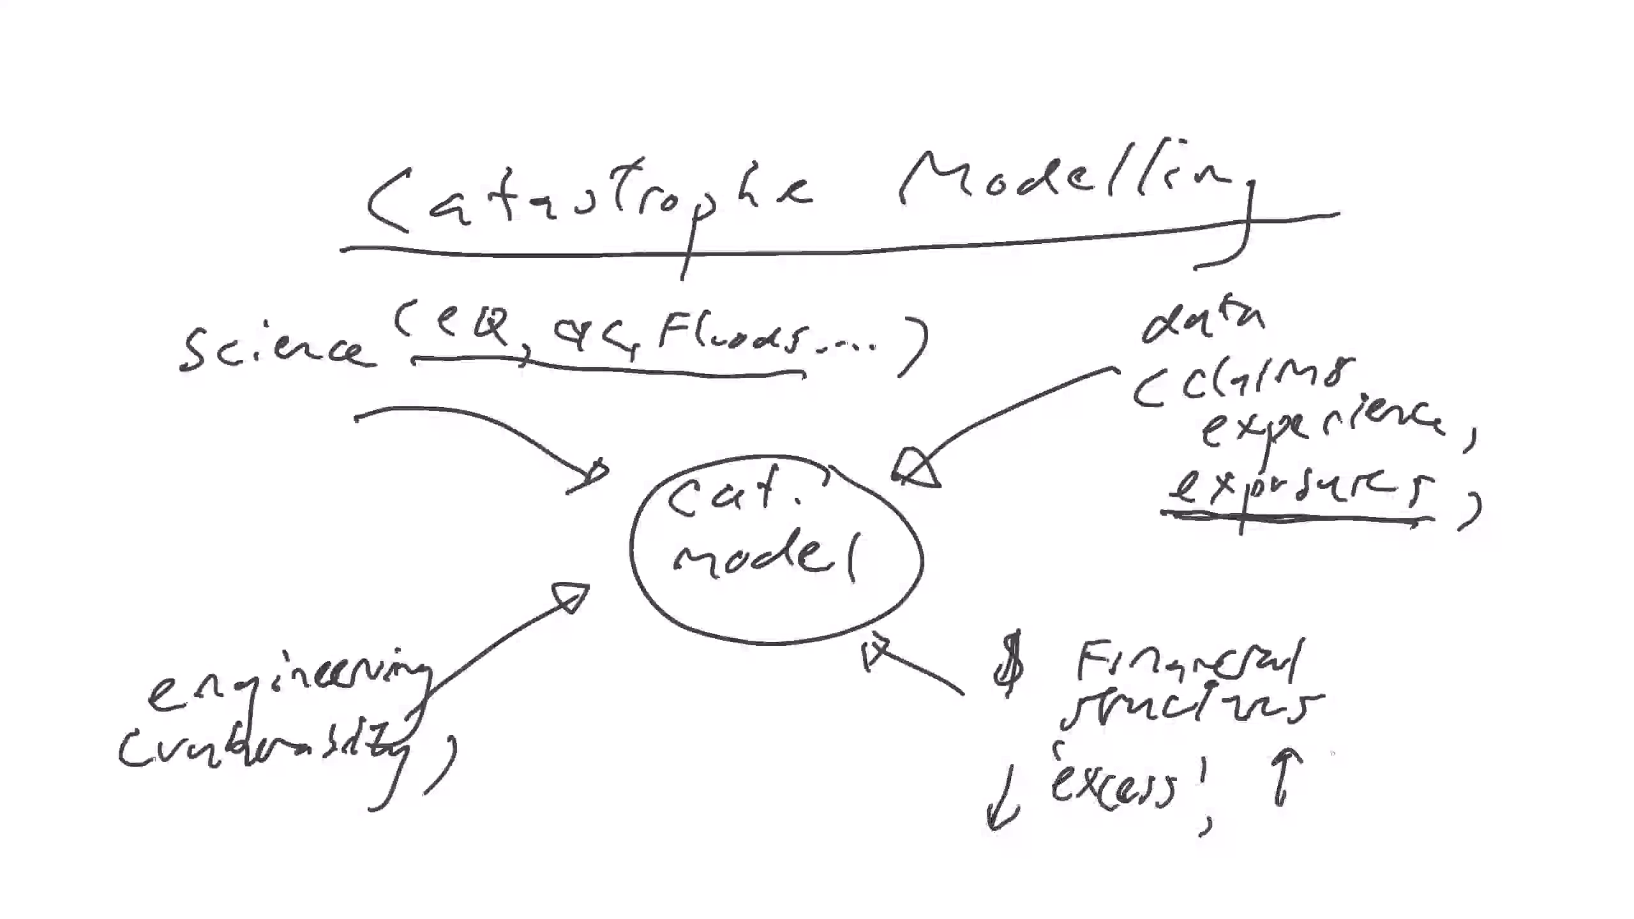
type("RI")
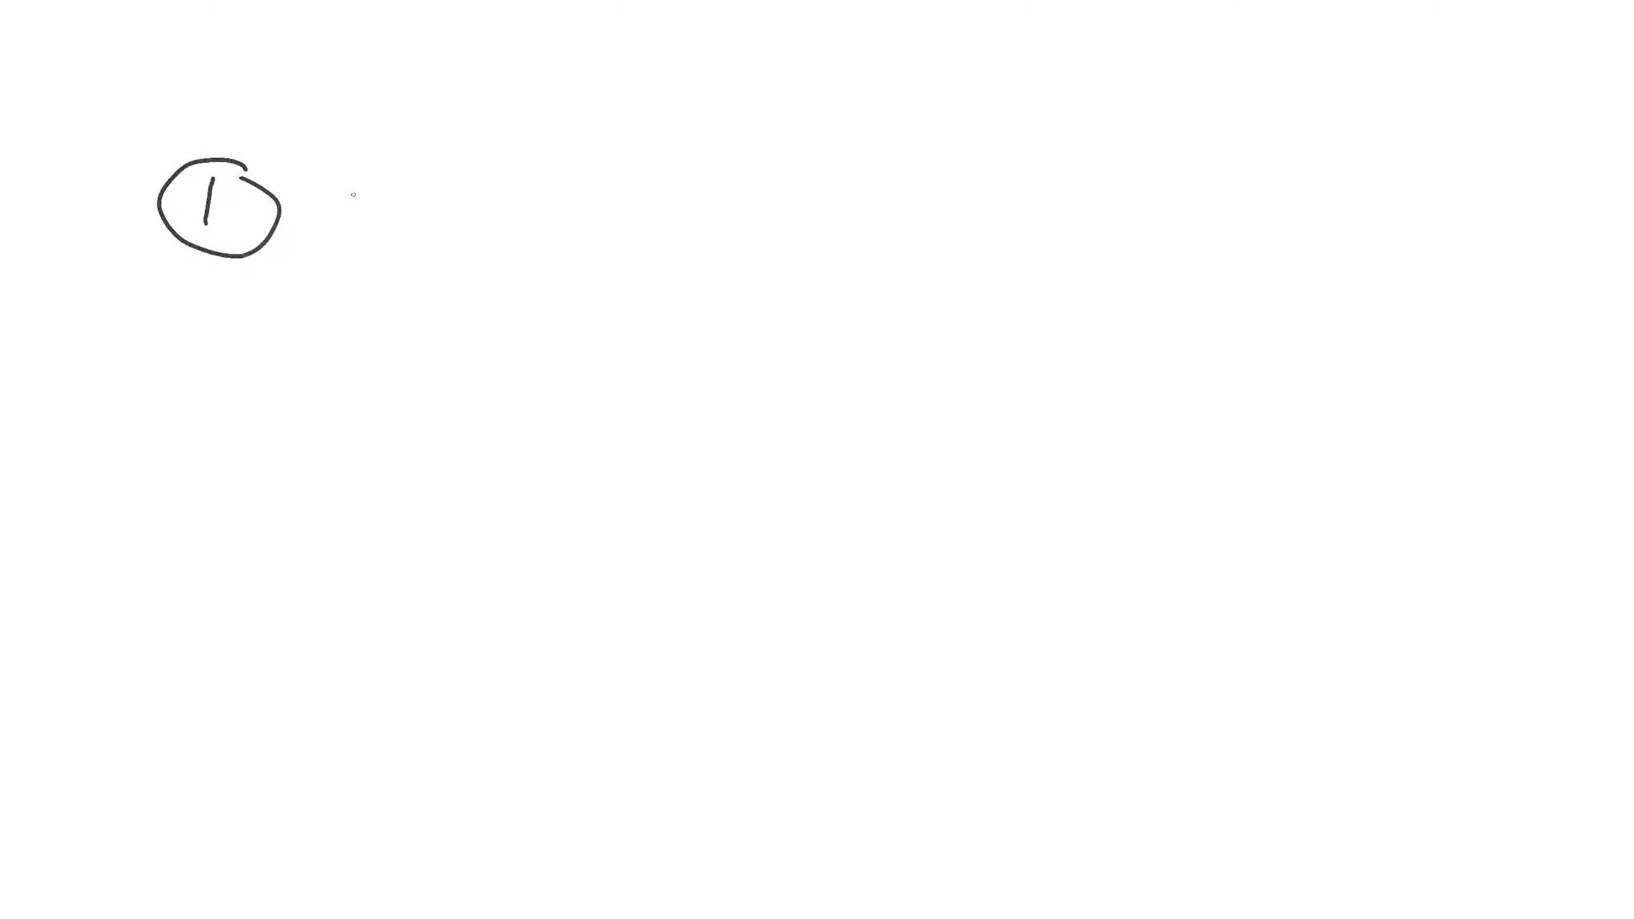
Write the Exposures heading beside the circled 1 with a house and map sketch.
left_click_drag(344, 188, 438, 219)
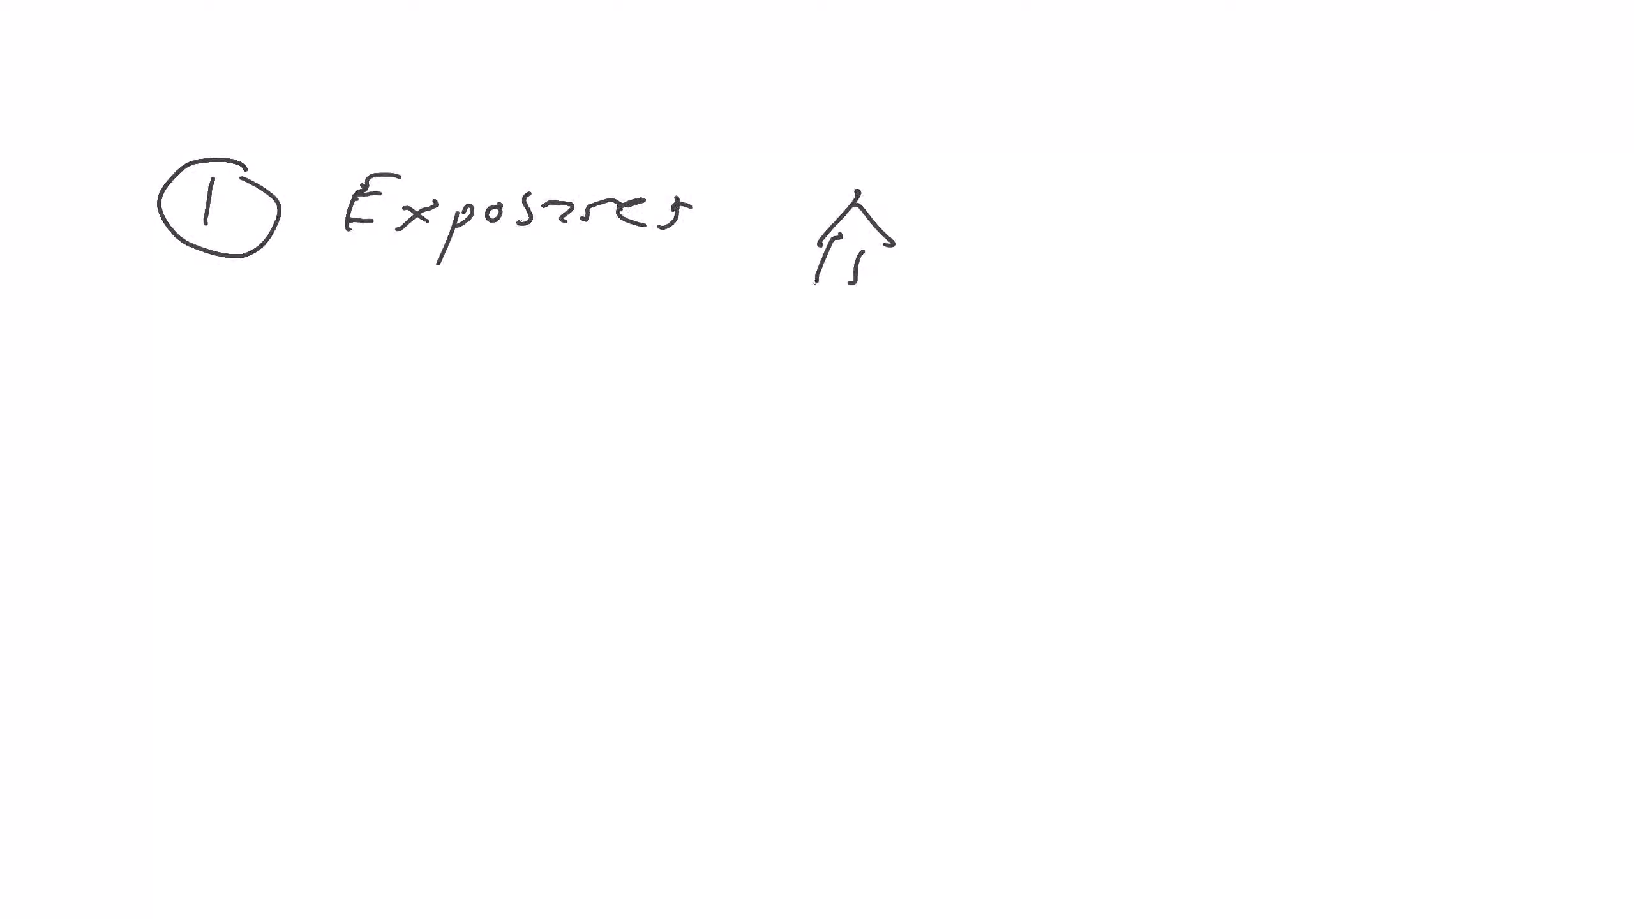
left_click_drag(1066, 200, 948, 331)
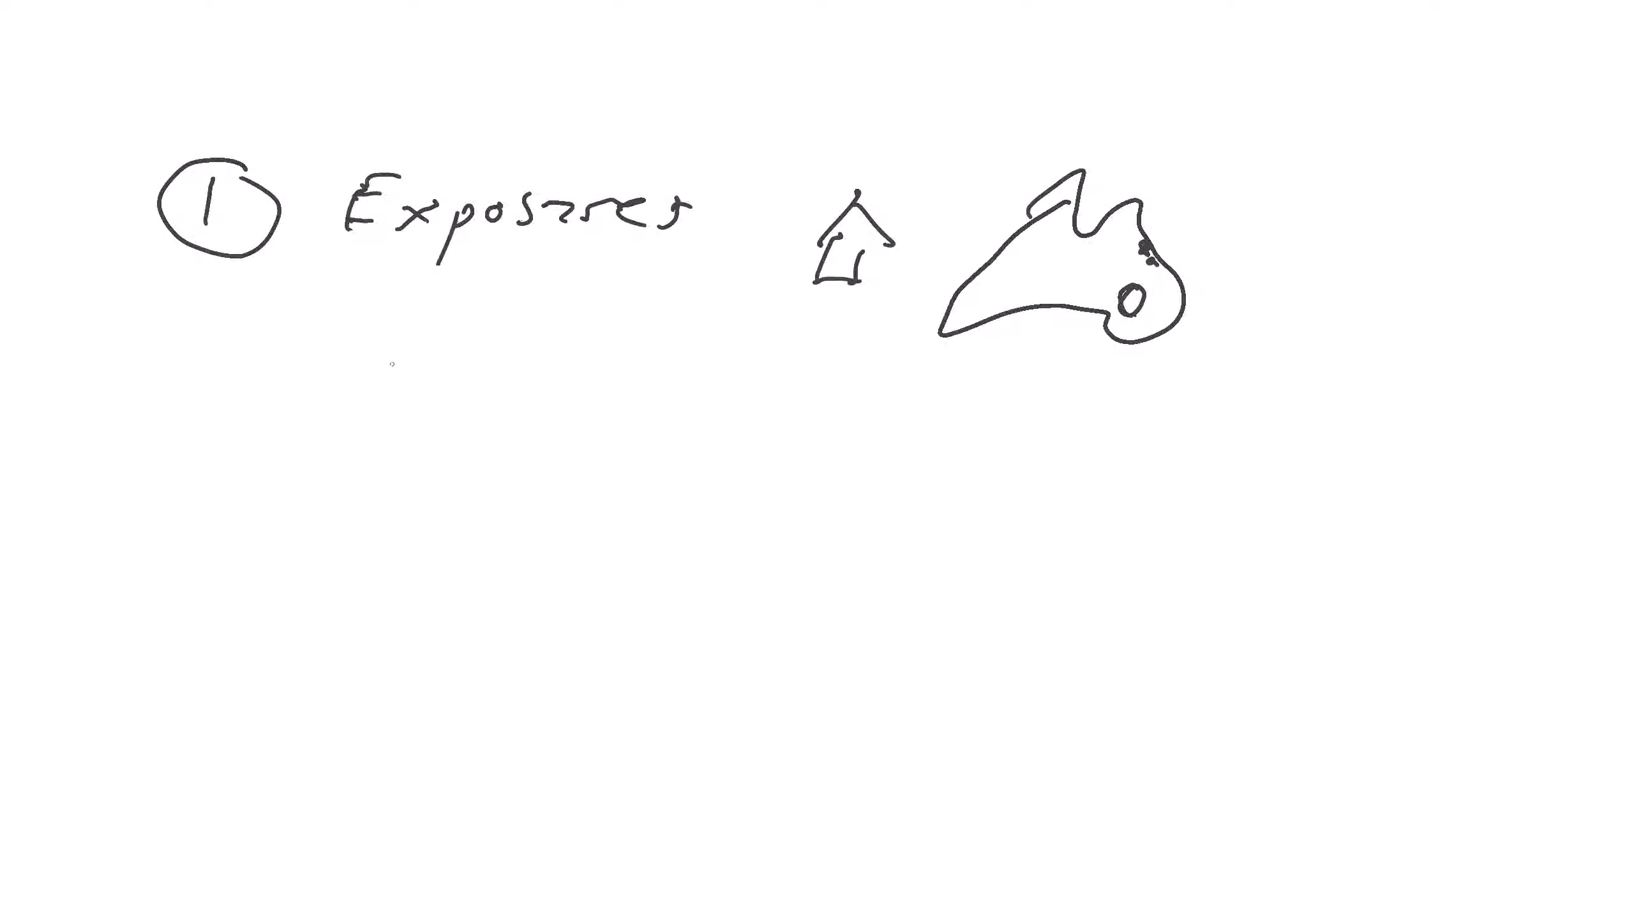
left_click_drag(1136, 261, 1324, 183)
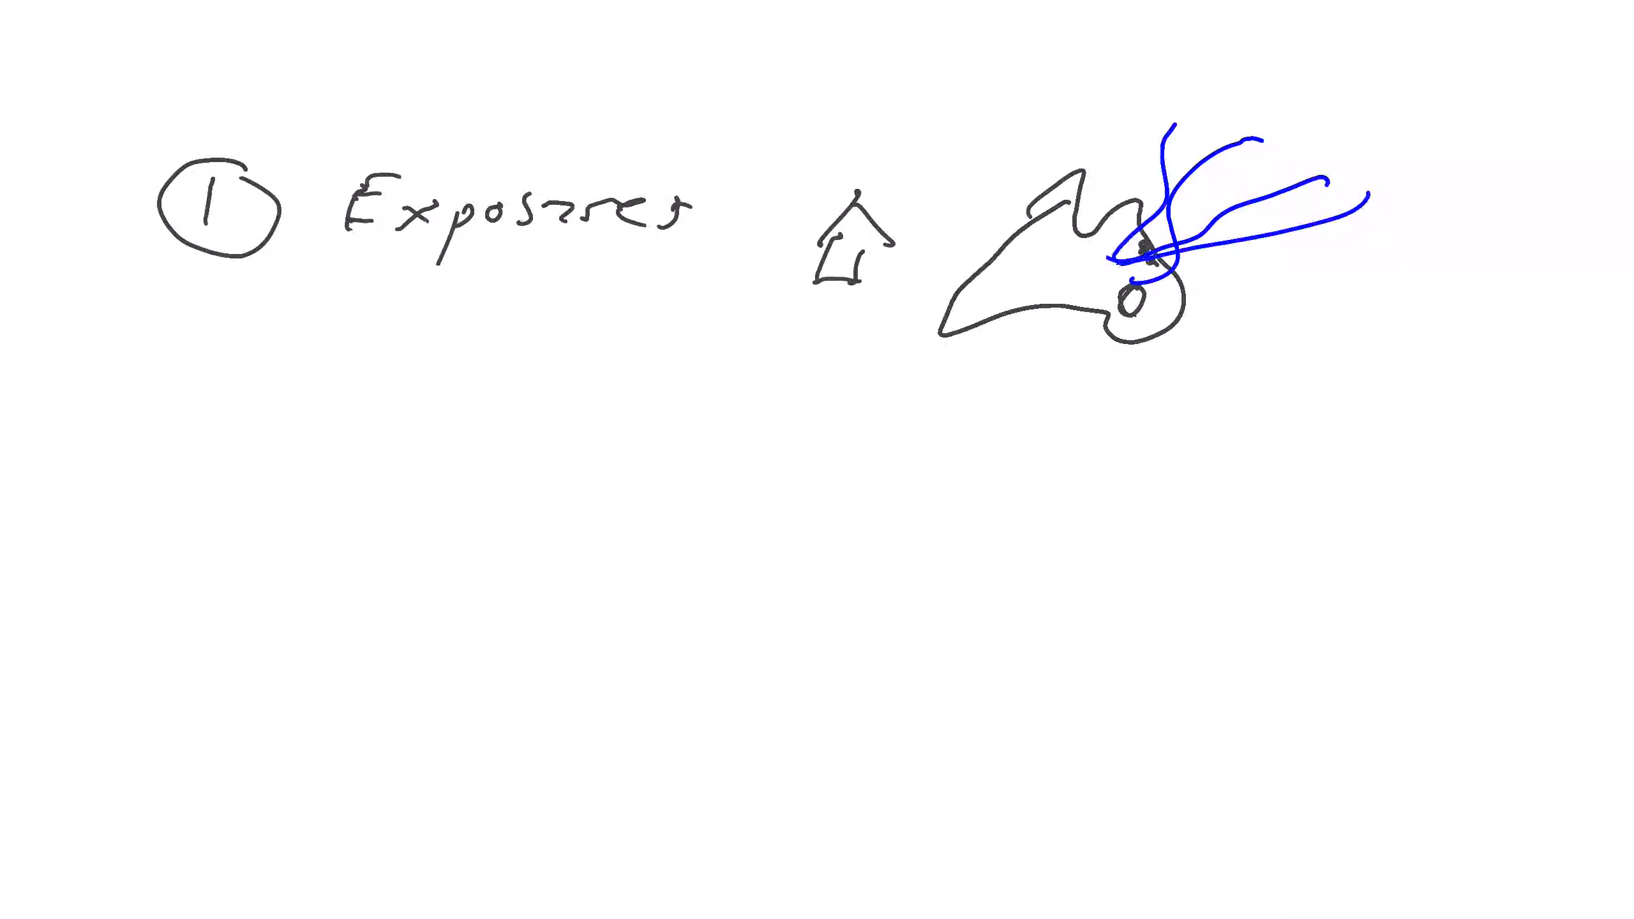
Mark a red coastline point with a leader to BrF and a red arc across the peninsula tip.
left_click(1129, 300)
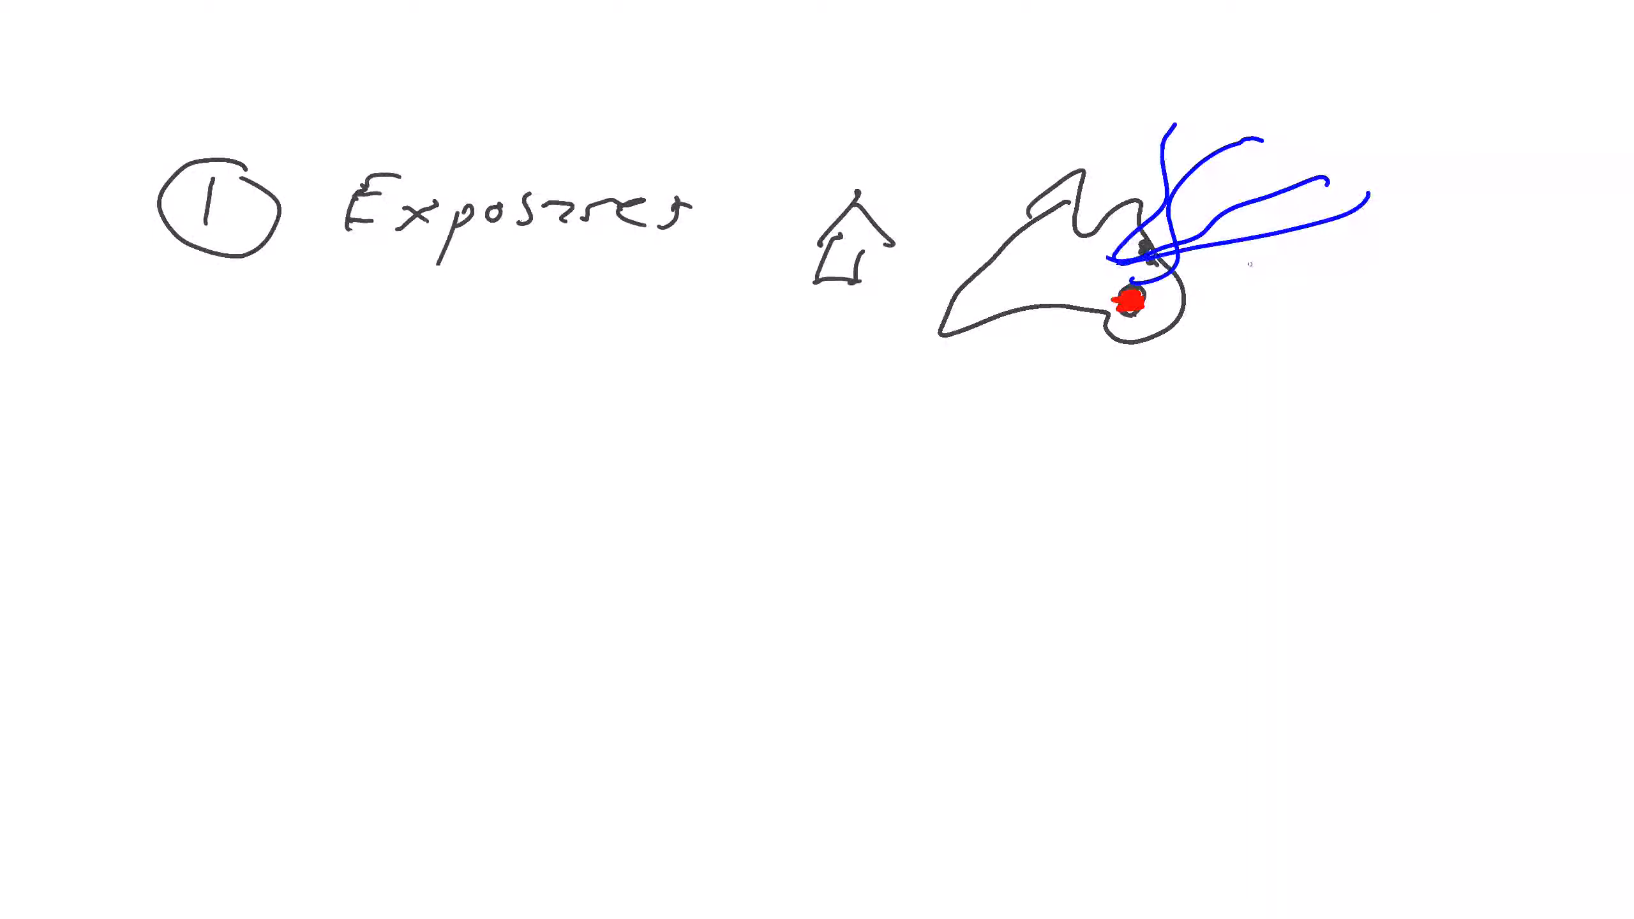
left_click_drag(1137, 307, 1245, 345)
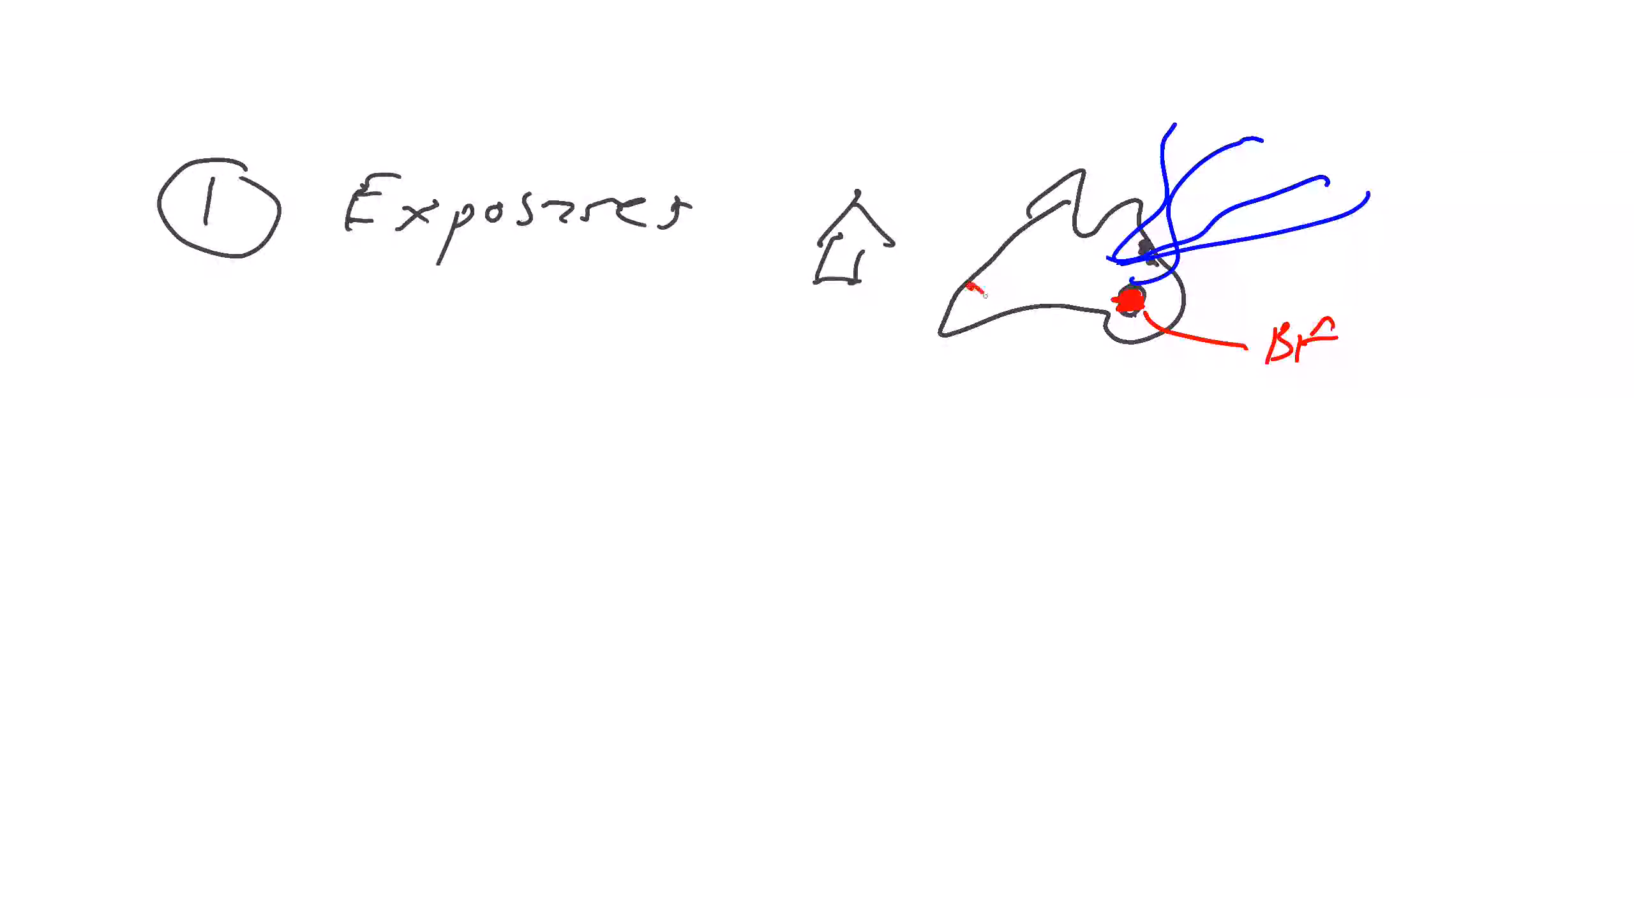
left_click_drag(969, 286, 996, 339)
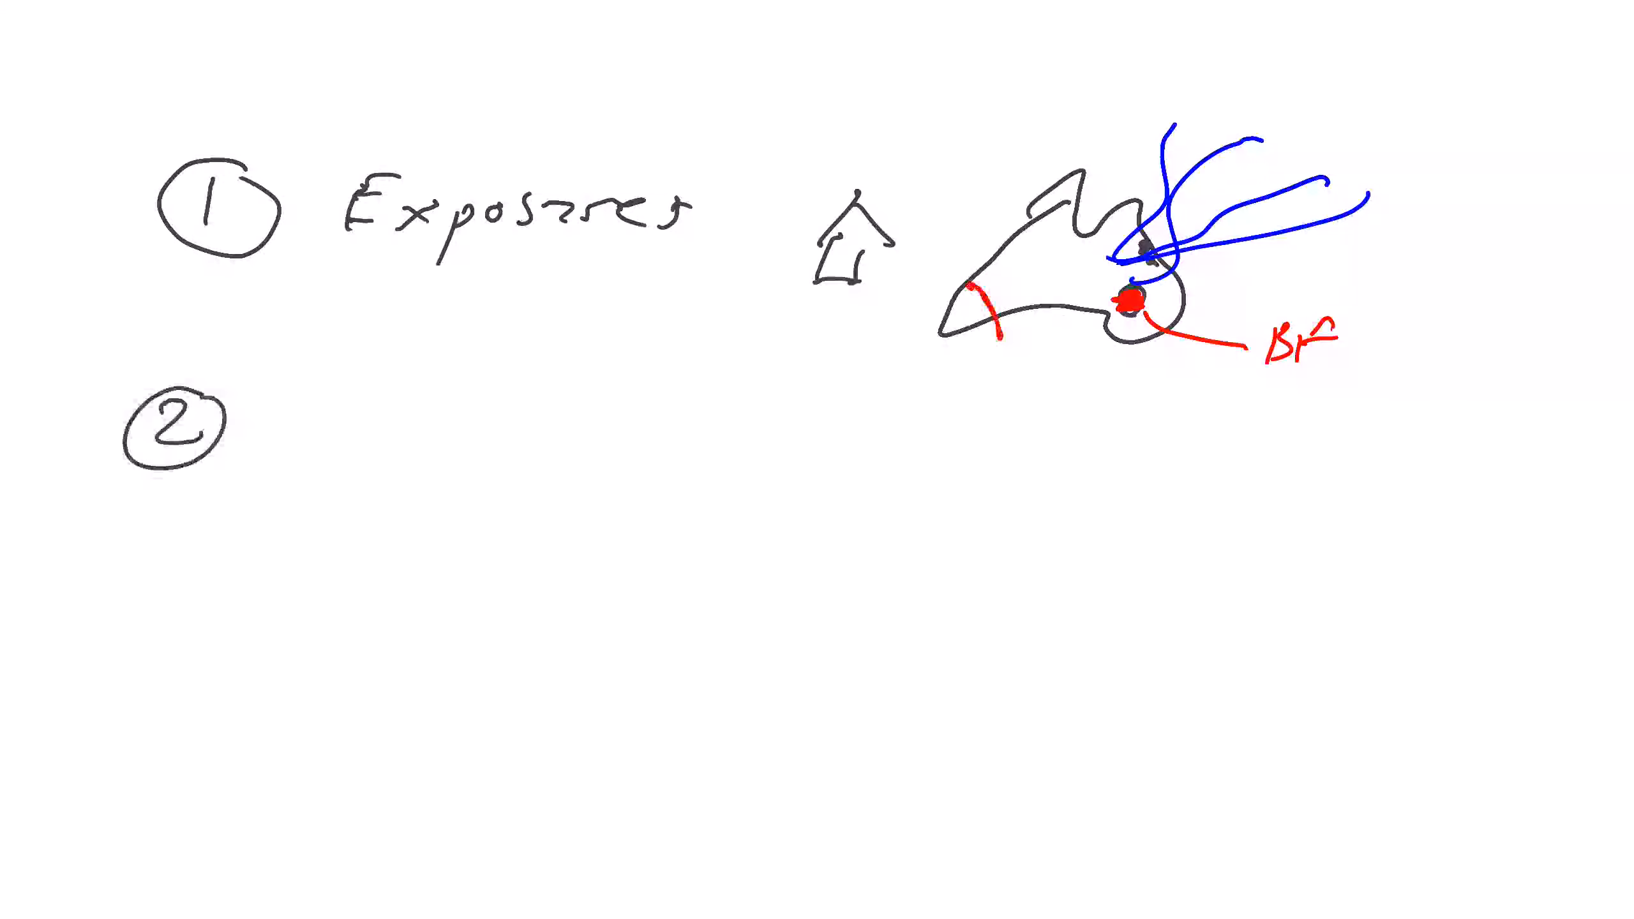
Write 'Hazard (science)' notes: where, simulating reality, parameters such as peak wind speed.
type("Ita")
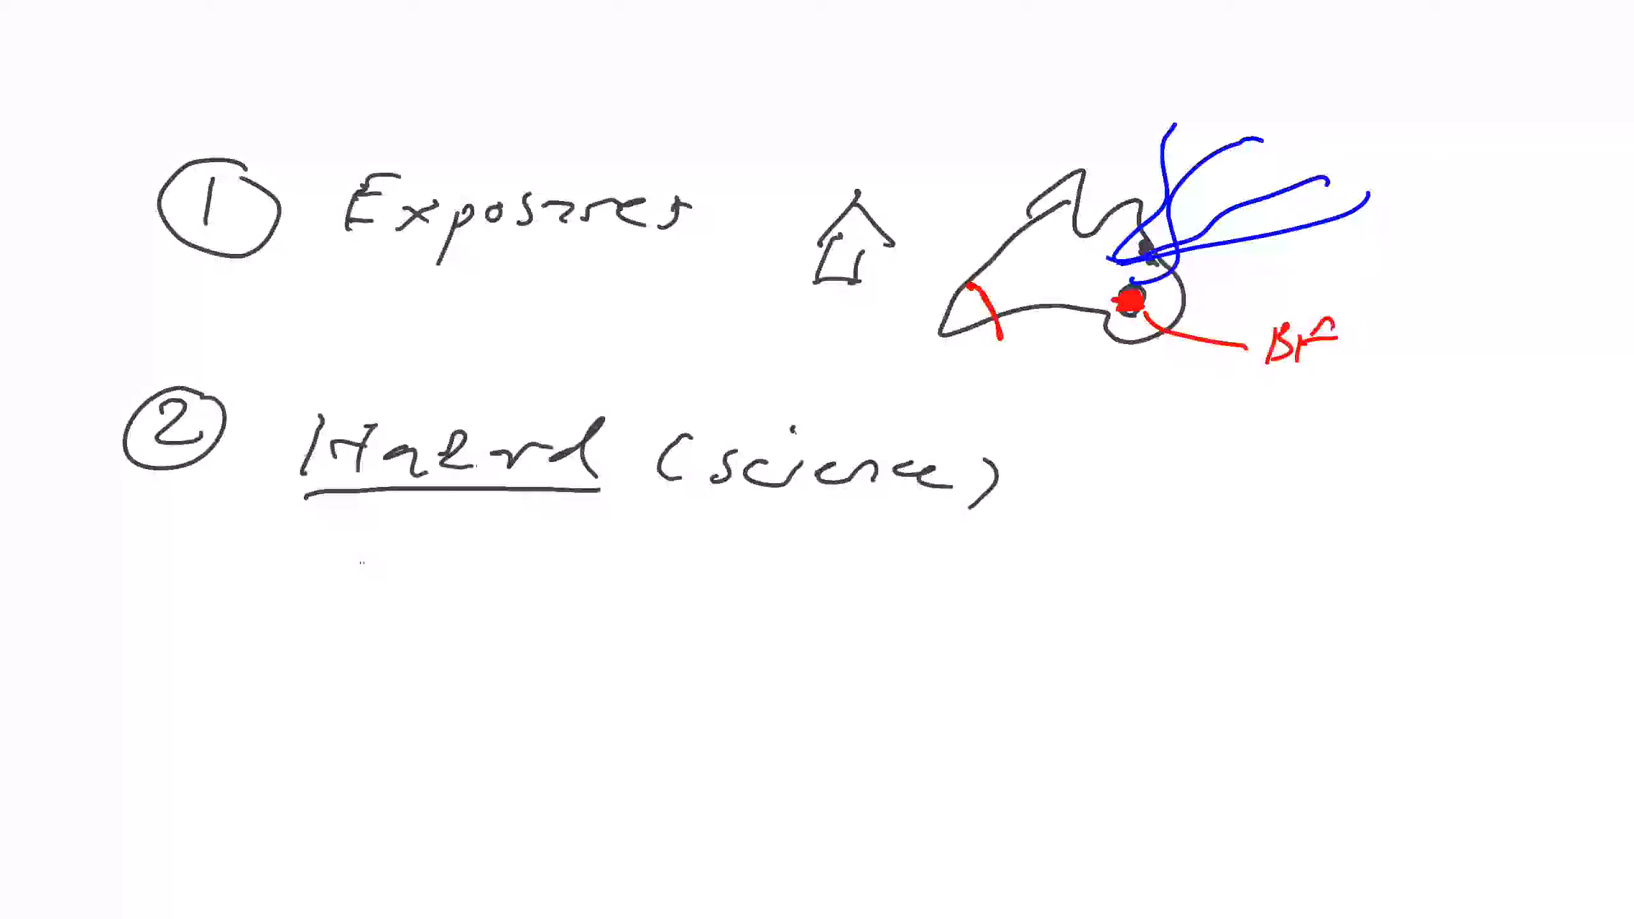
type("c wl")
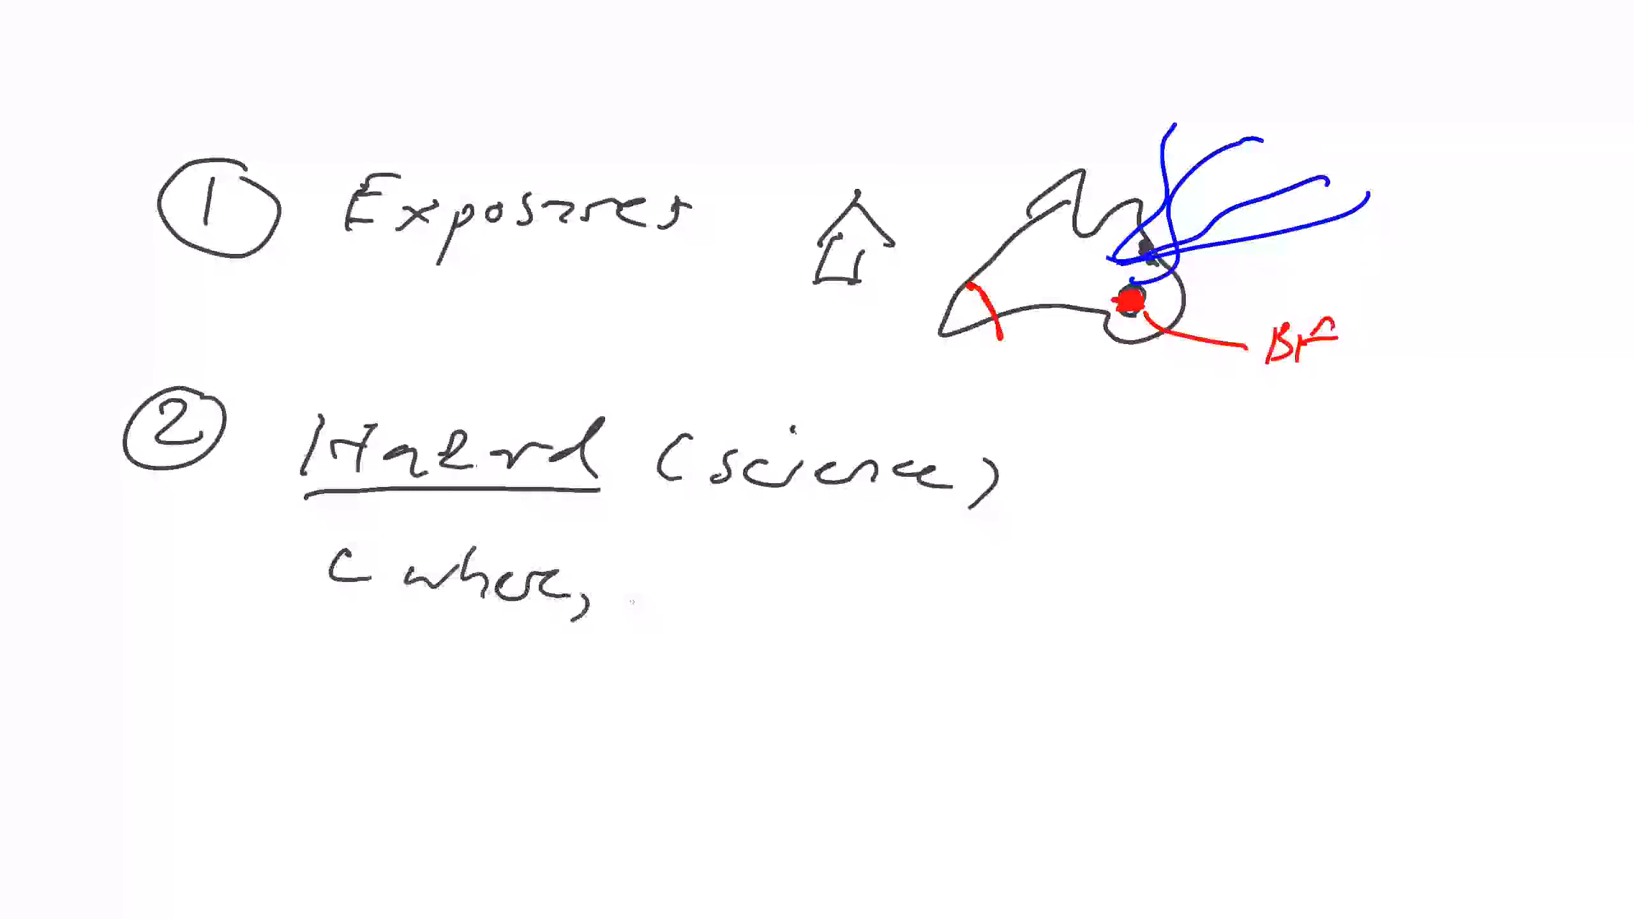
type("simulate")
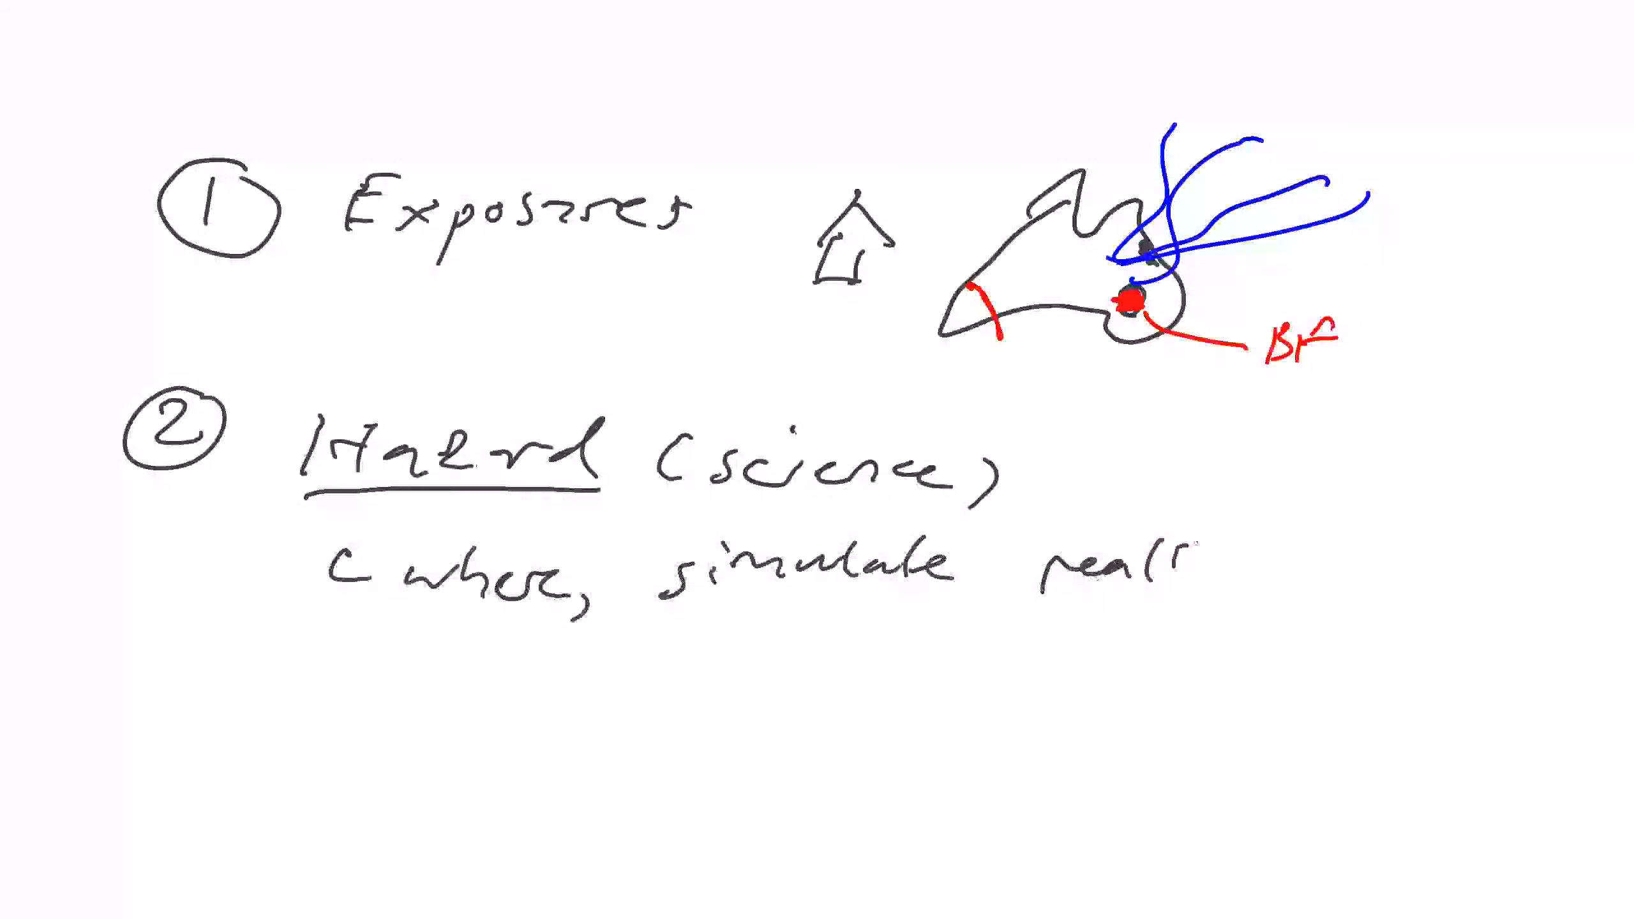
type("reality,")
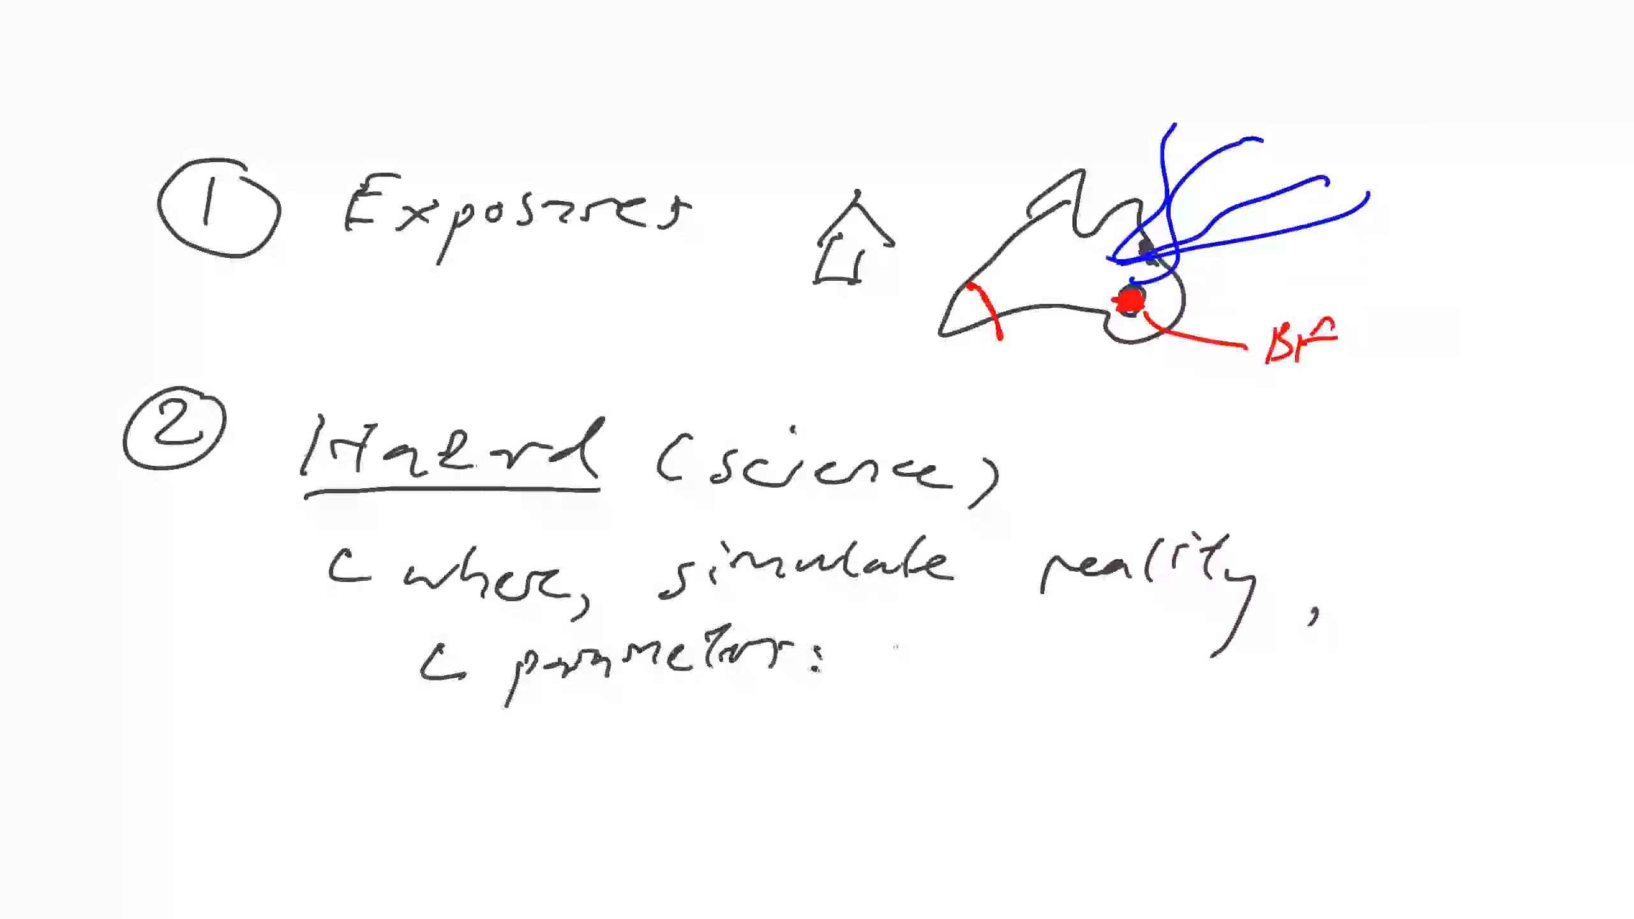
type("pick w")
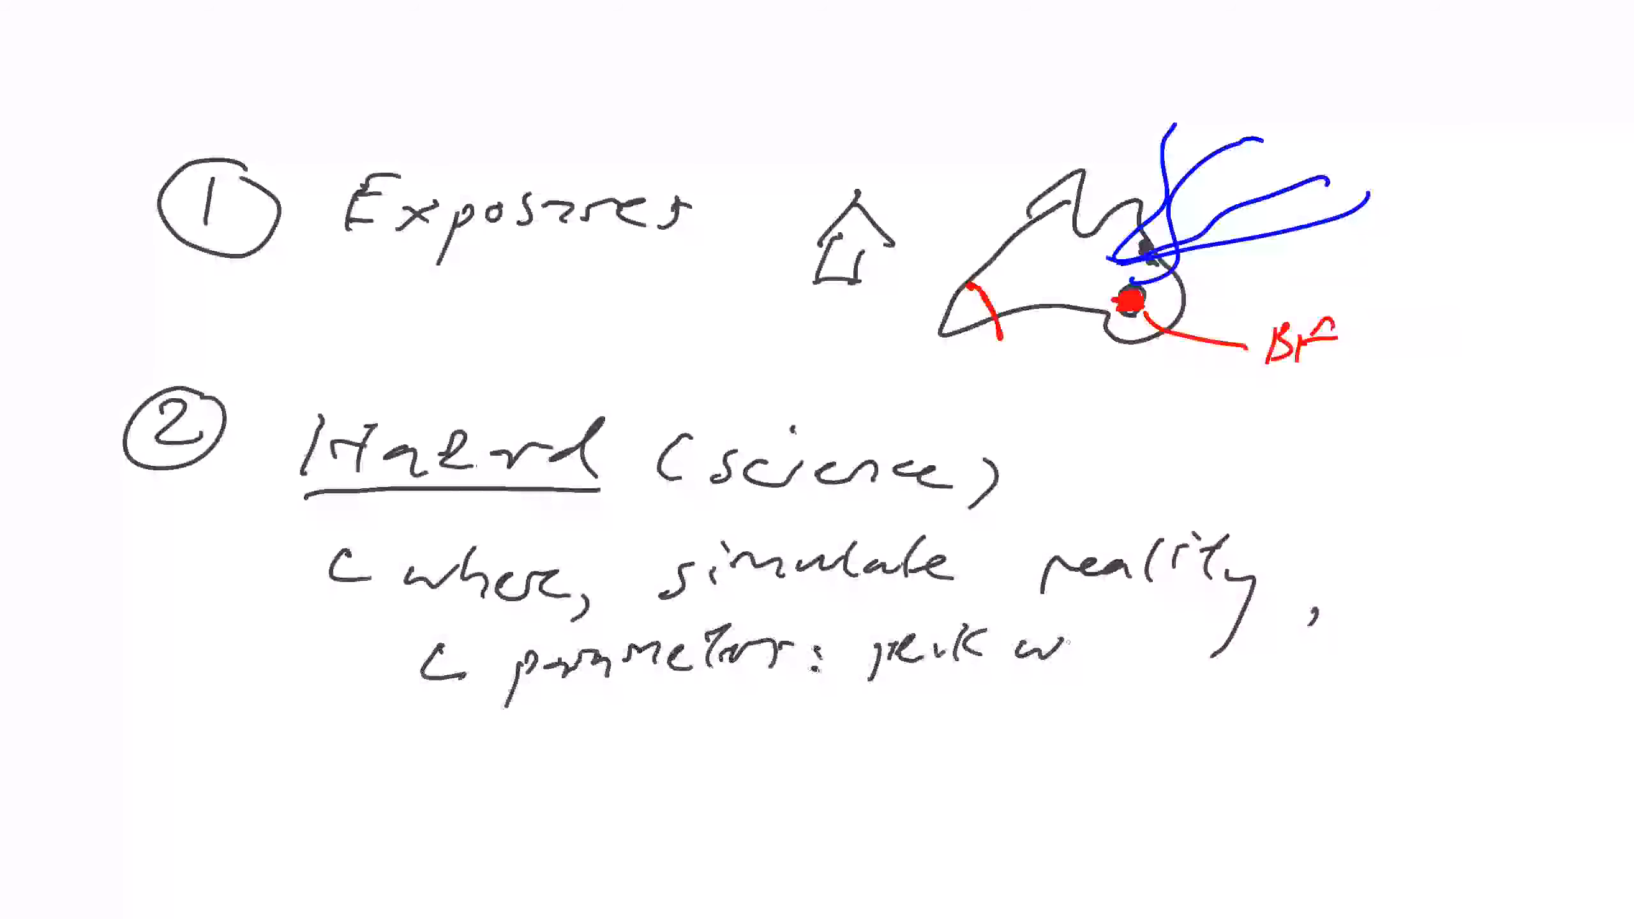
type("speed")
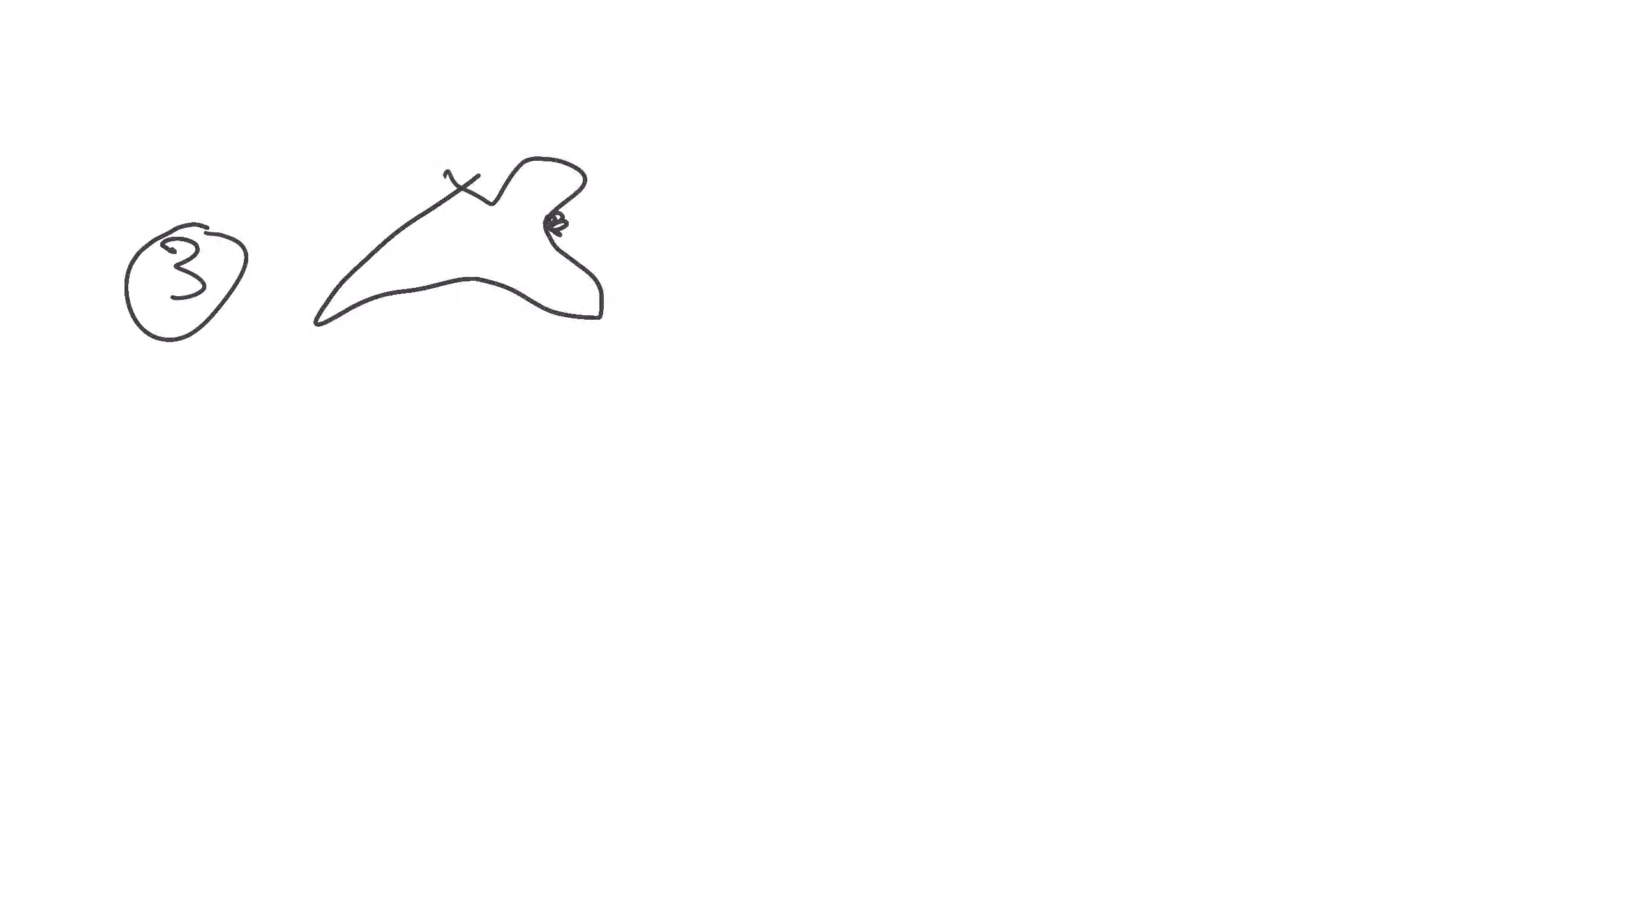
Sketch a house beside the coast, a blue storm track across it, and graph axes below.
left_click_drag(703, 266, 717, 192)
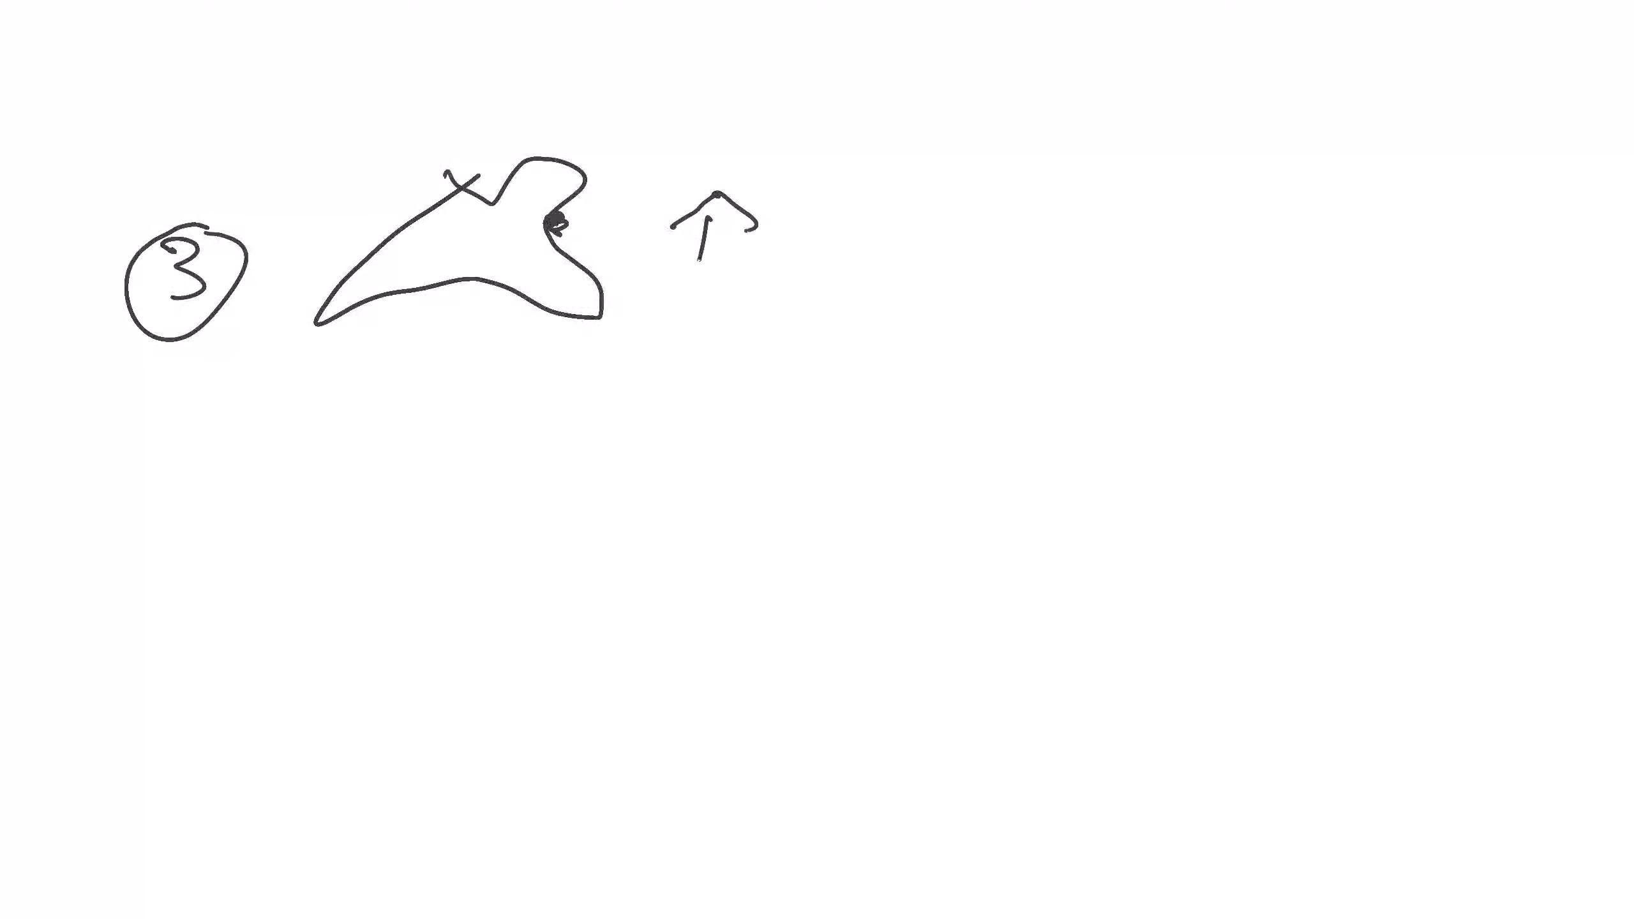
left_click_drag(730, 219, 719, 266)
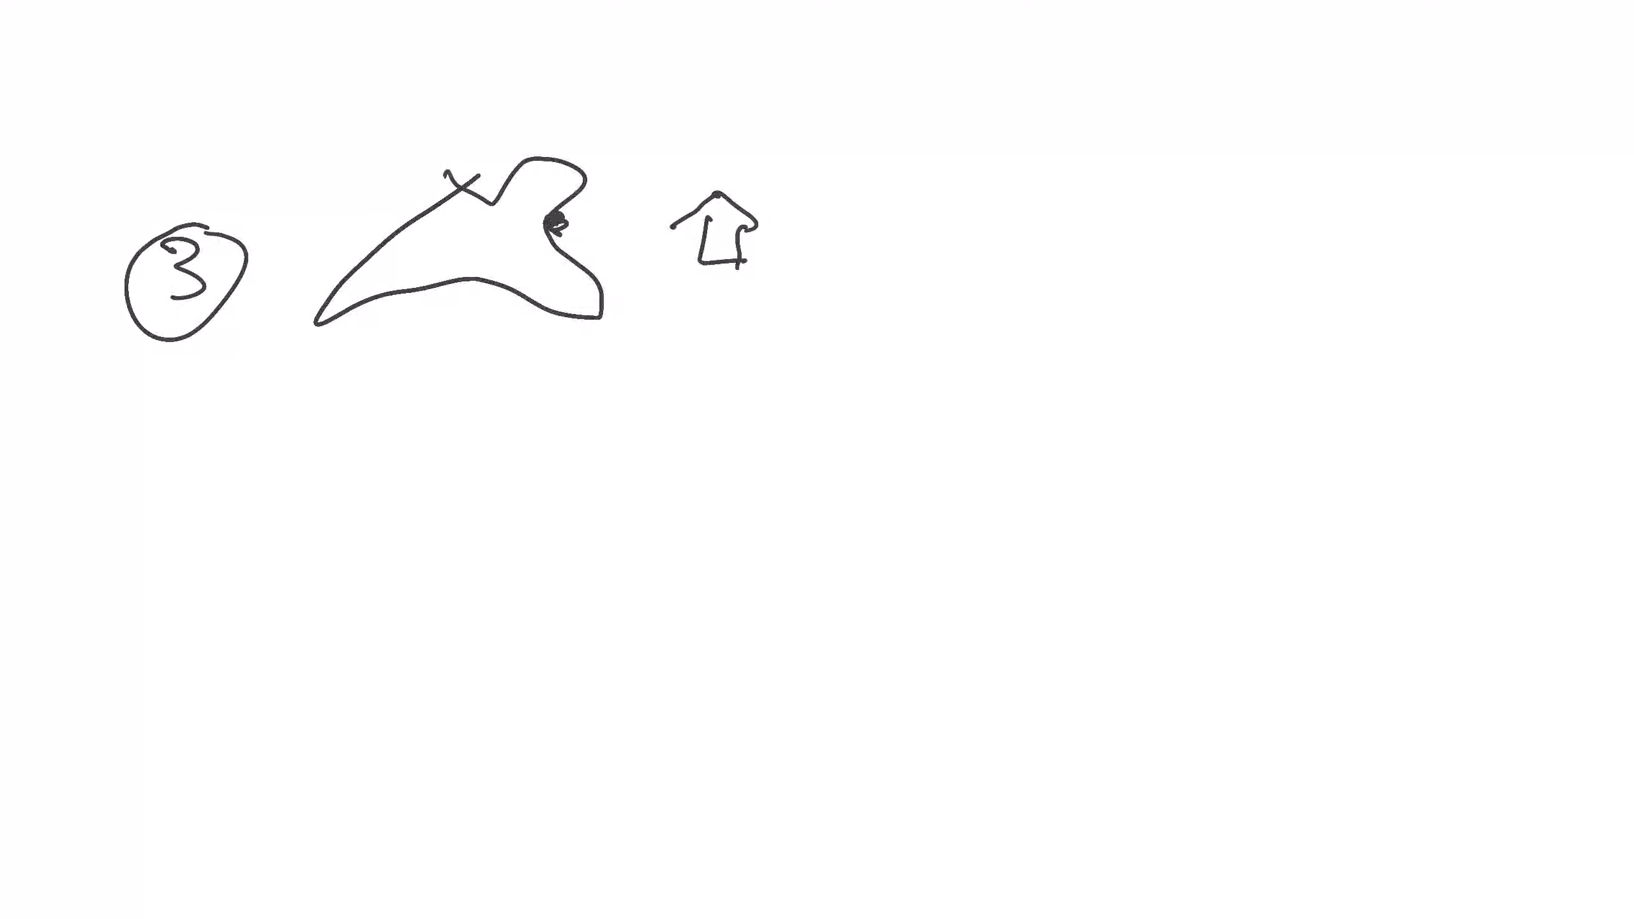
left_click_drag(863, 117, 891, 108)
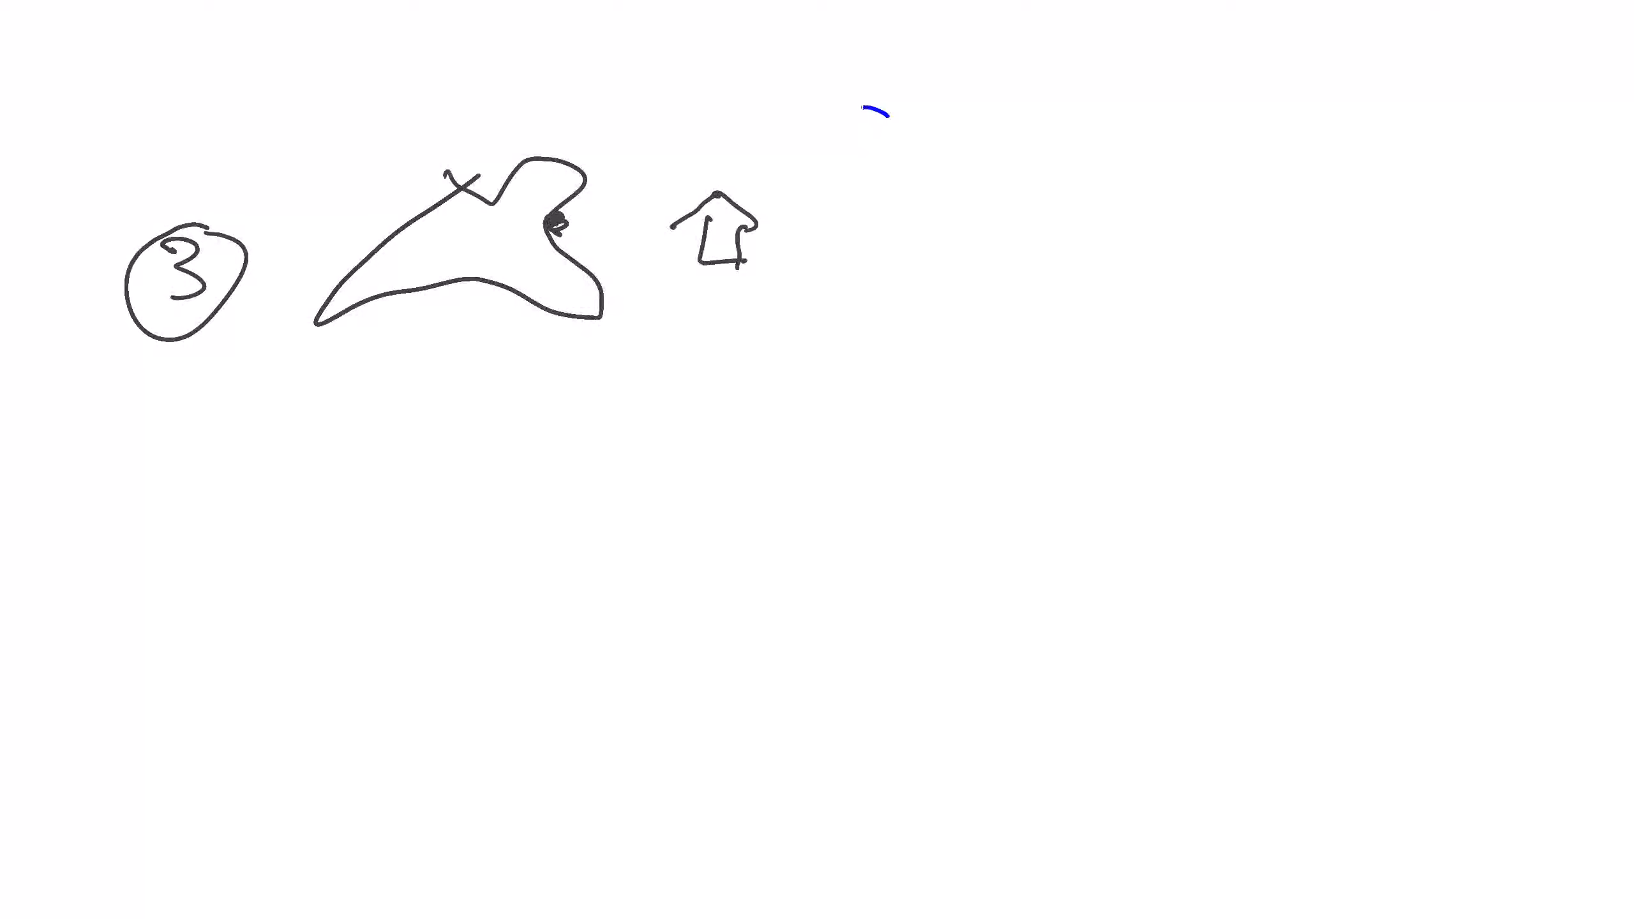
left_click_drag(881, 110, 521, 240)
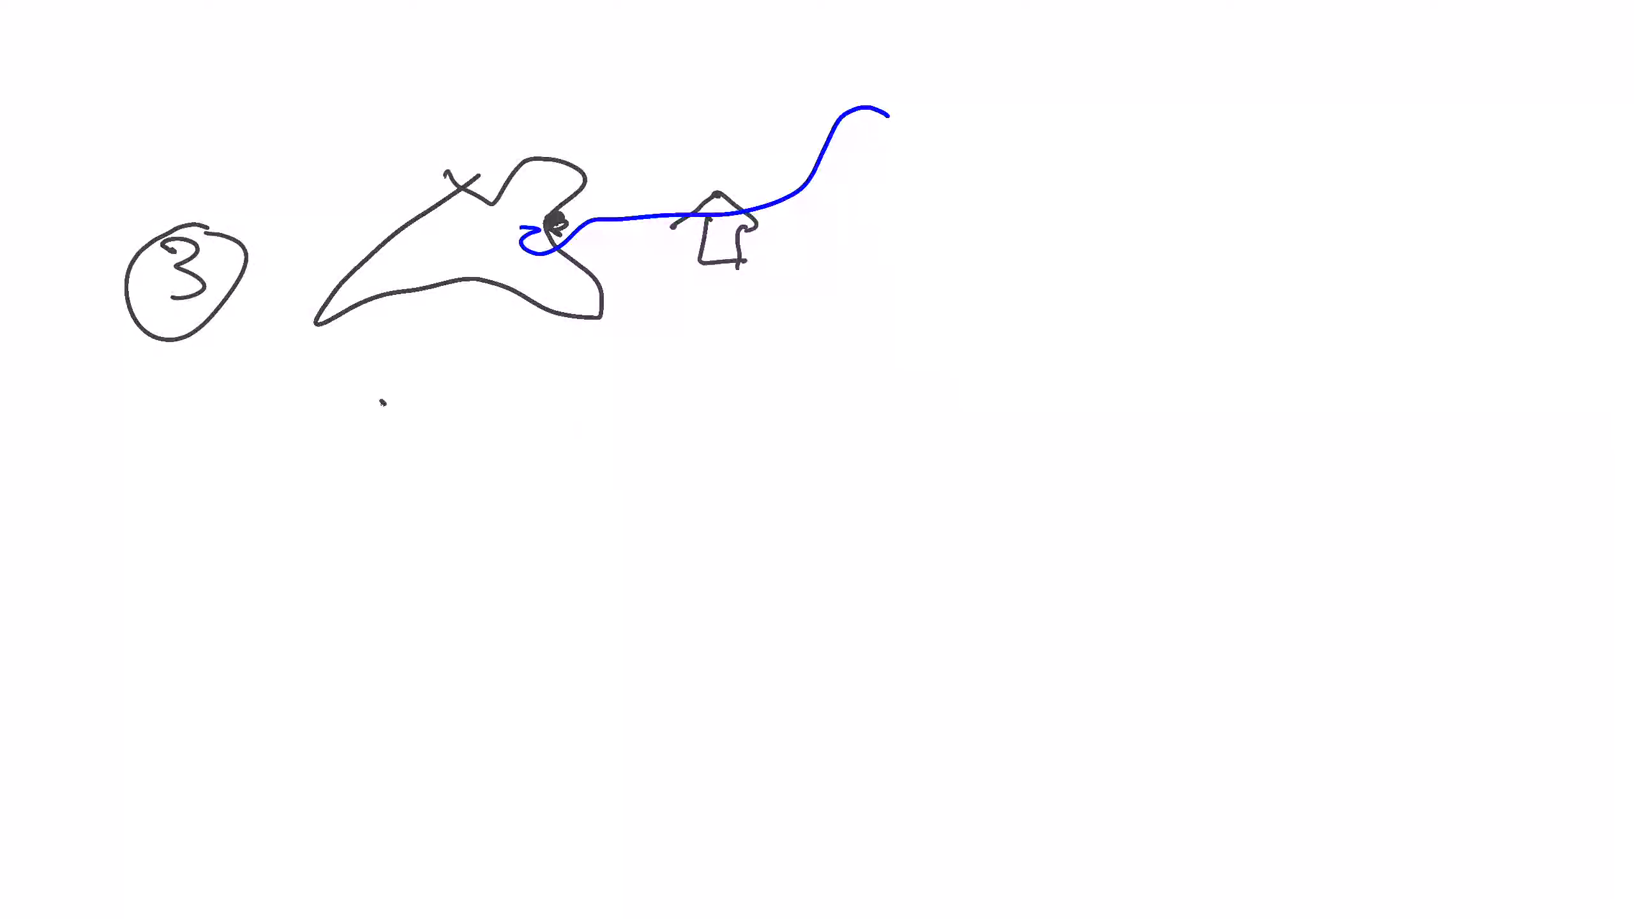
left_click_drag(367, 401, 787, 686)
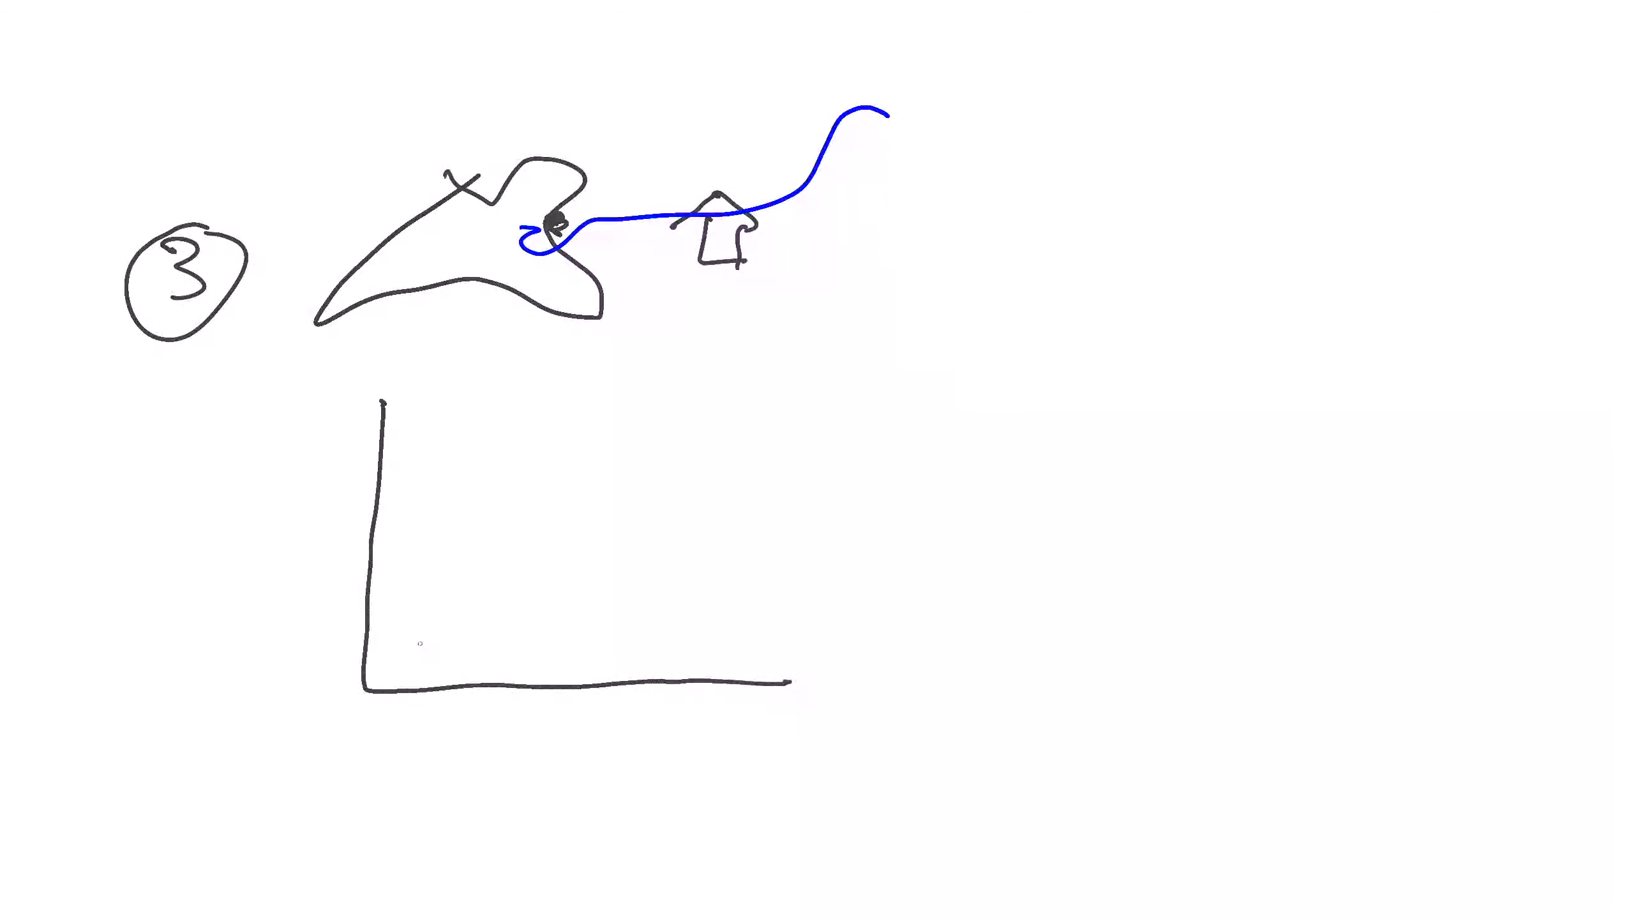
Plot a rising damage curve with peak wind speed axis label, 0 mark and trend arrows.
left_click_drag(413, 658, 769, 417)
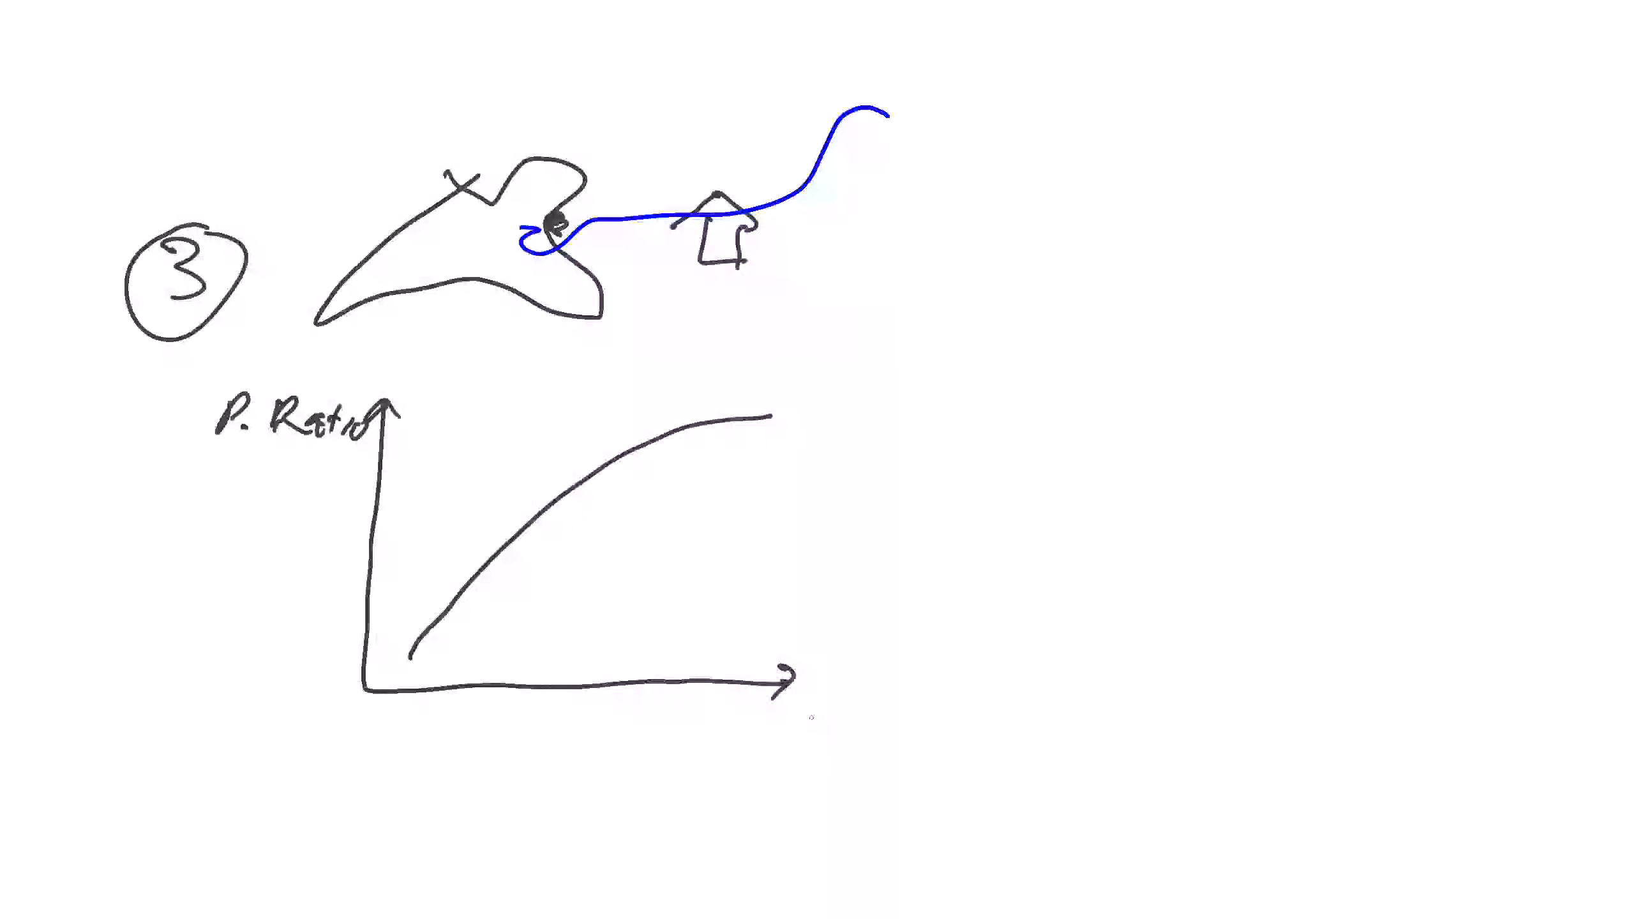
type("penk")
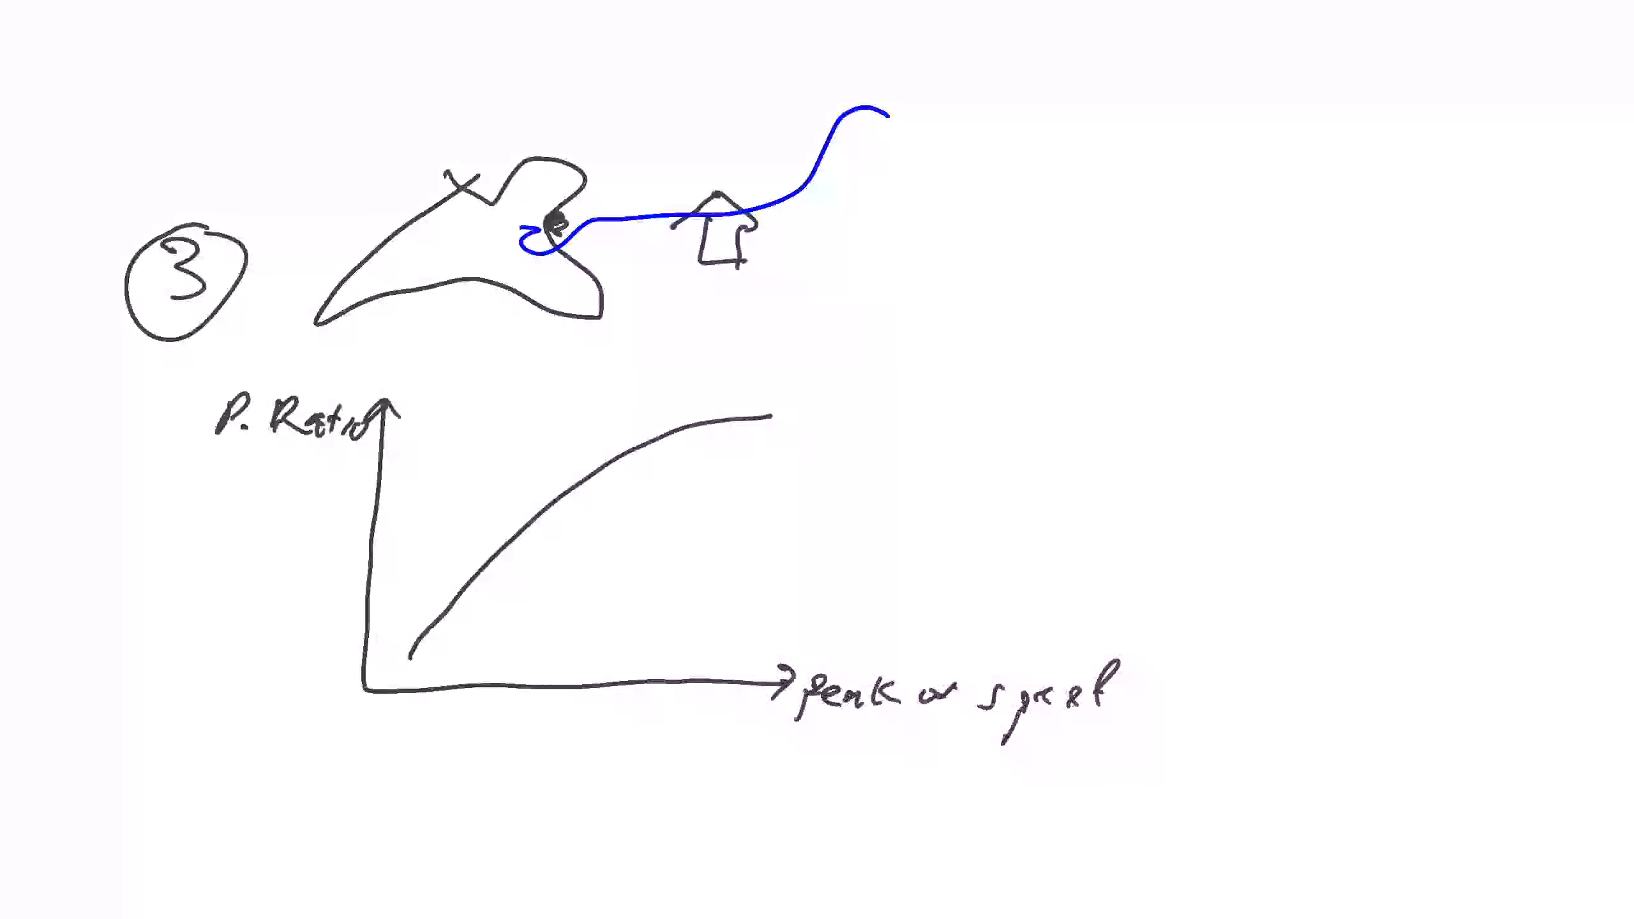
type("0")
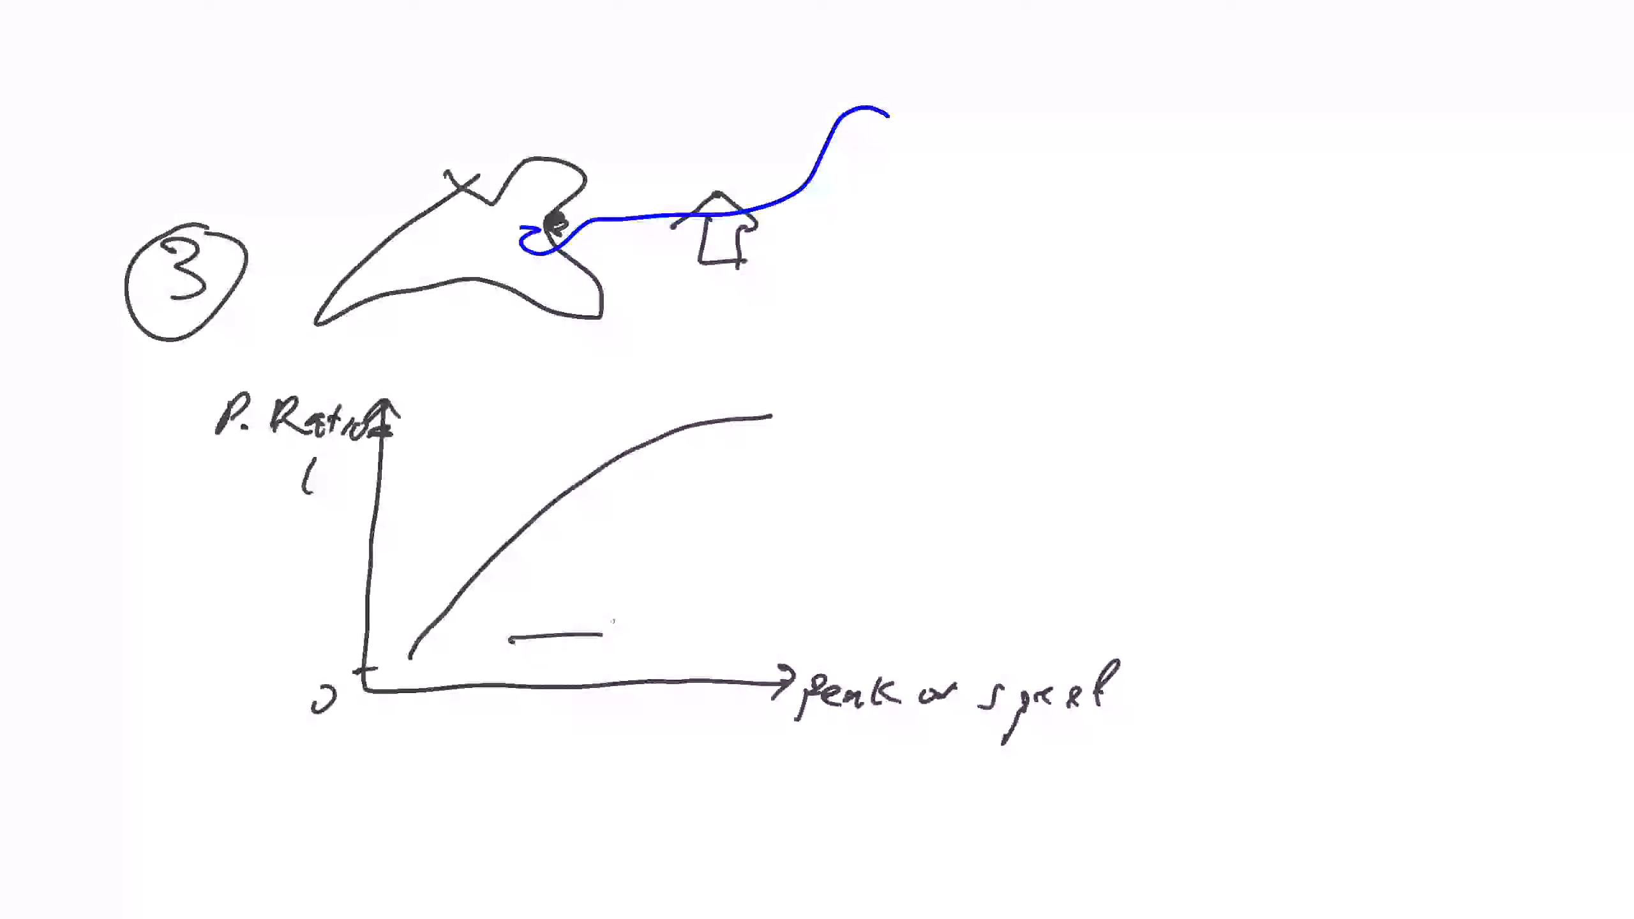
left_click_drag(667, 594, 667, 480)
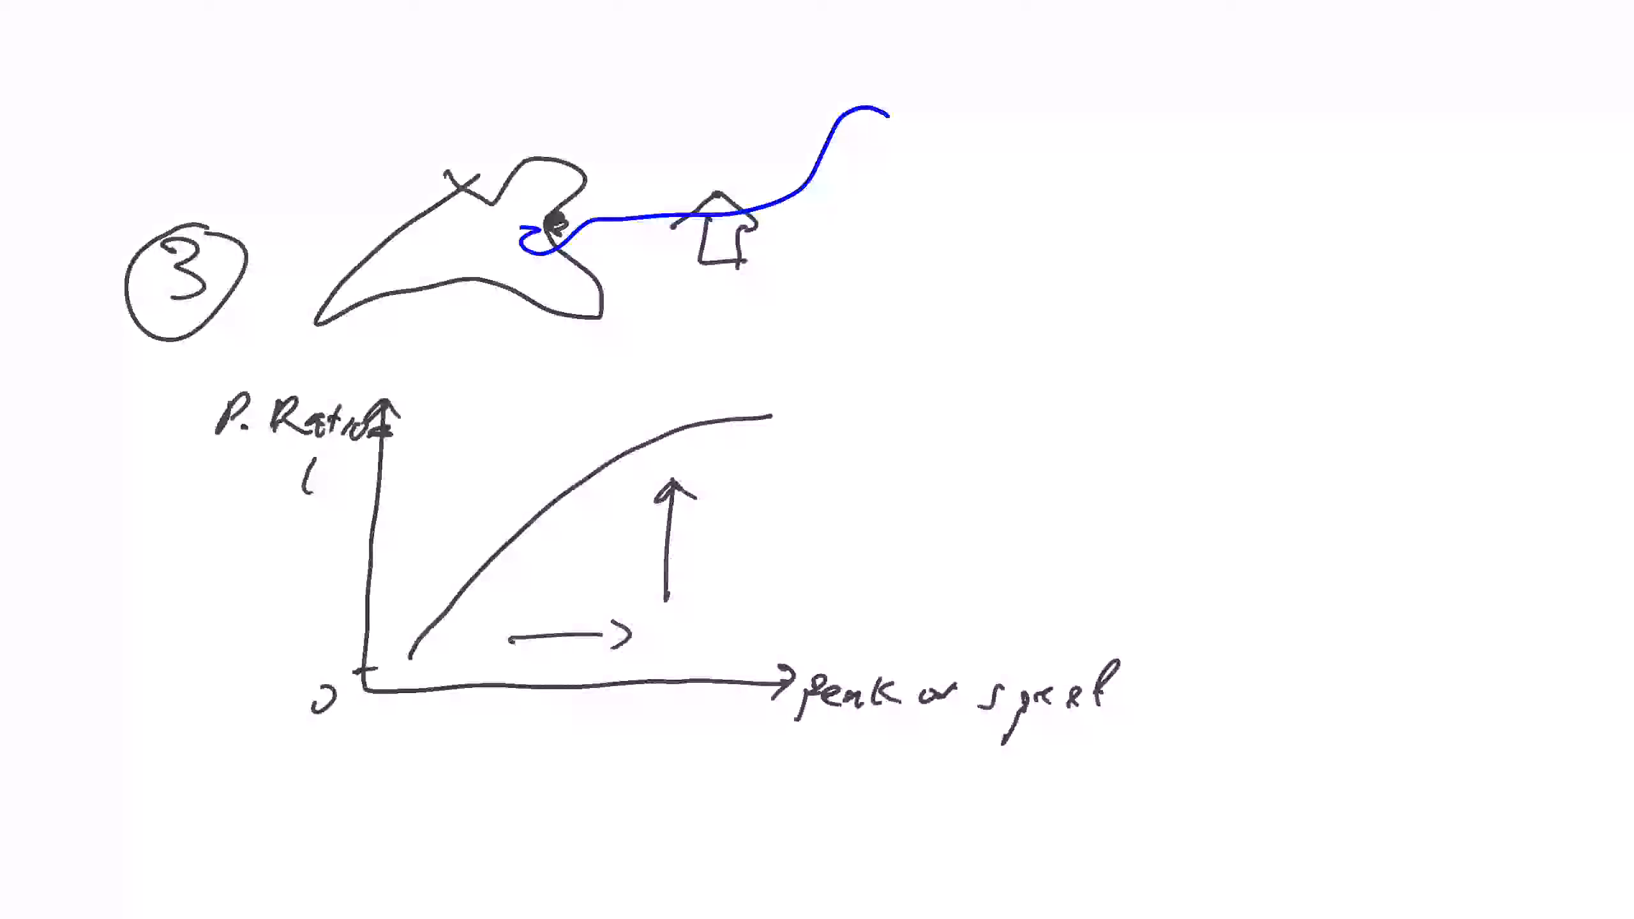
mouse_move(678, 607)
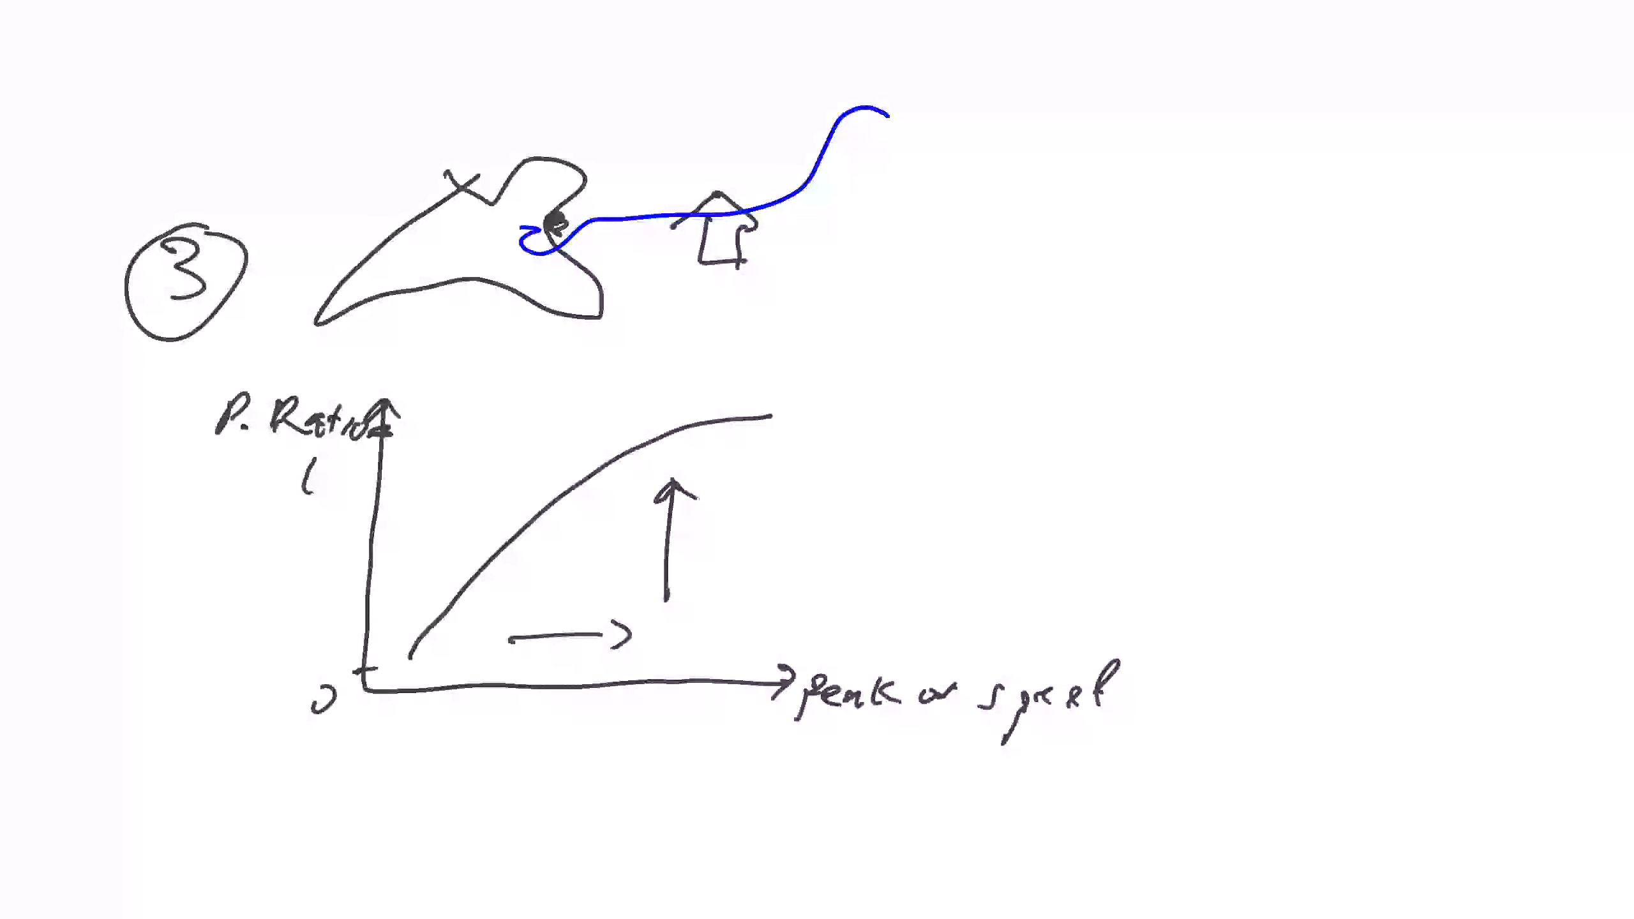
Retrace the curve and add a steeper blue curve with a vertical reference line.
left_click_drag(416, 646, 583, 469)
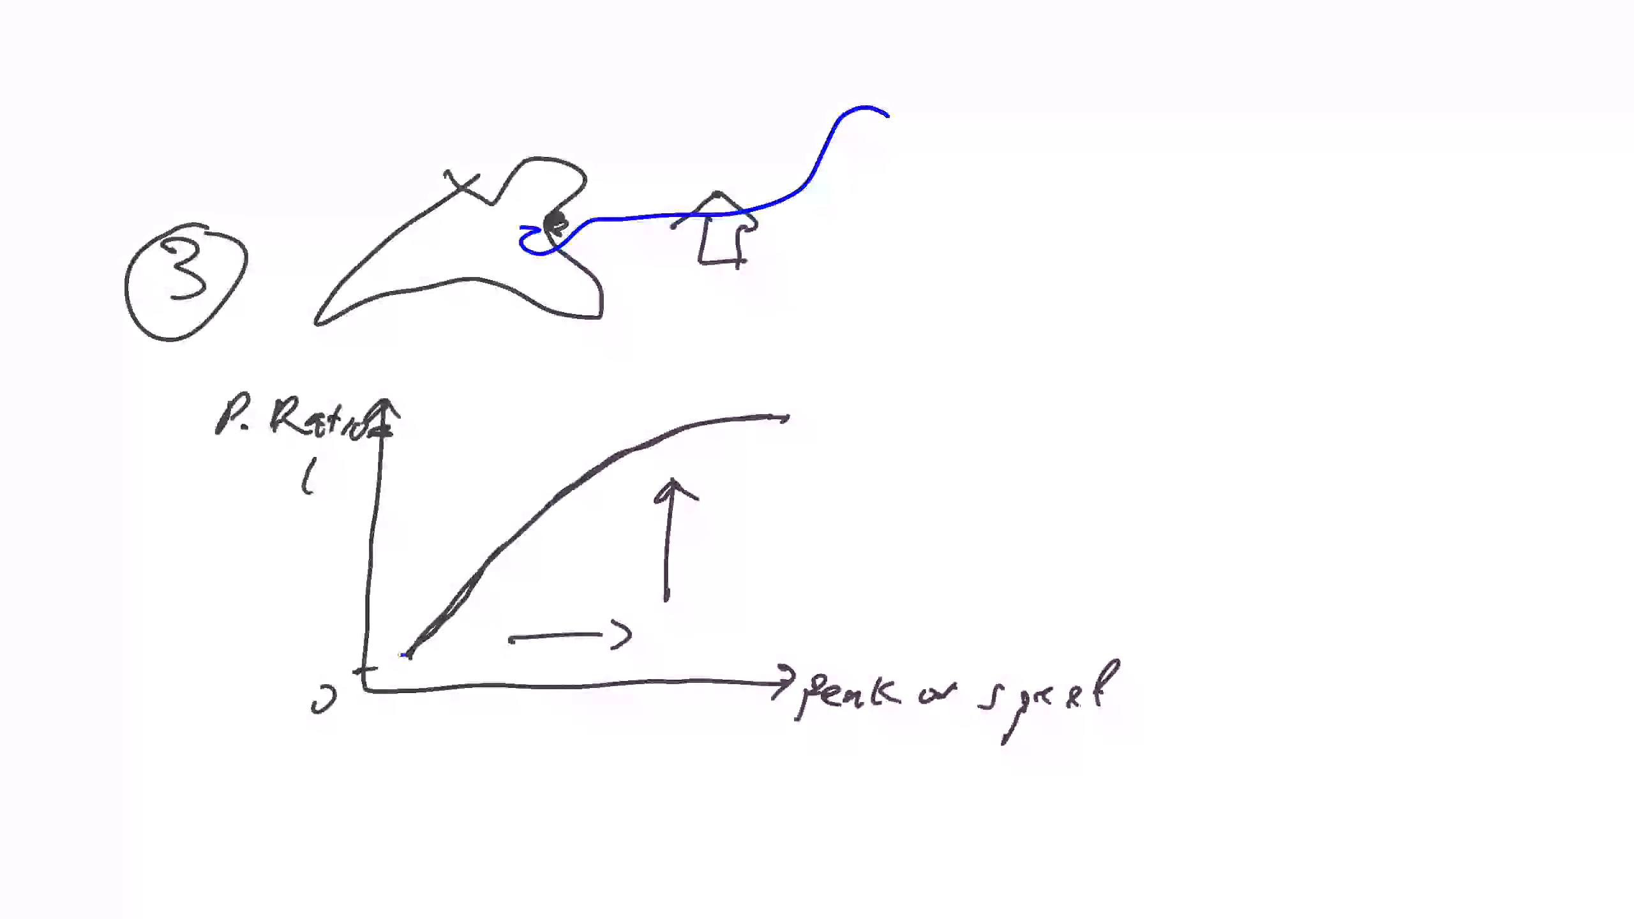
left_click_drag(396, 651, 751, 422)
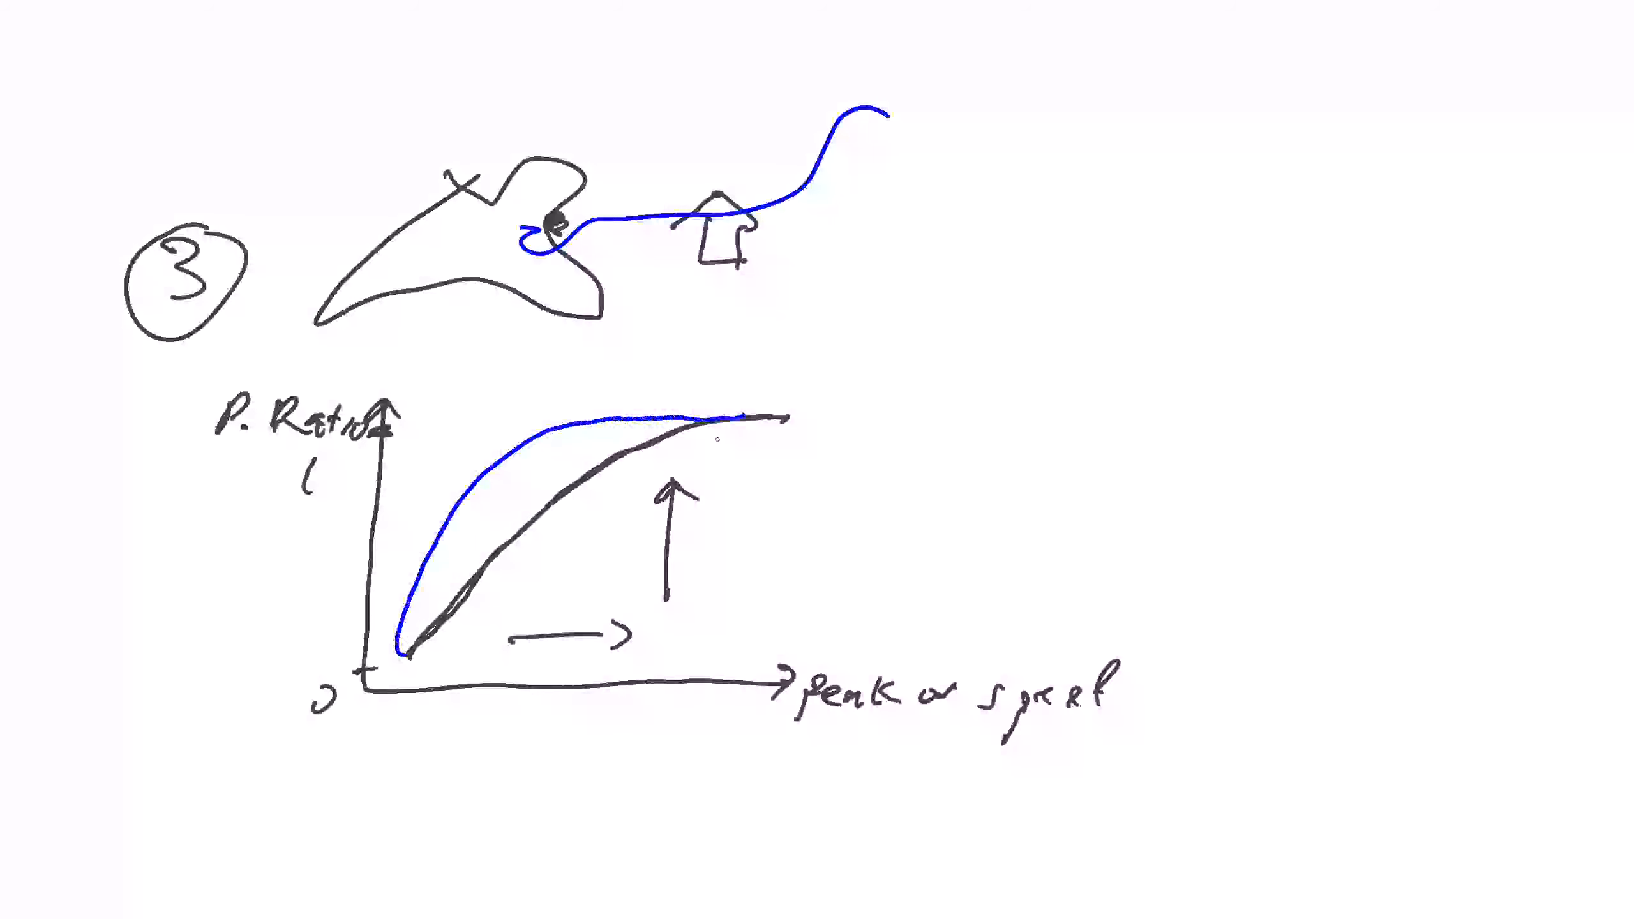
left_click_drag(505, 449, 506, 668)
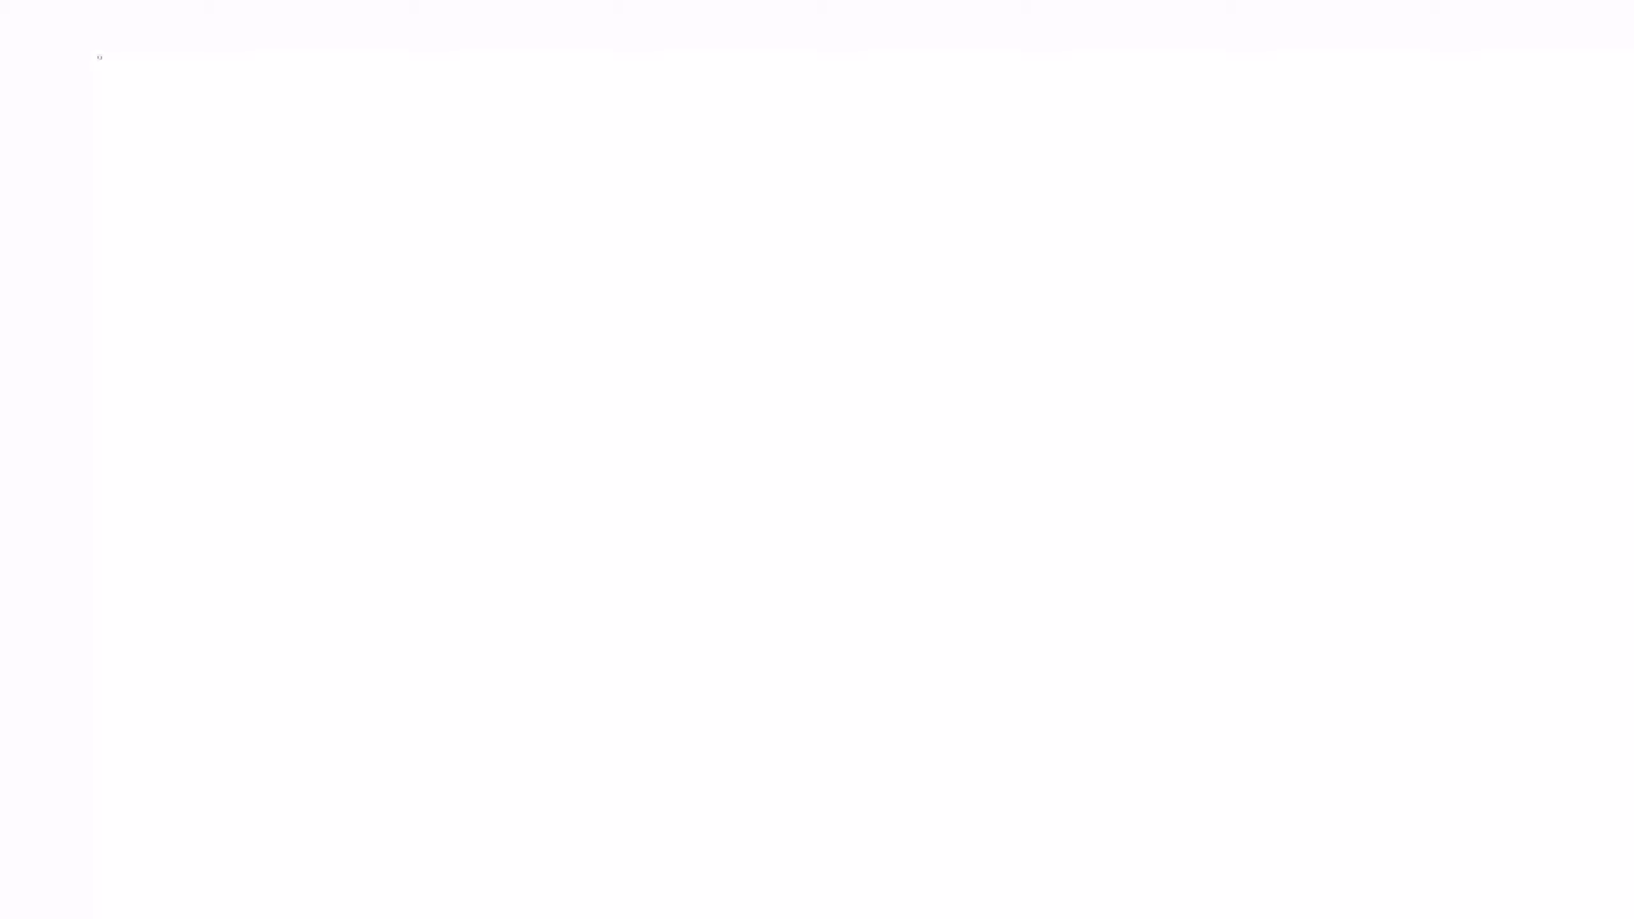
mouse_move(280, 458)
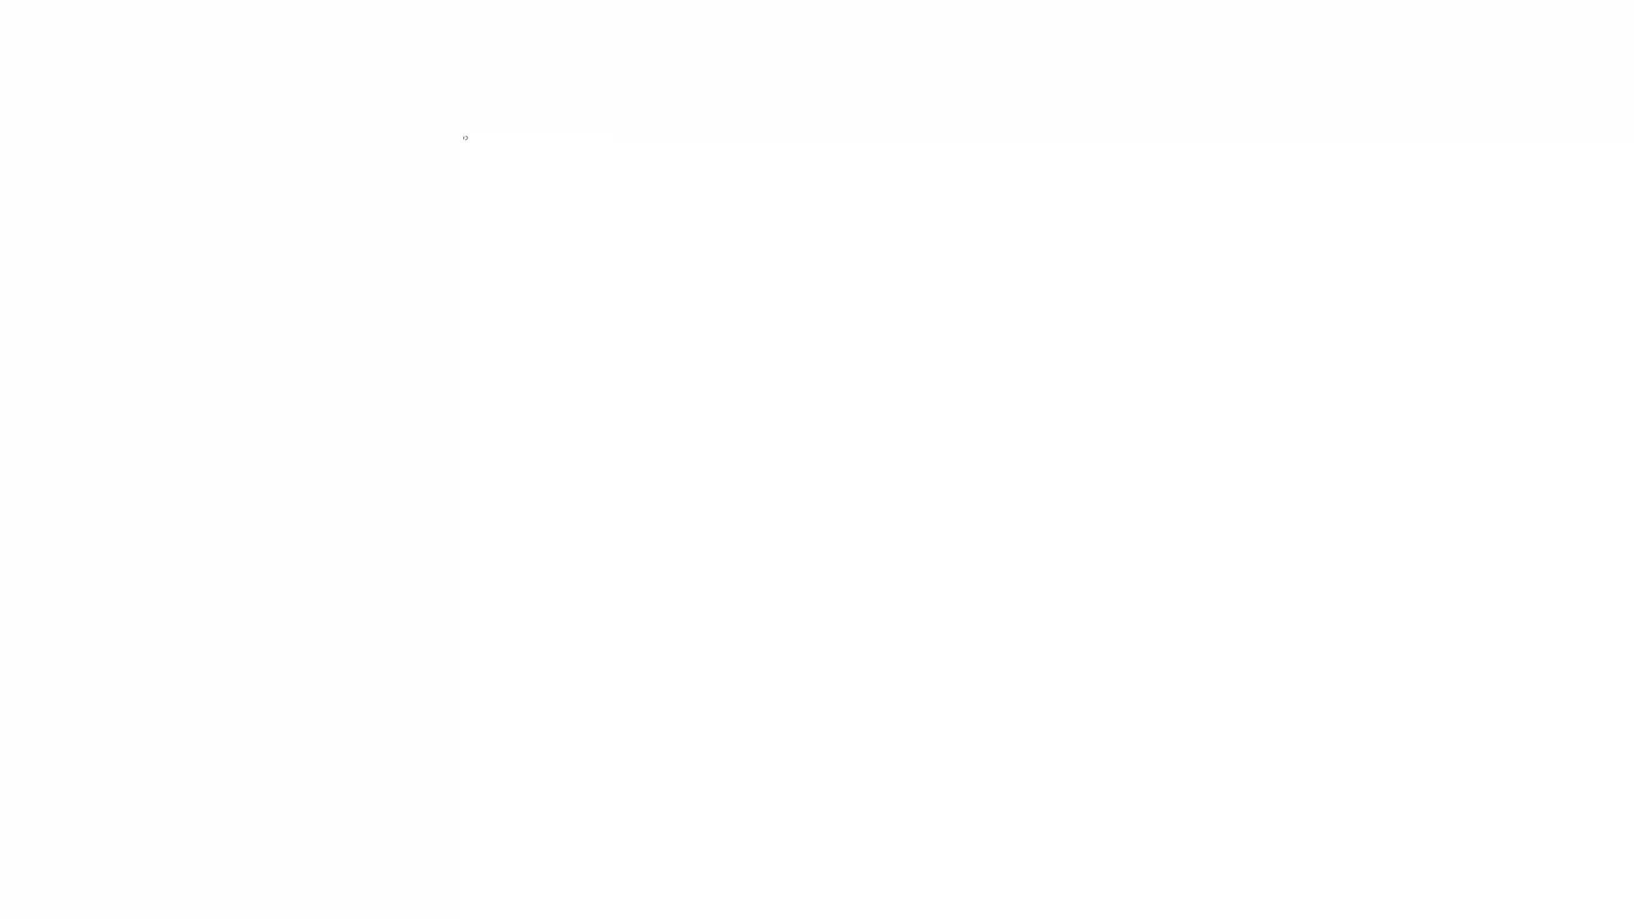
mouse_move(280, 239)
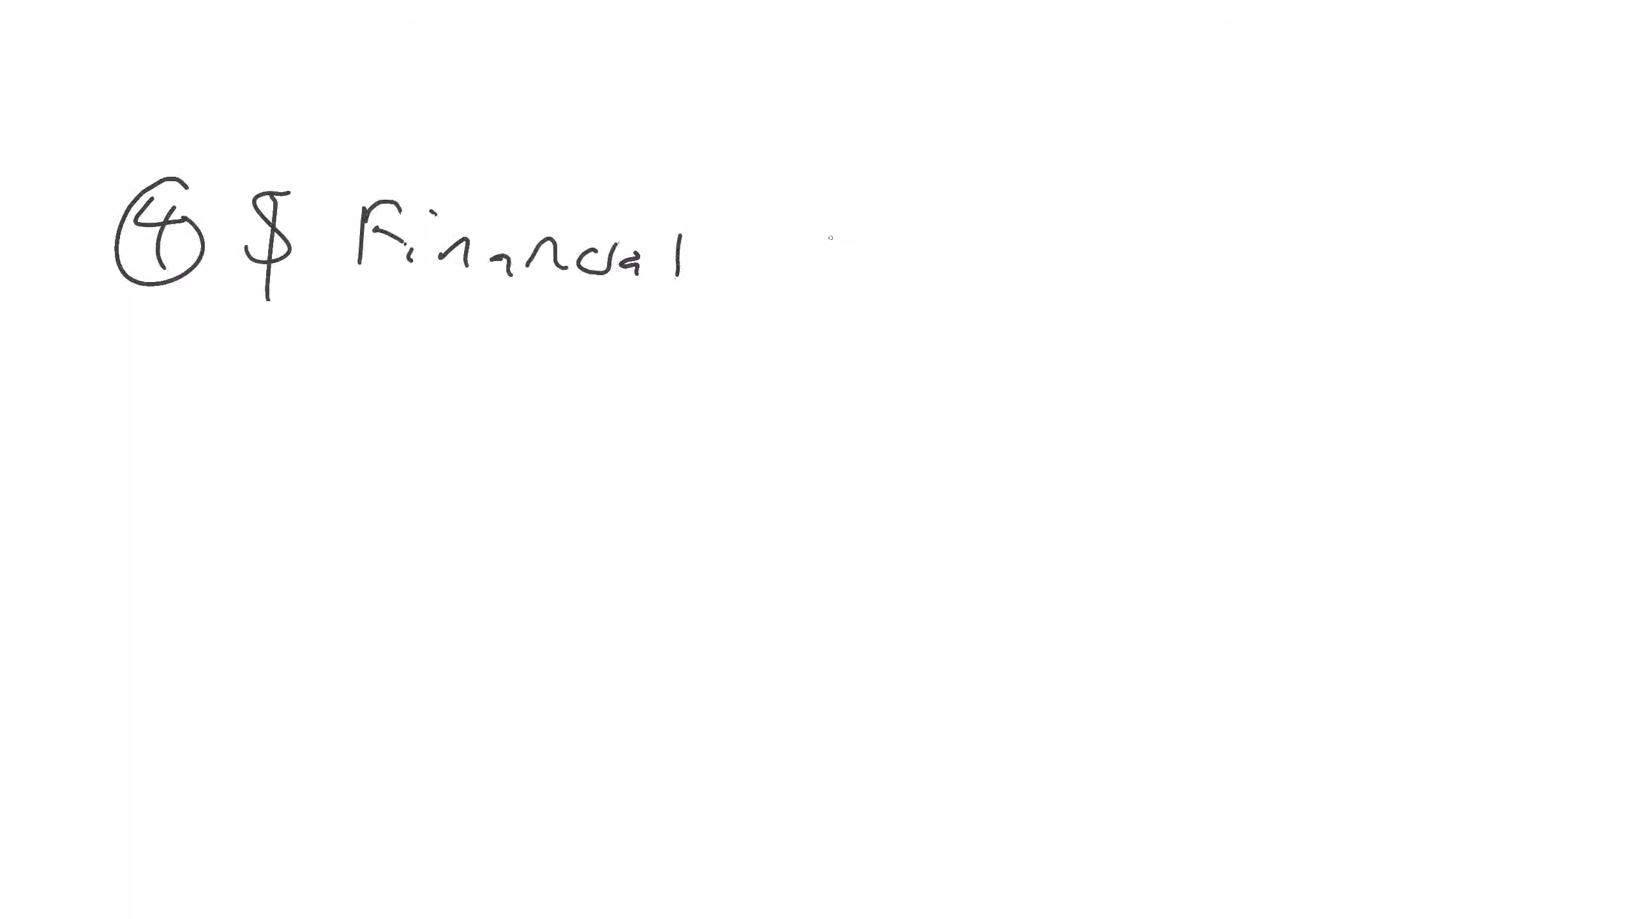
Underline the '4 $ Financial' heading and note $100K (SI – replacement value).
left_click_drag(242, 325, 425, 322)
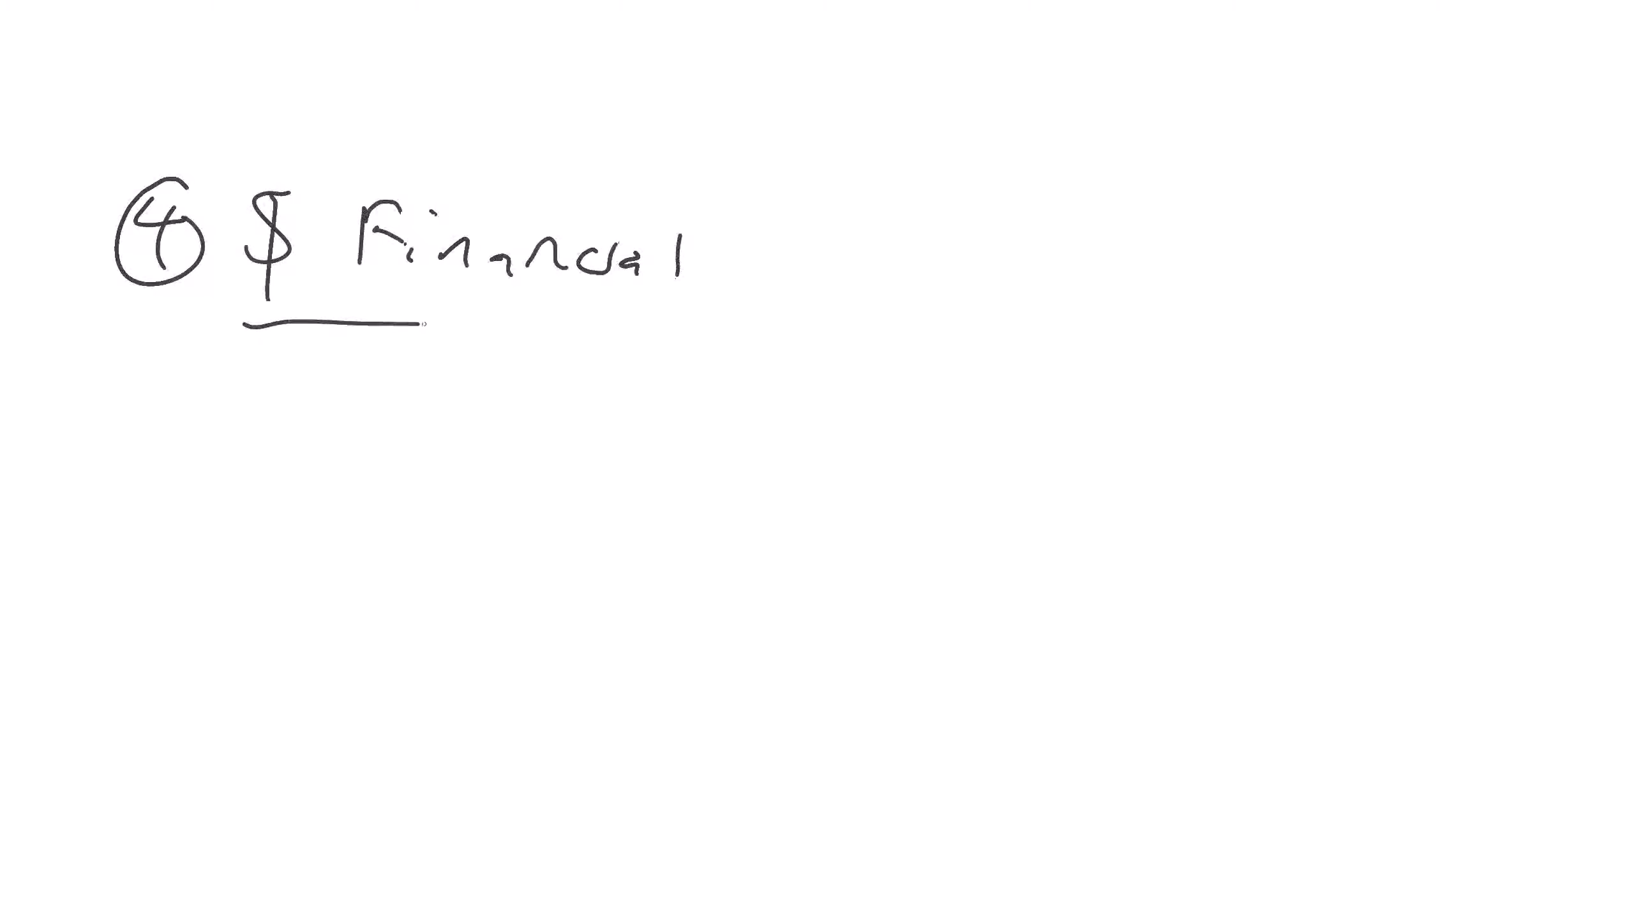
left_click_drag(250, 329, 761, 336)
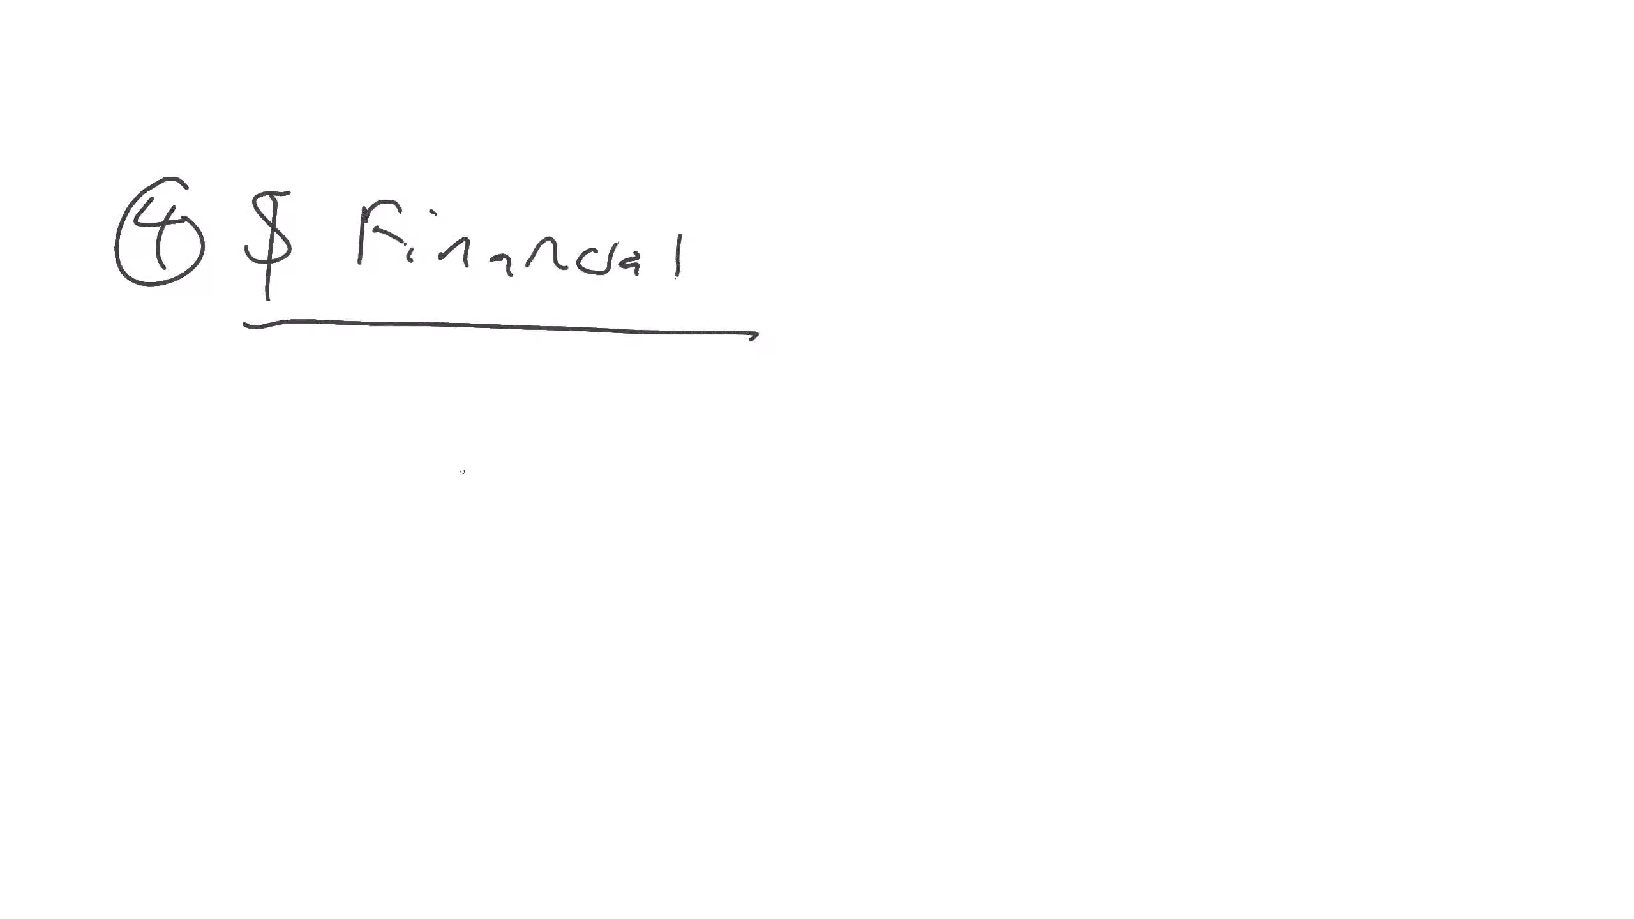
type("100K")
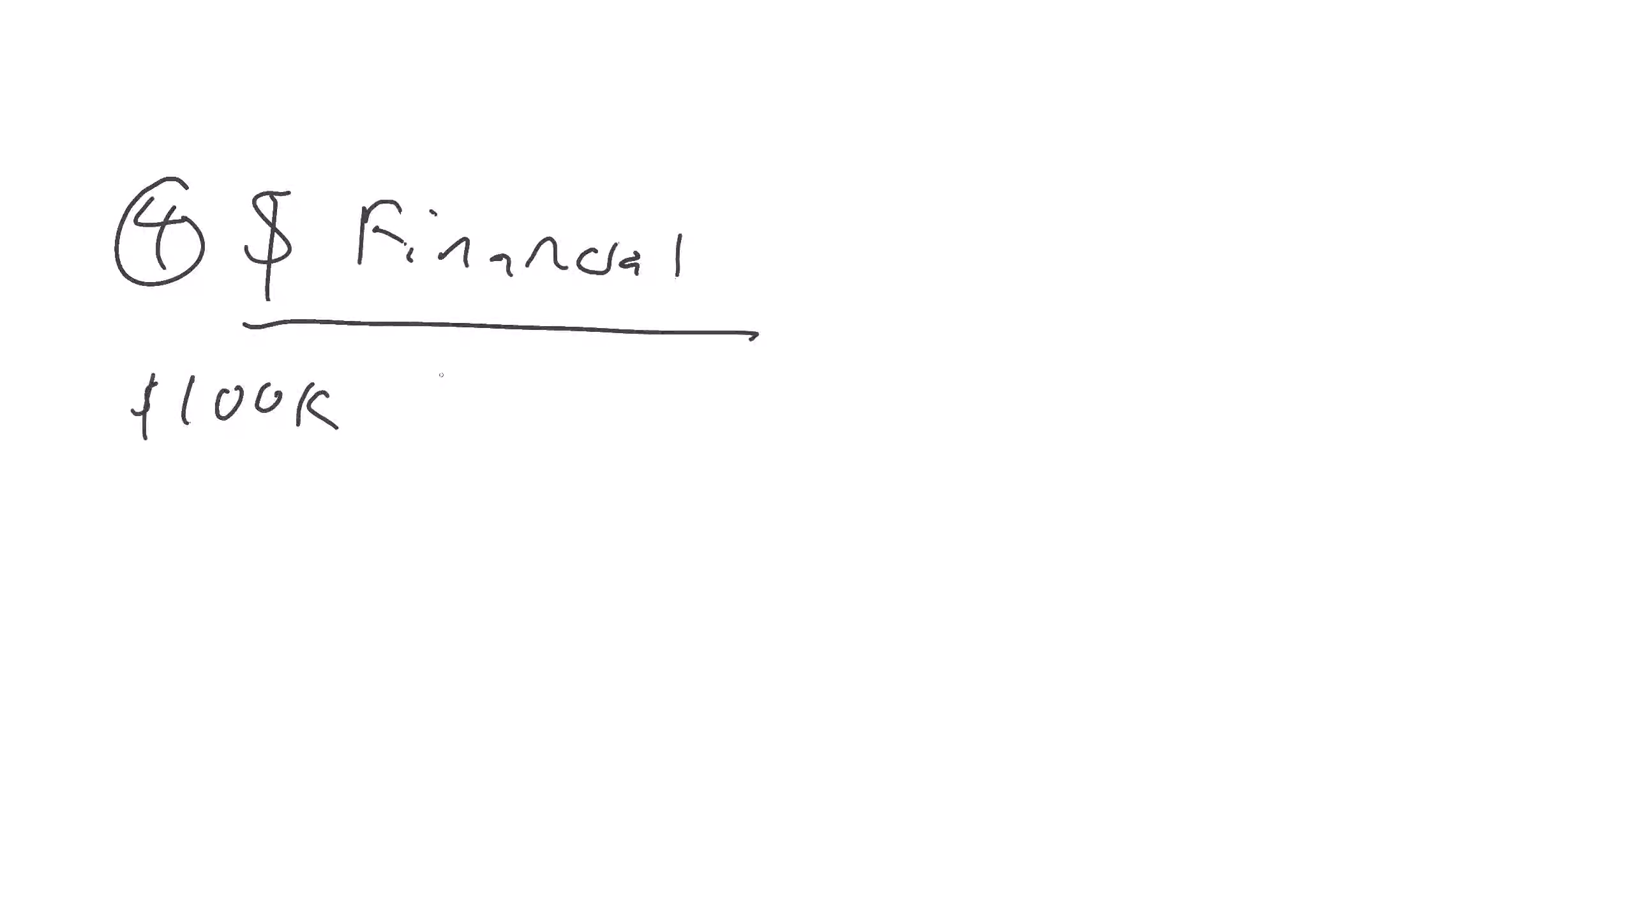
type("CST")
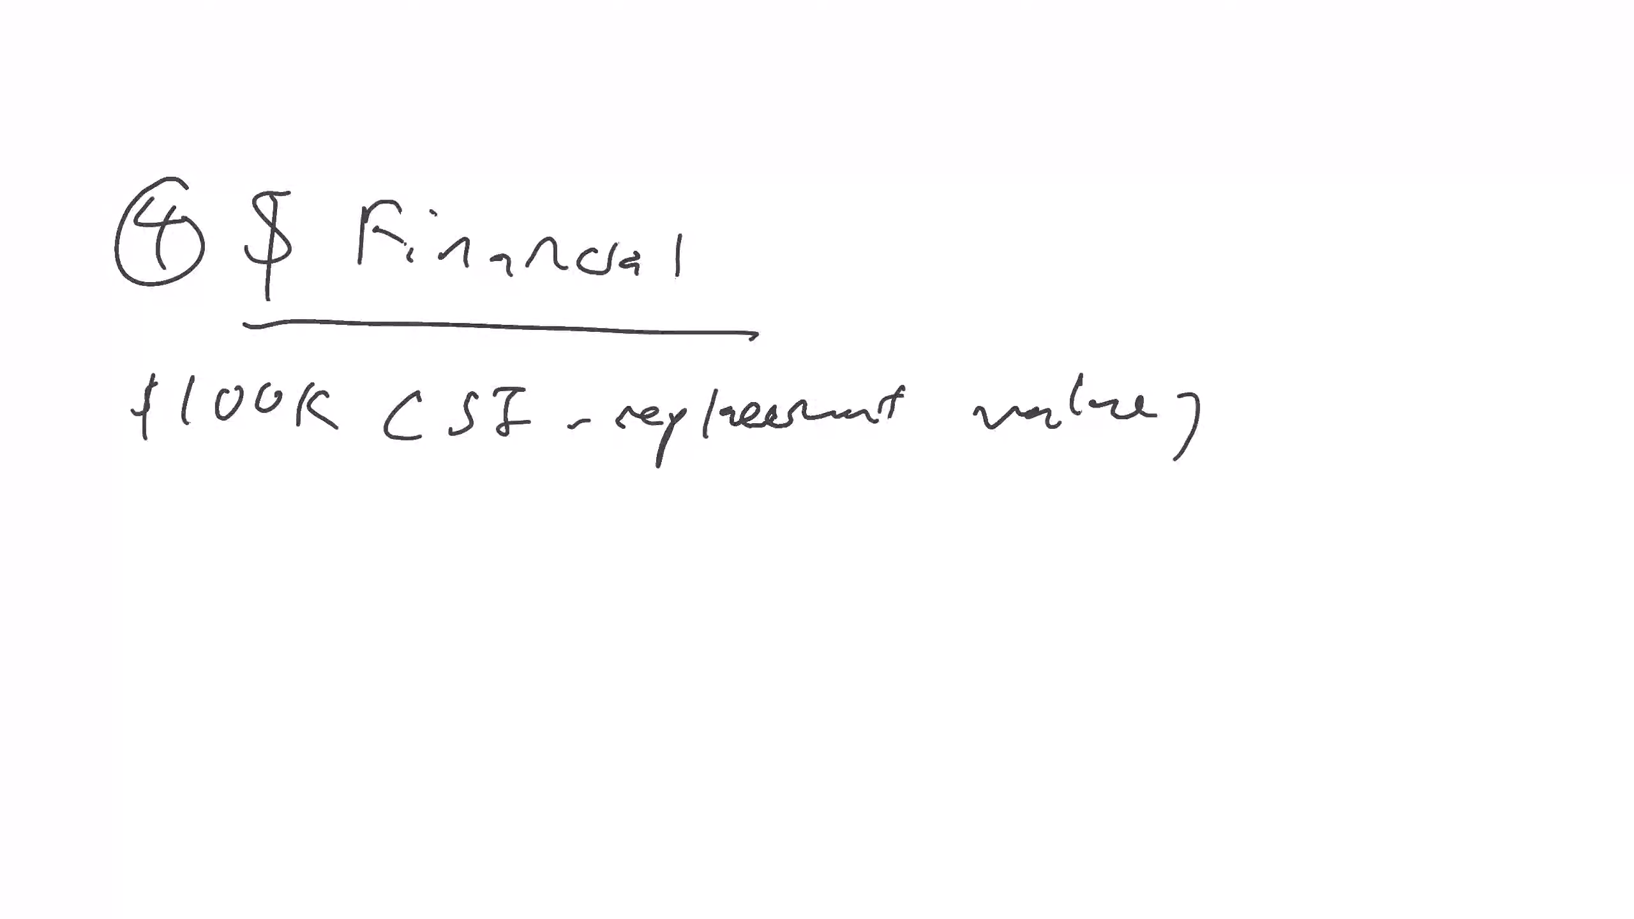
Sketch a split bar of loss amounts with a 'customer' arrow to the $5K share.
left_click_drag(511, 508, 425, 733)
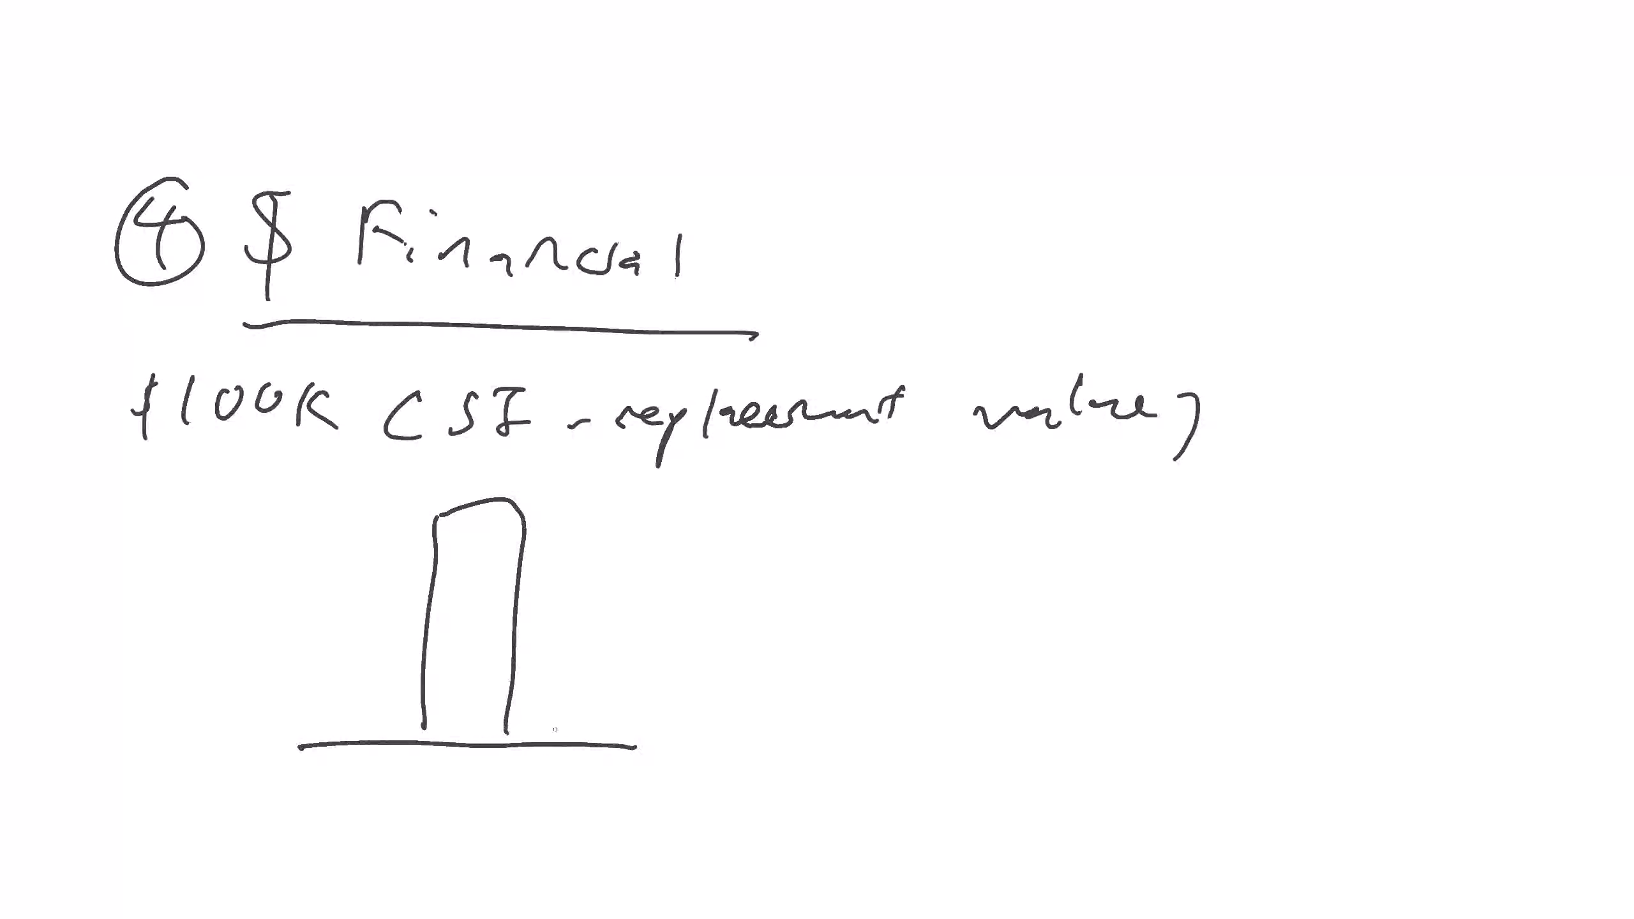
left_click_drag(427, 510, 521, 729)
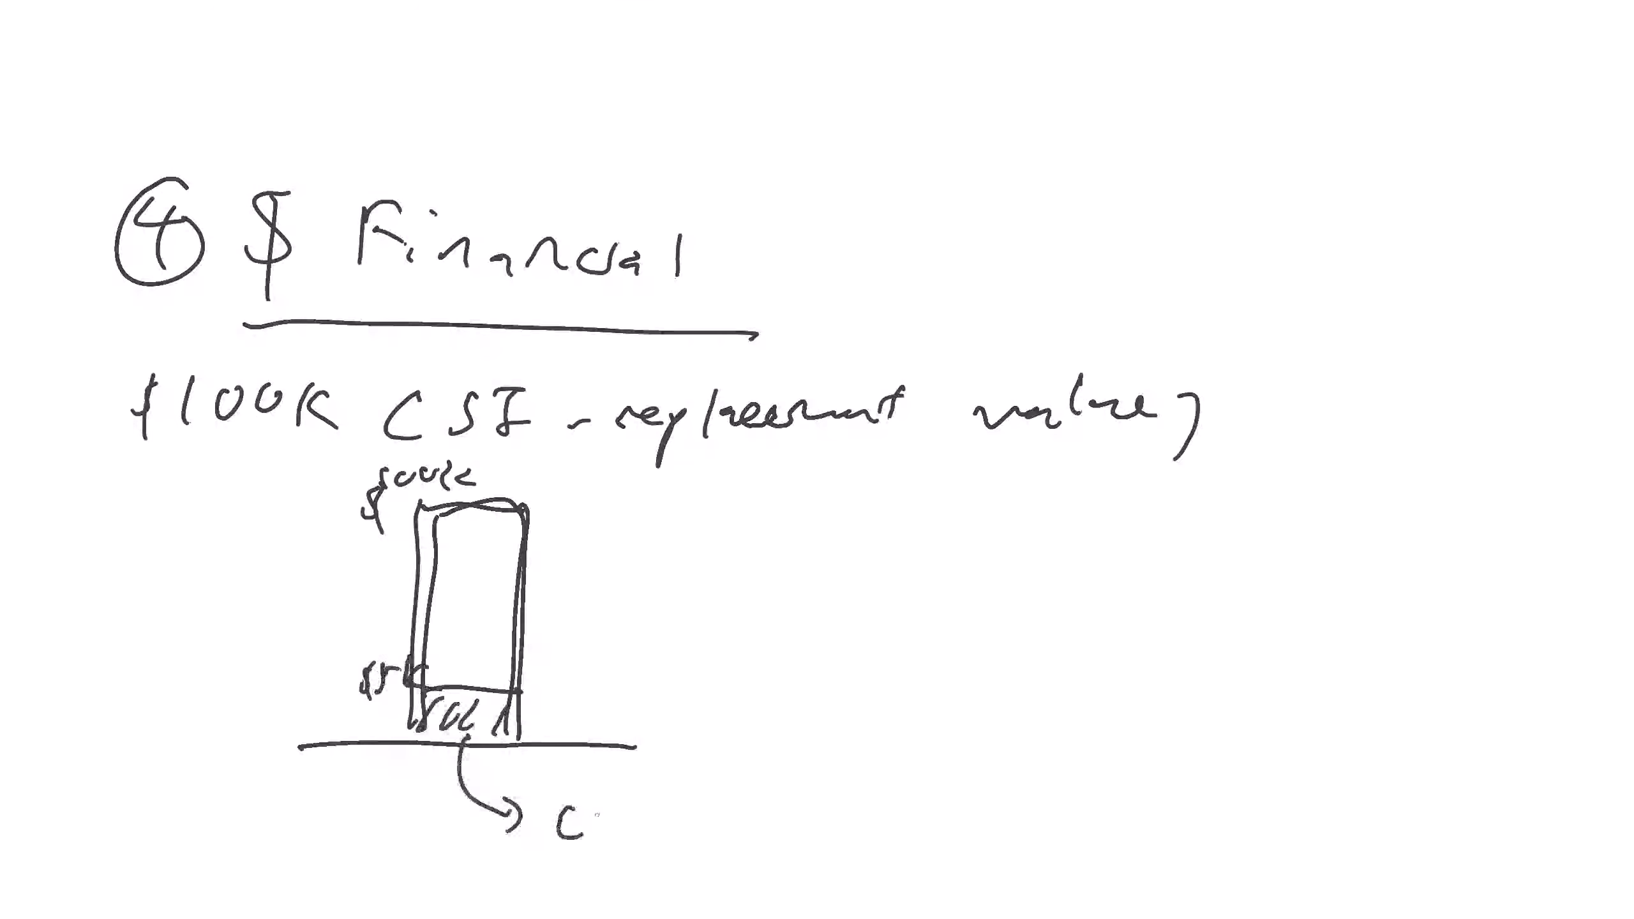
type("customer")
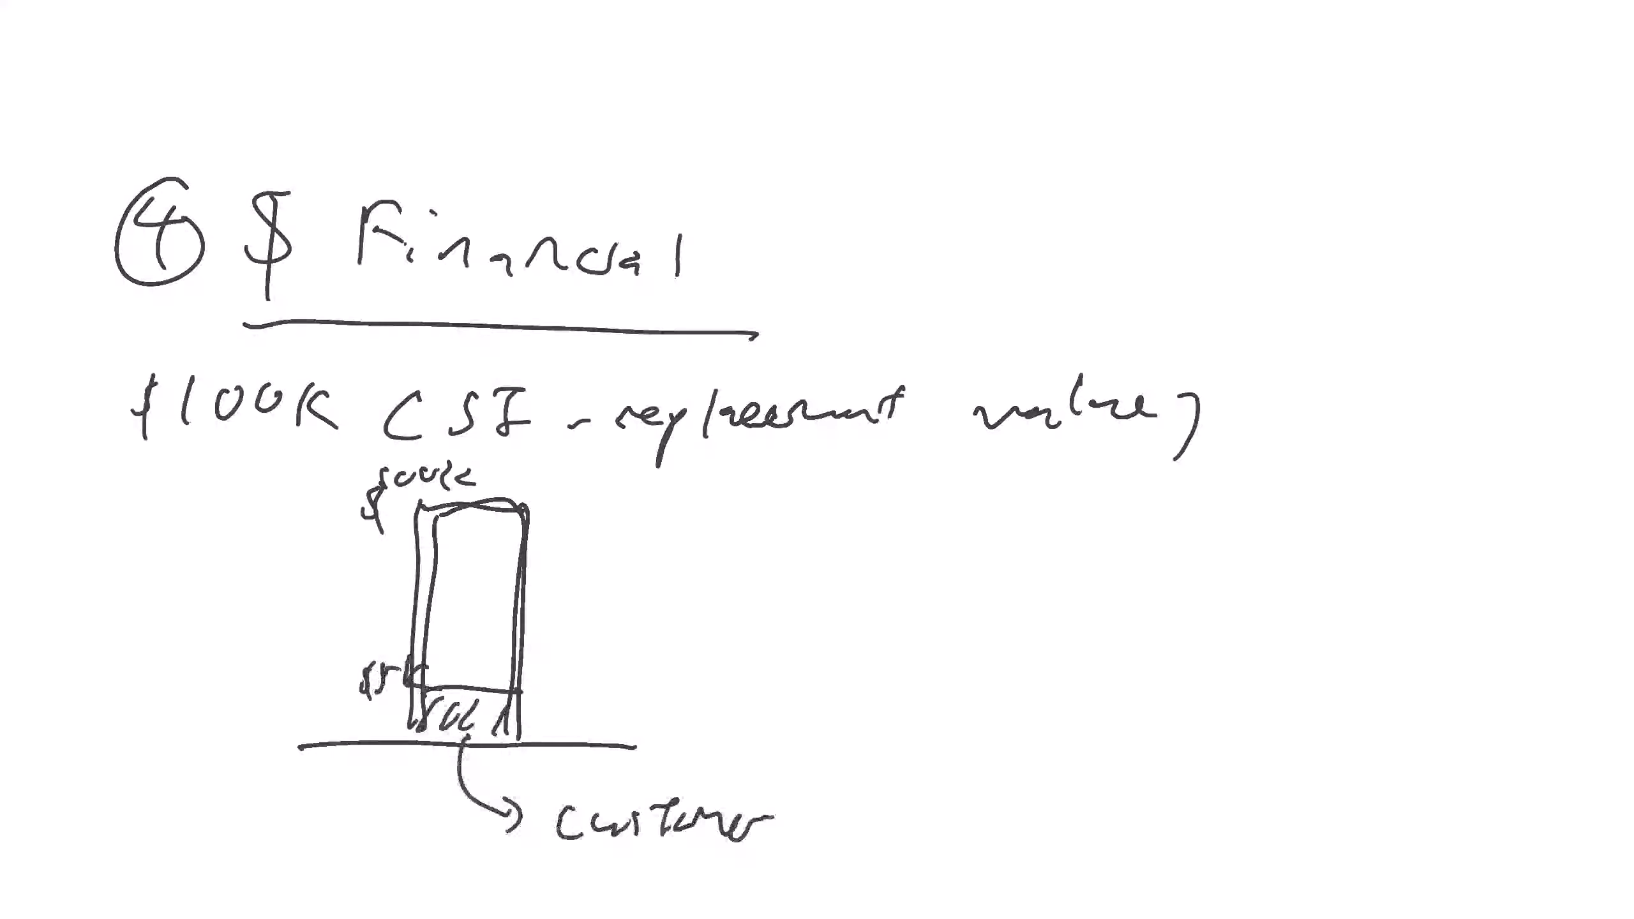
left_click_drag(412, 579, 469, 572)
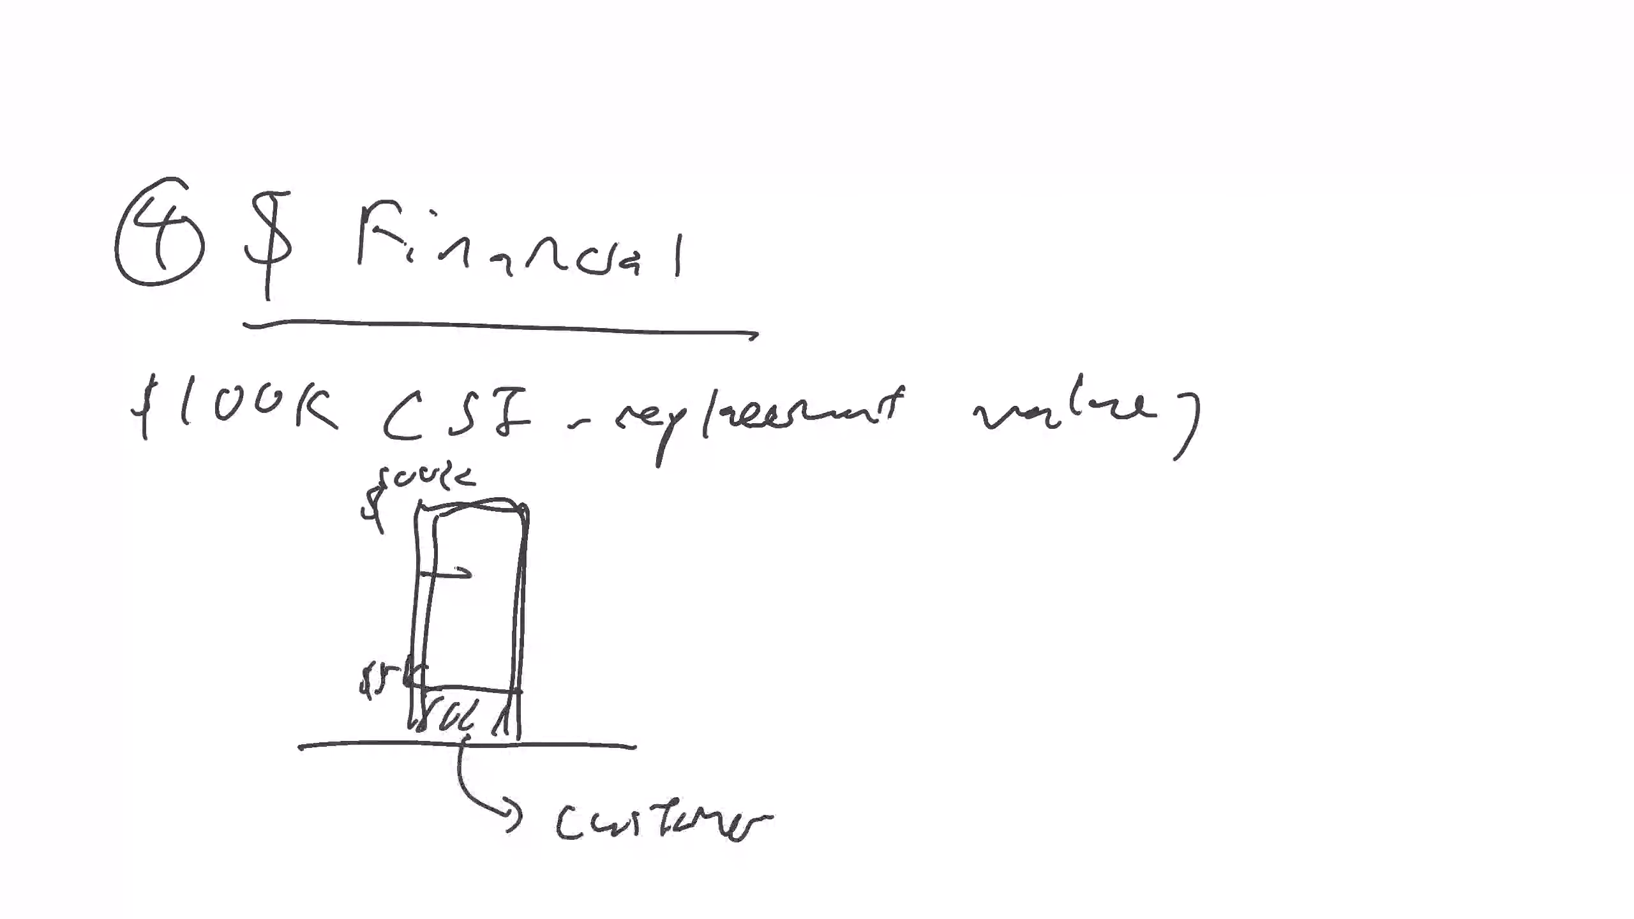
left_click_drag(417, 573, 521, 571)
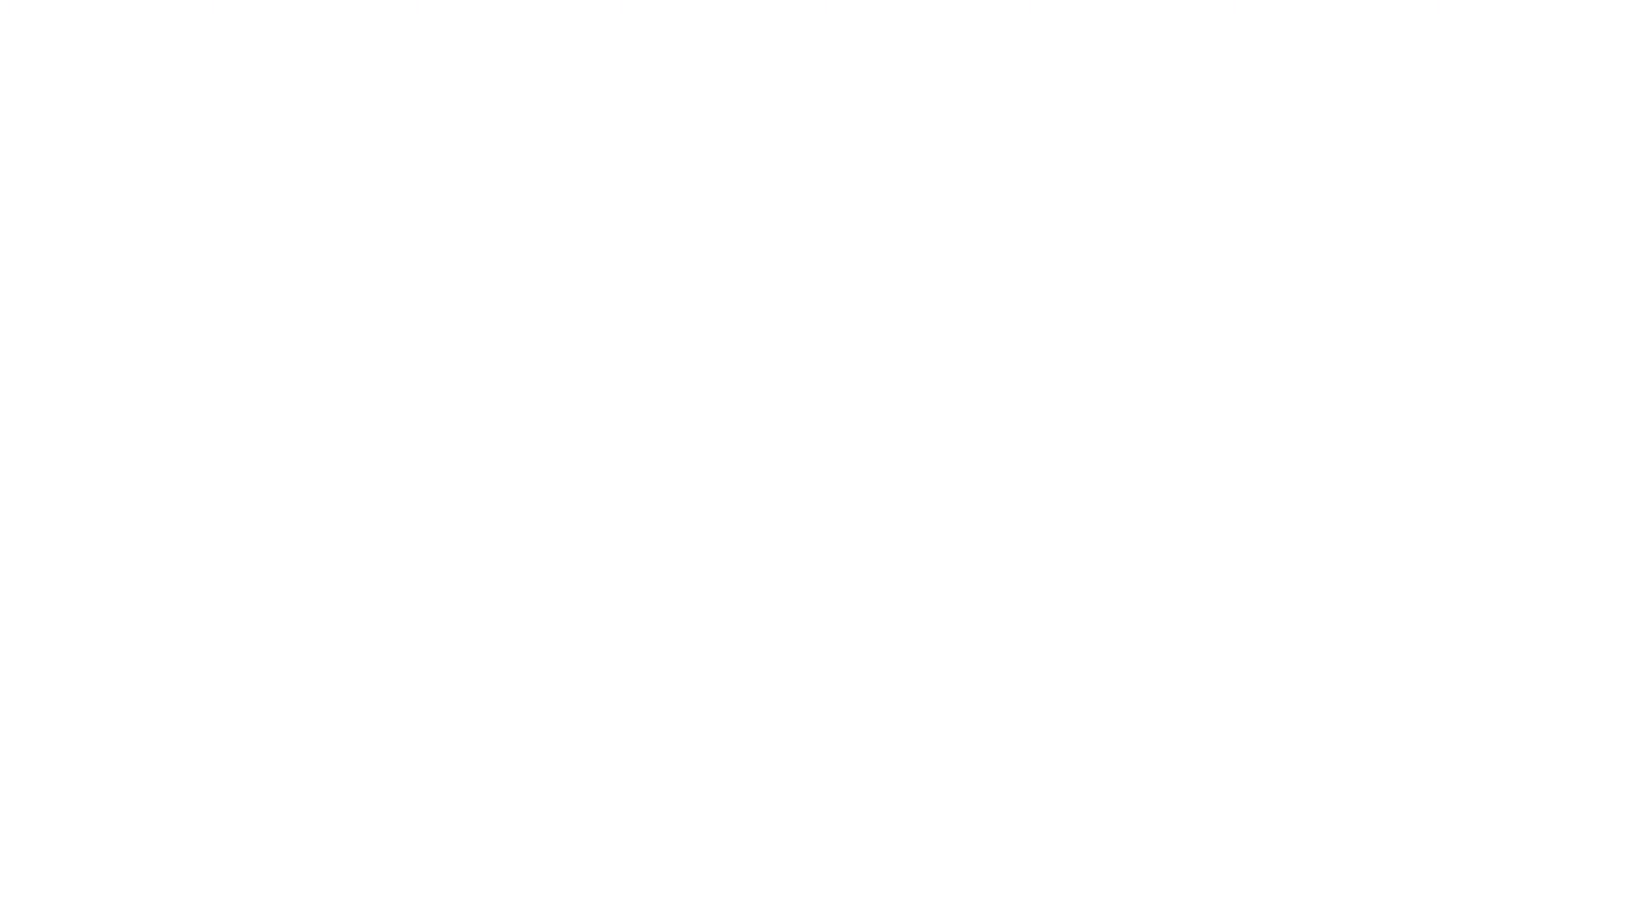
Draw RP versus Loss axes with a rising curve labelled 'EP curve'.
left_click_drag(378, 213, 378, 490)
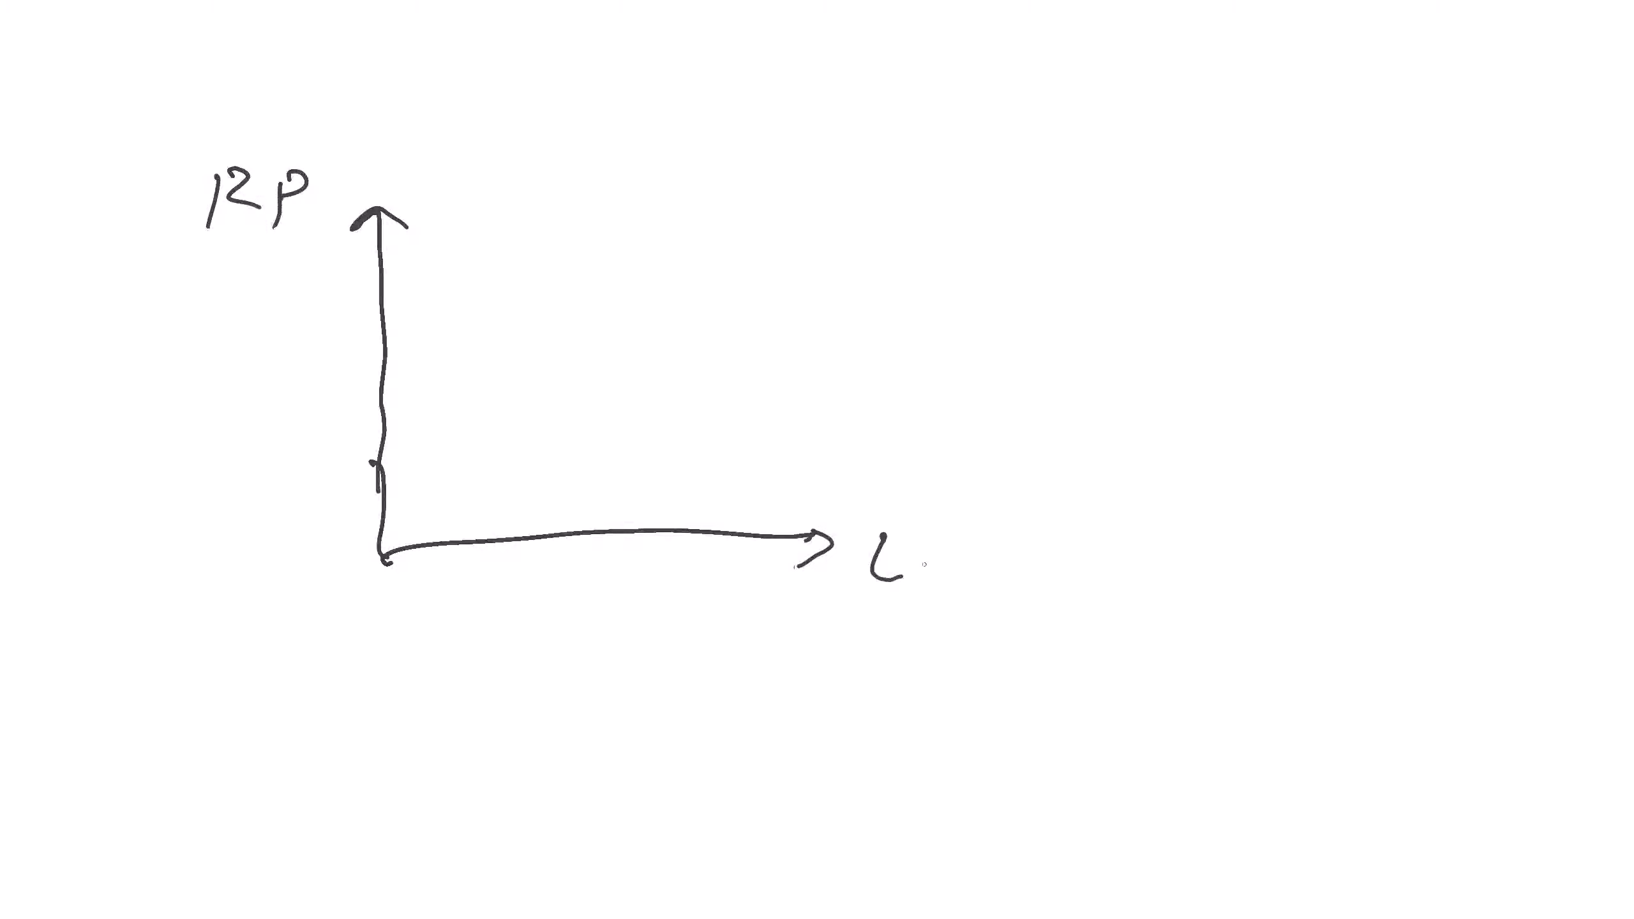
type("Loss")
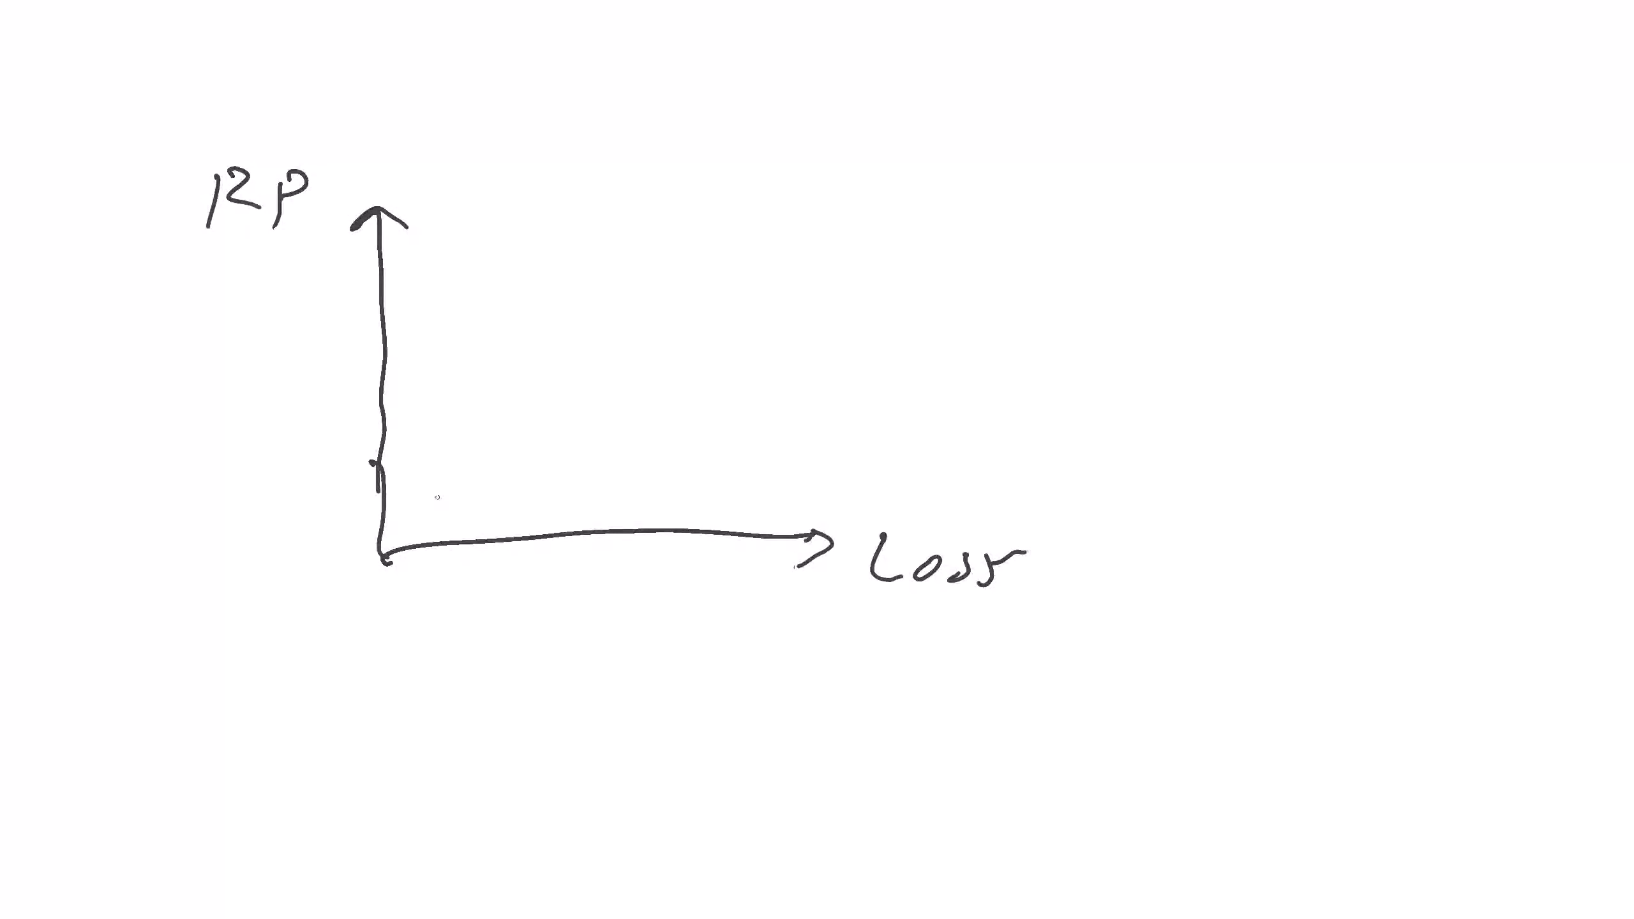
left_click_drag(433, 506, 677, 297)
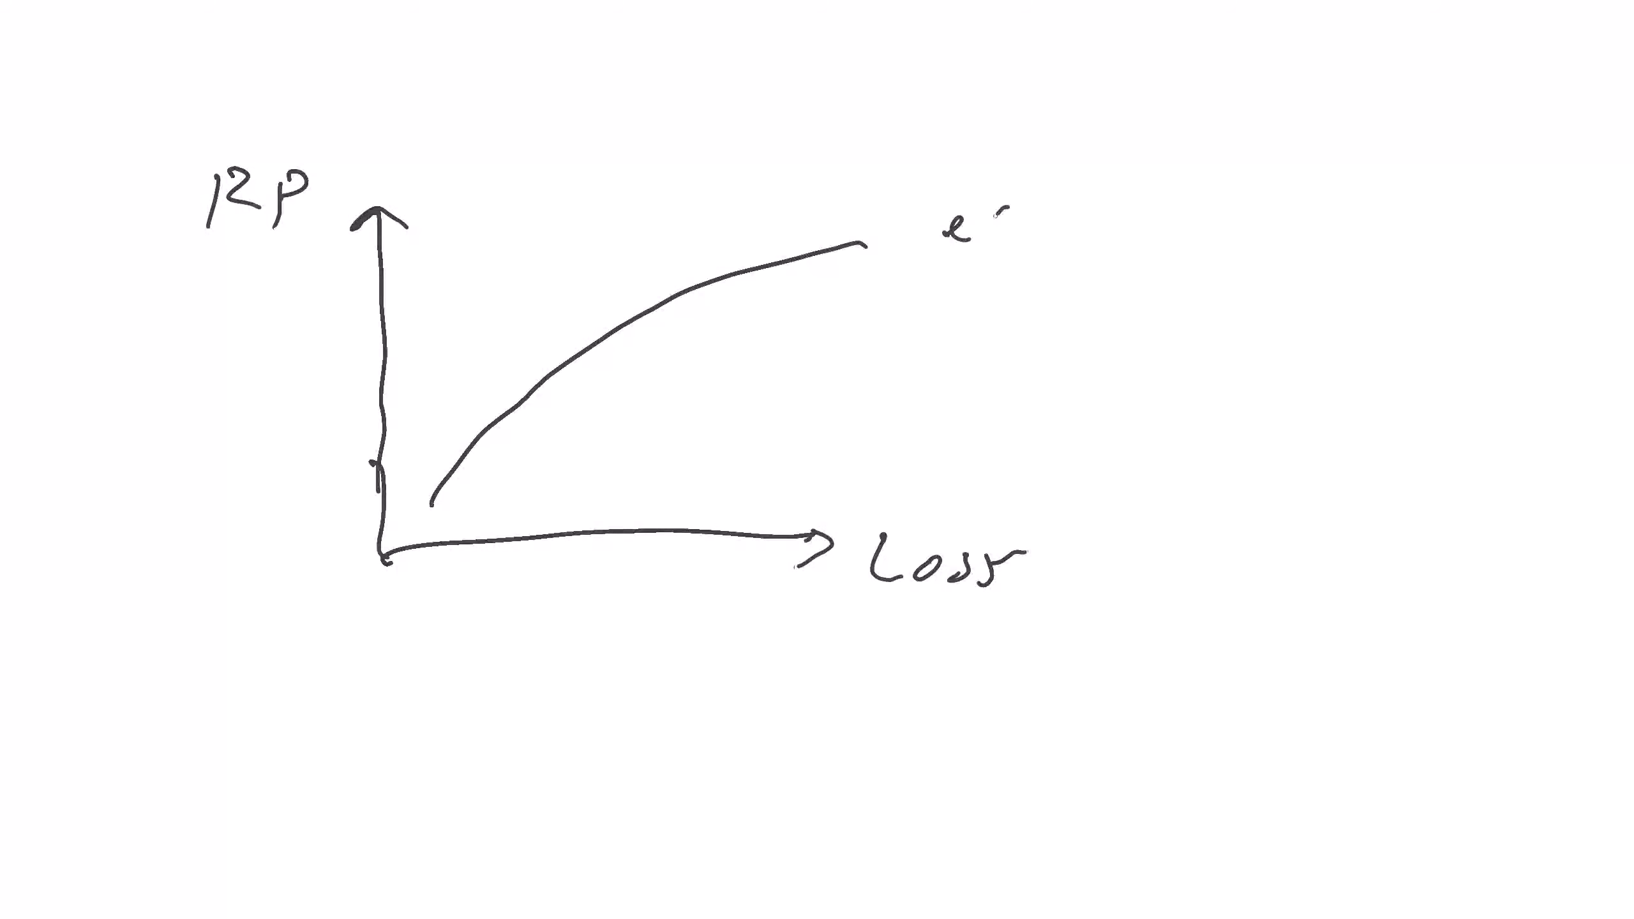
type("RPC")
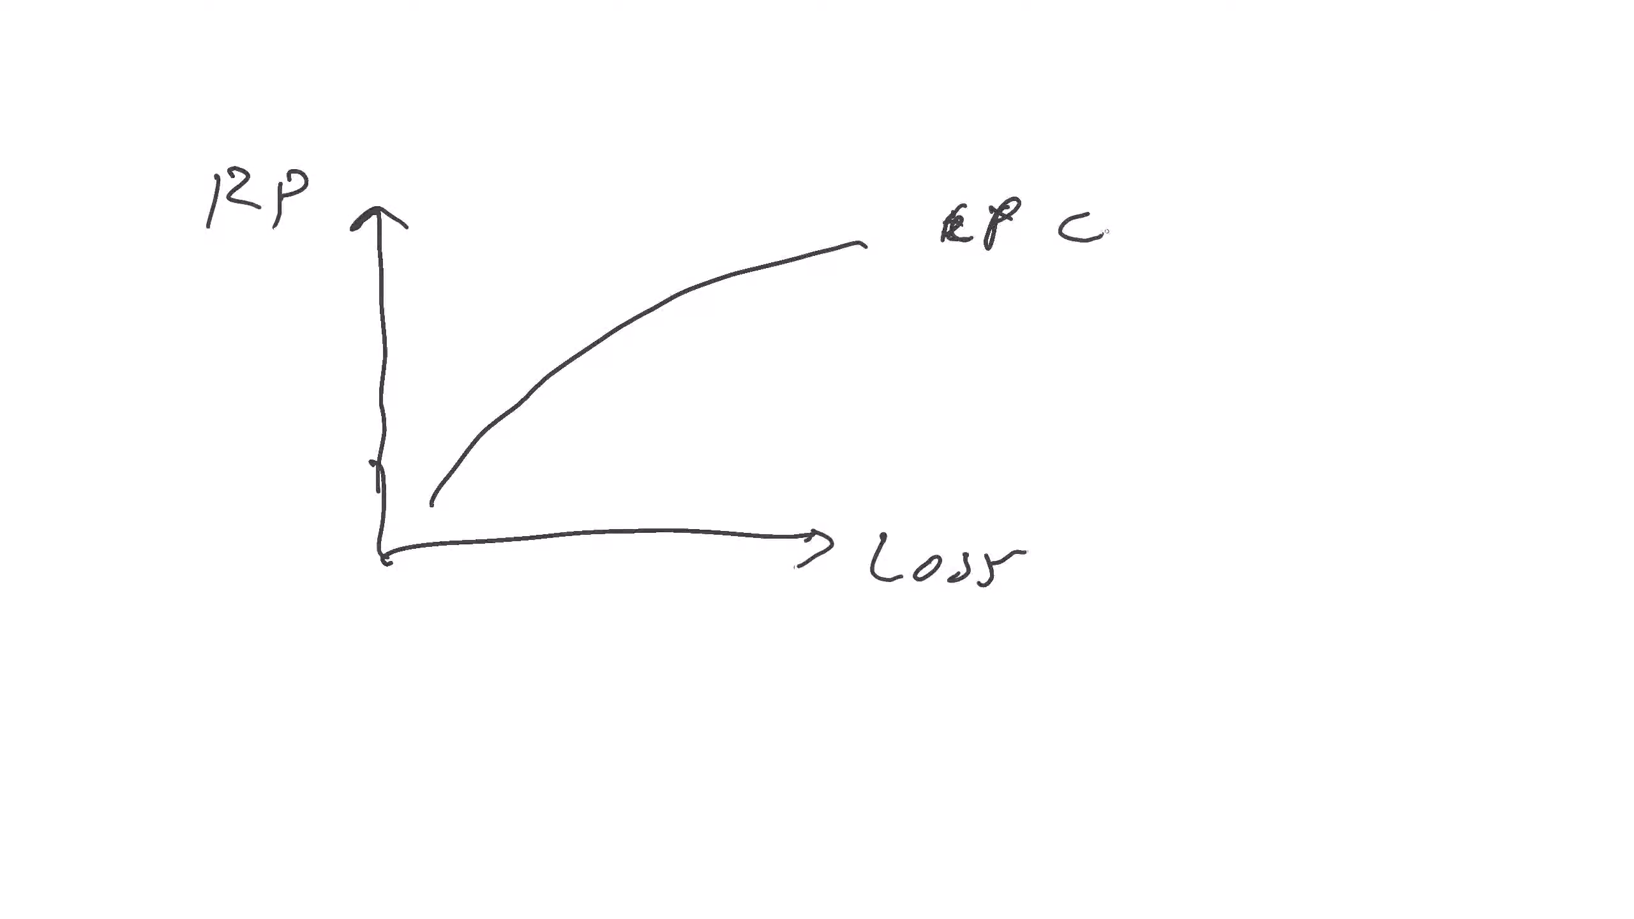
type("curve.")
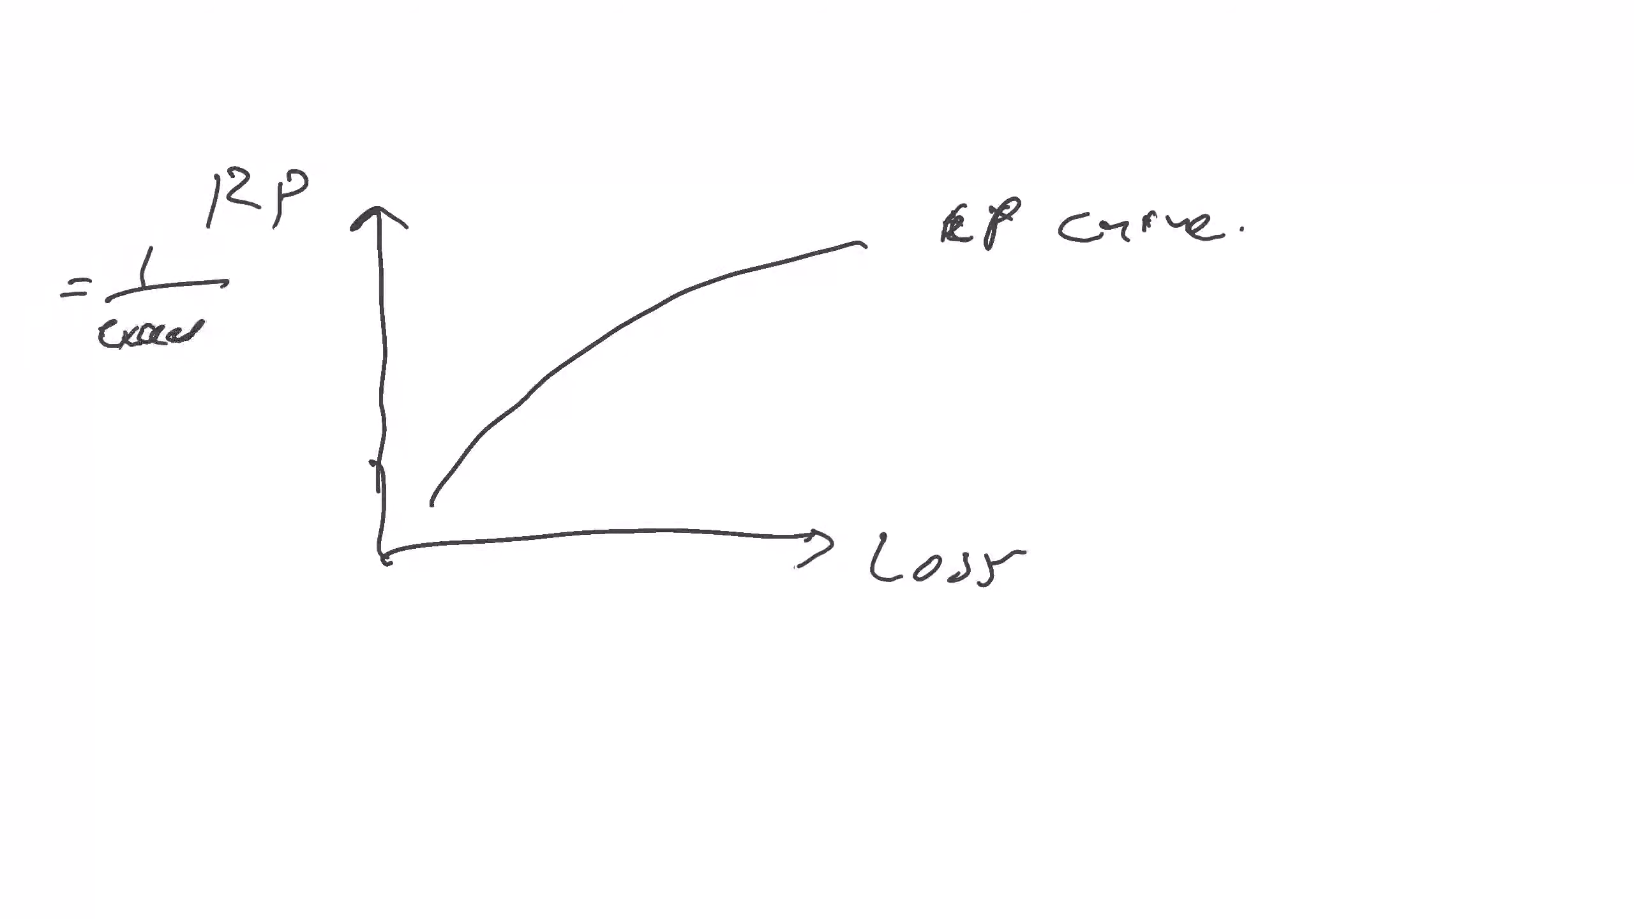
Note RP = 1/exceedance prob. (0.001) and mark loss X with a dashed drop line.
type("prob.")
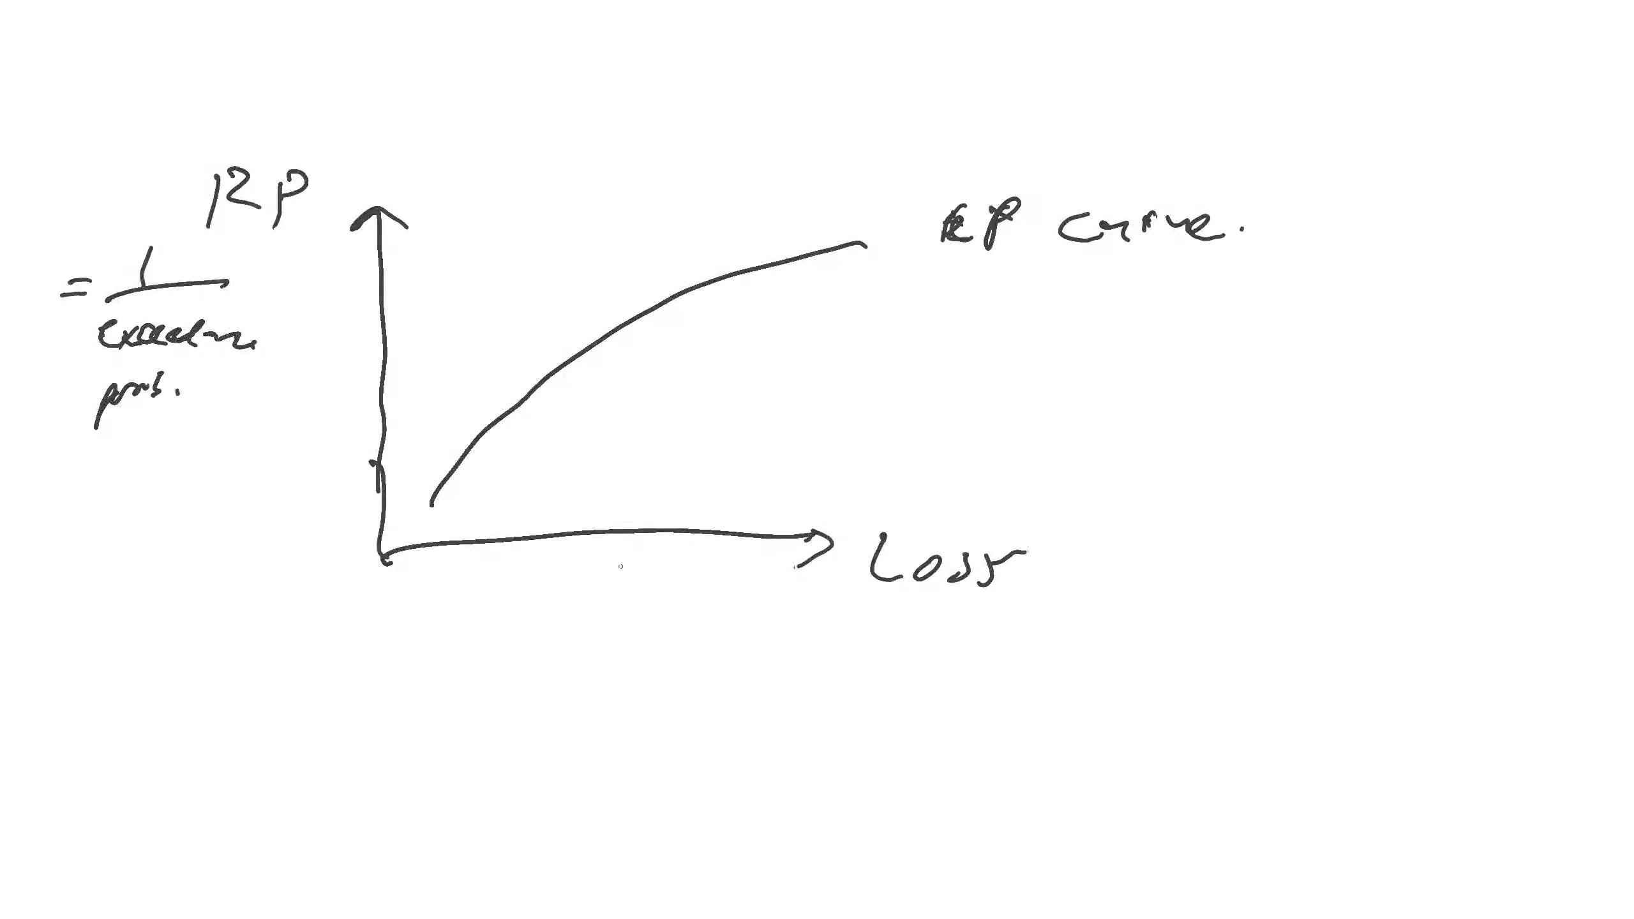
mouse_move(745, 348)
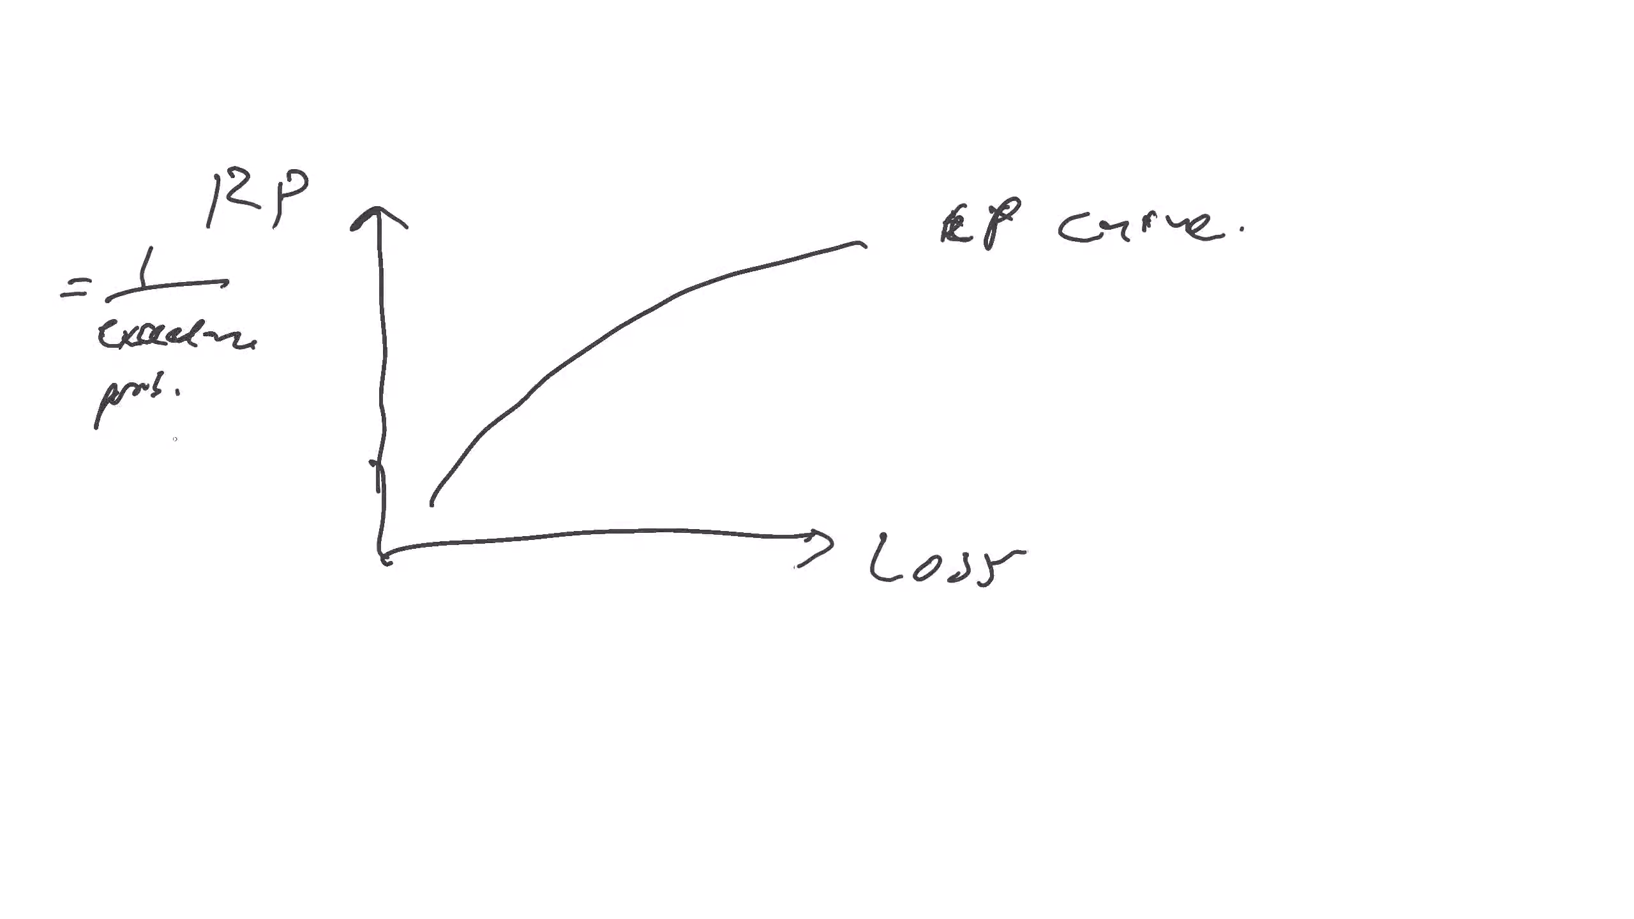
type("Co")
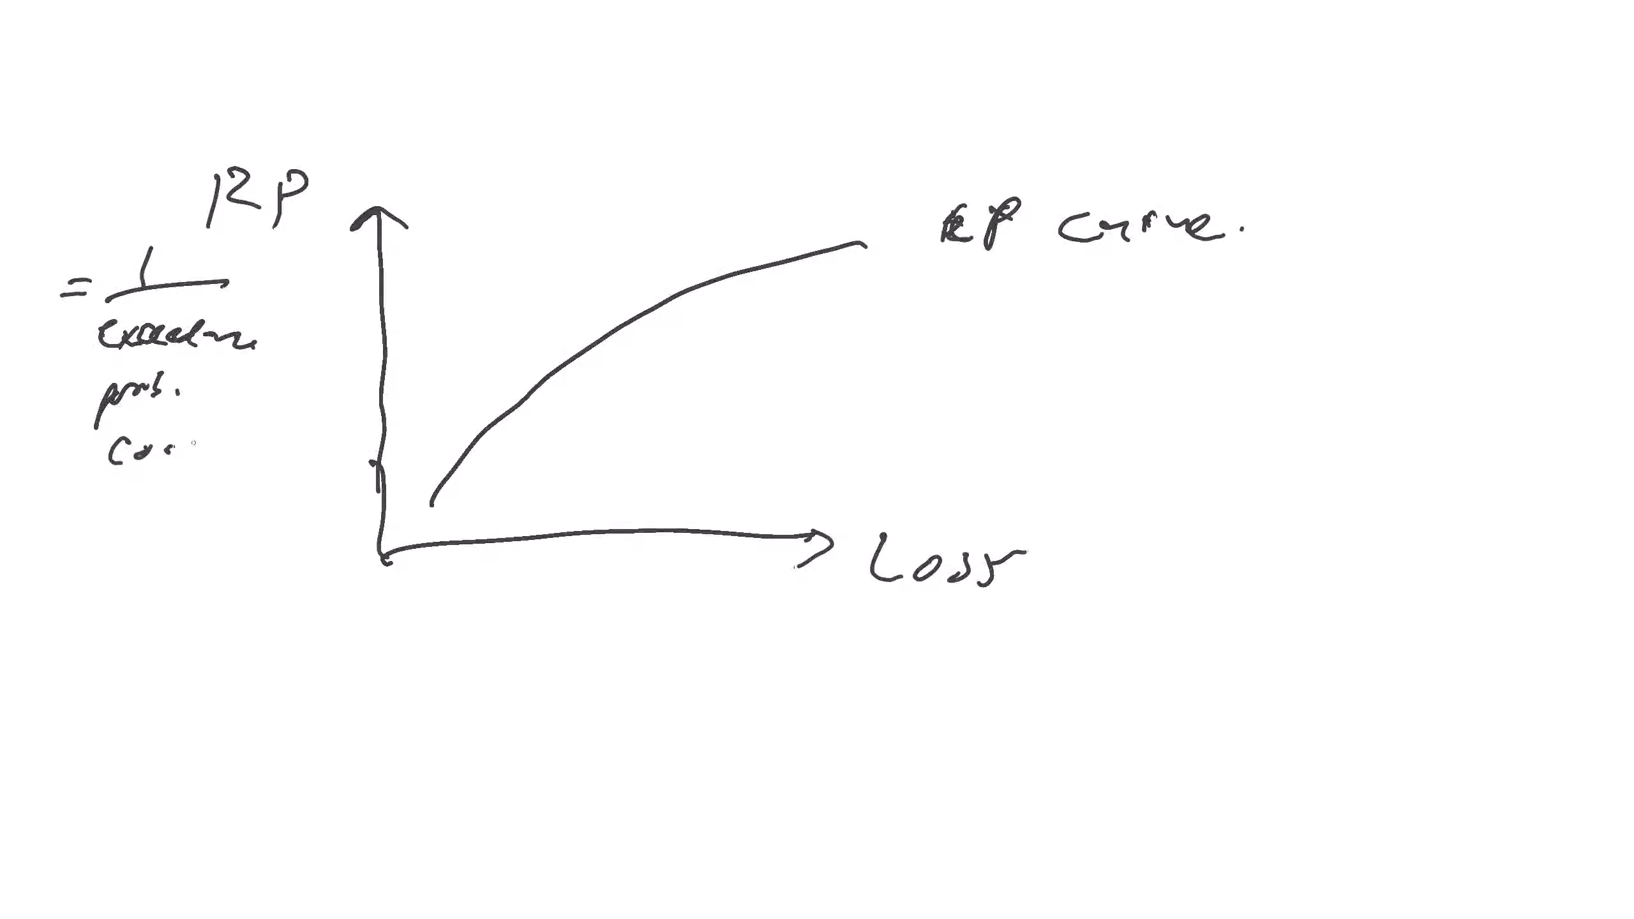
type("001)")
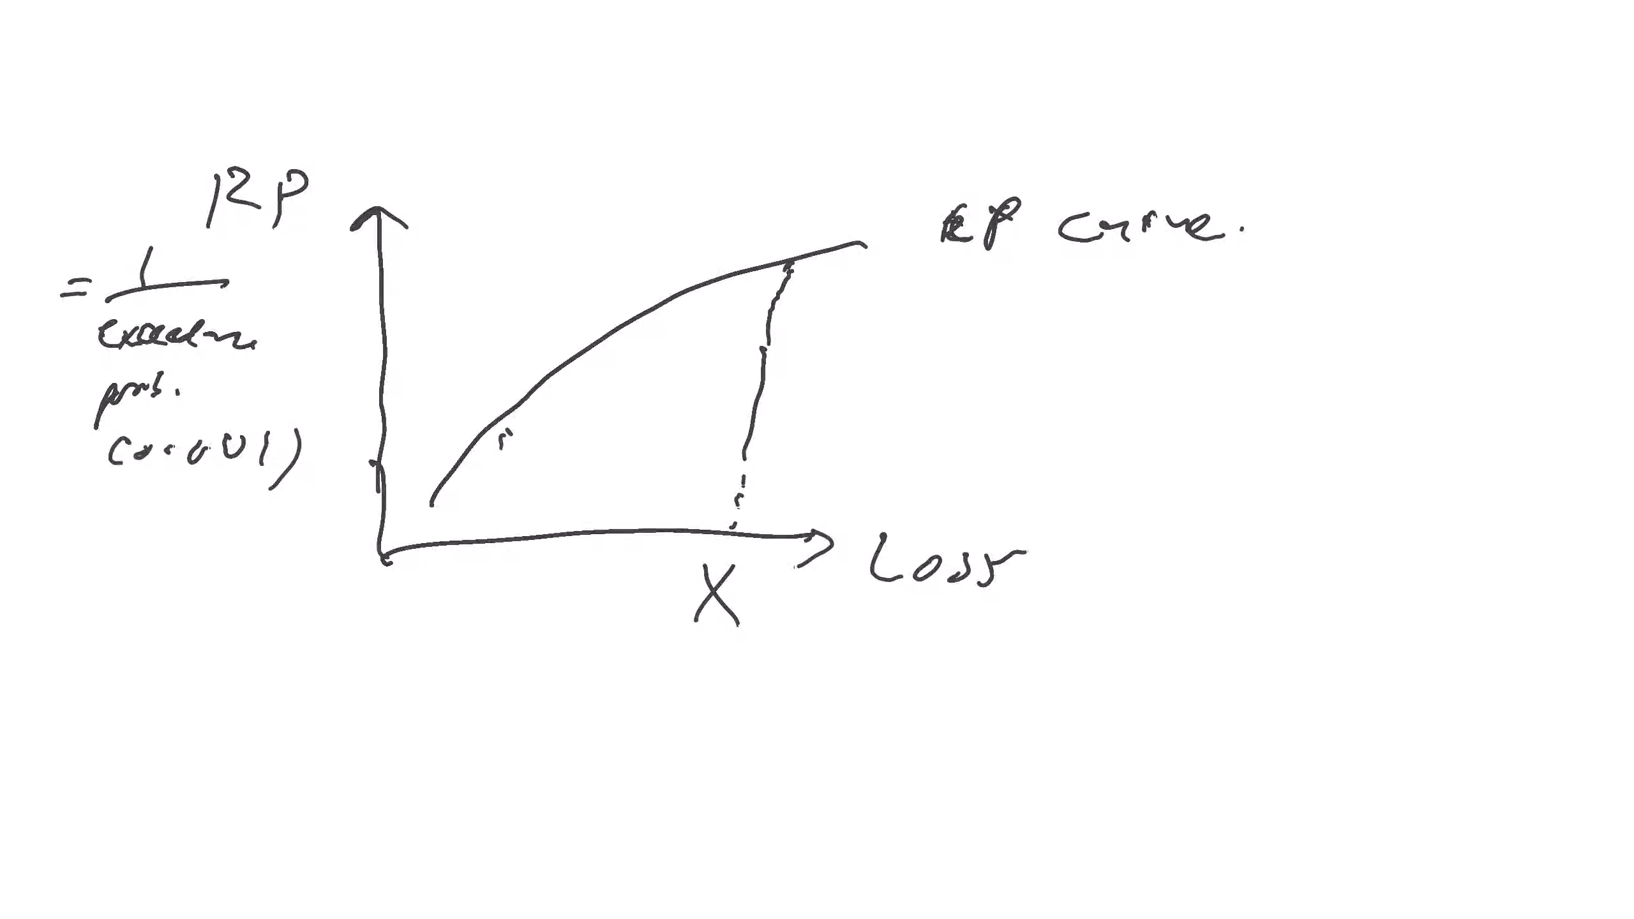
left_click_drag(427, 422, 480, 511)
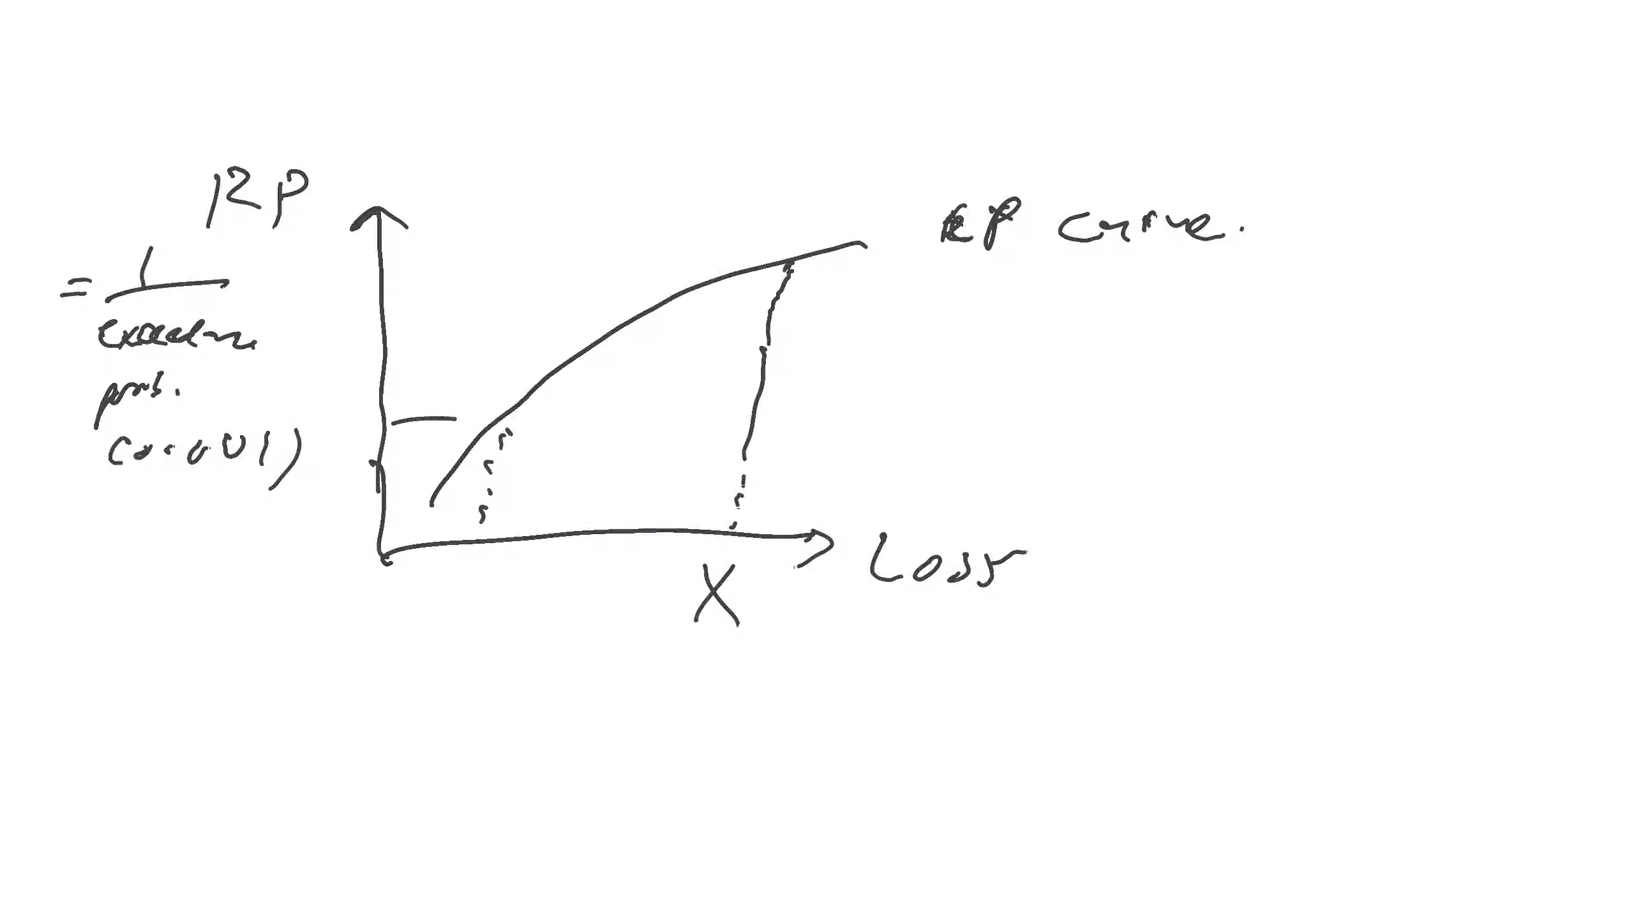